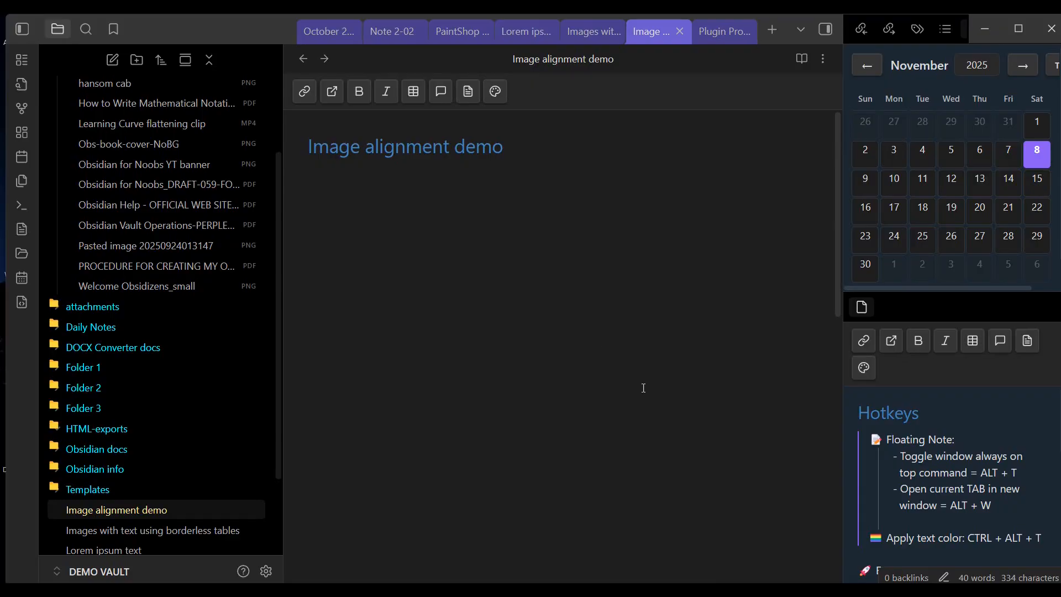
mouse_move(389, 234)
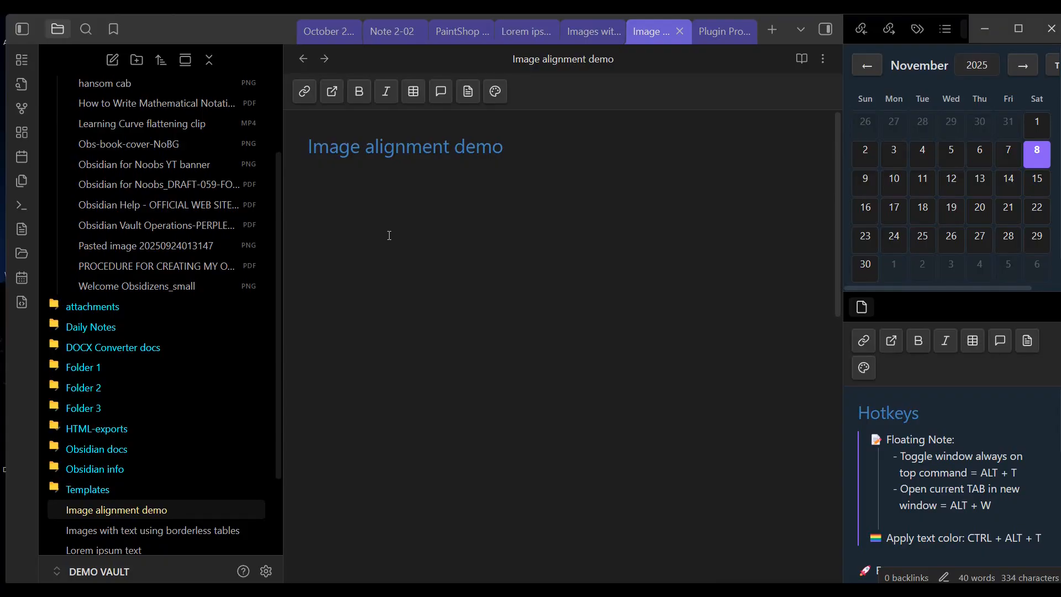
Step: Paste the copied Sherlock Holmes cover image into the empty note body
right_click(389, 234)
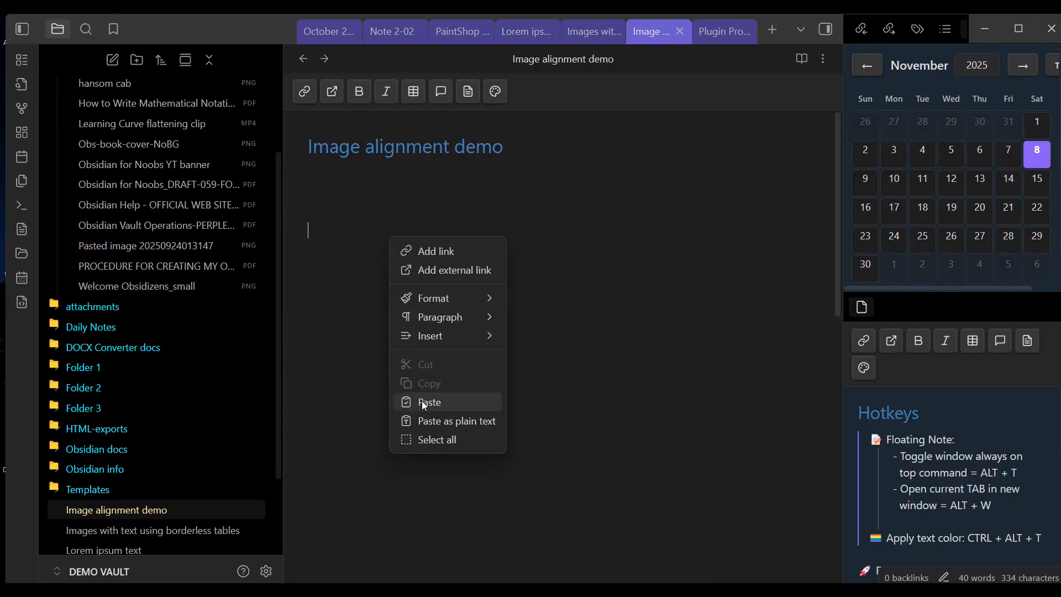
click(429, 402)
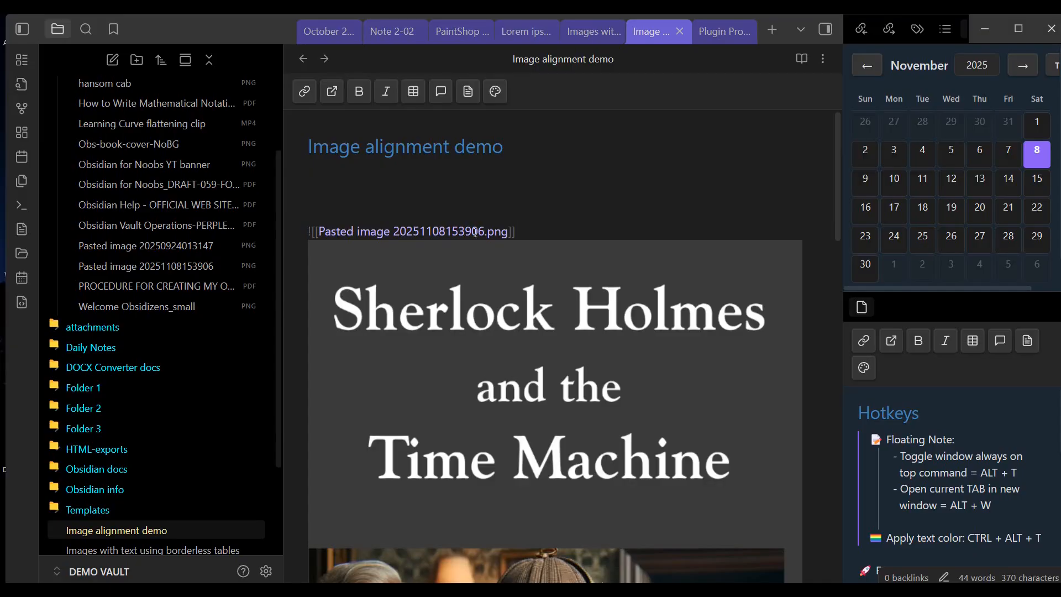
mouse_move(355, 246)
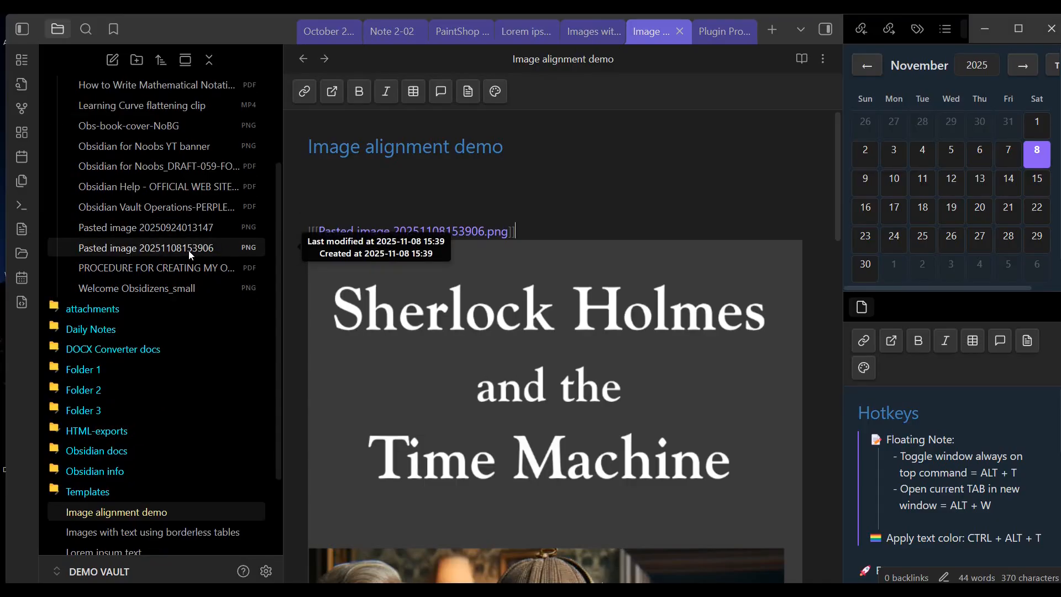
Step: Rename the pasted image attachment to 'SH book cover' from the file explorer
click(145, 248)
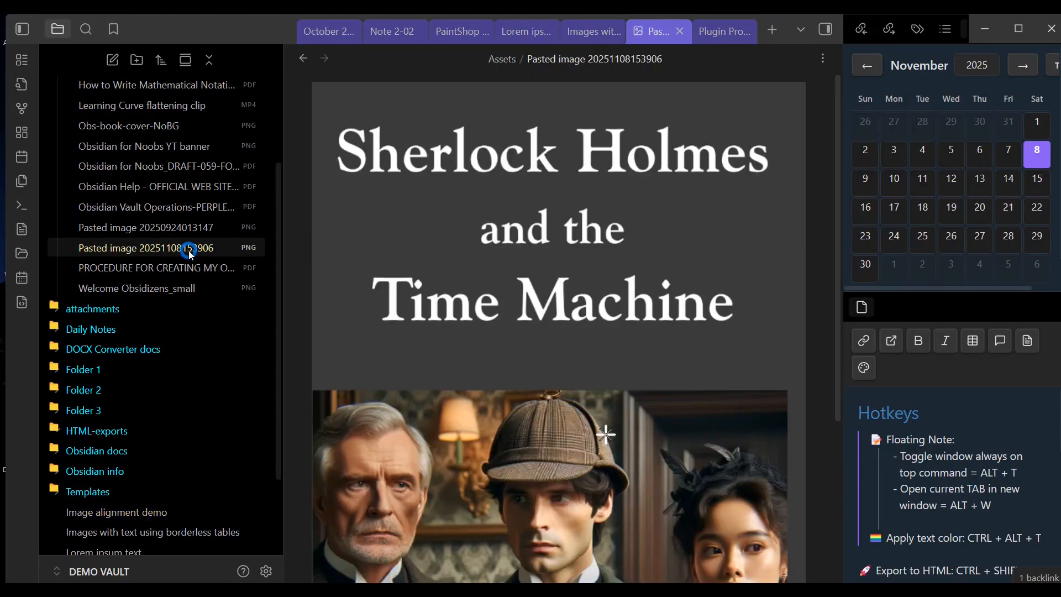
right_click(146, 248)
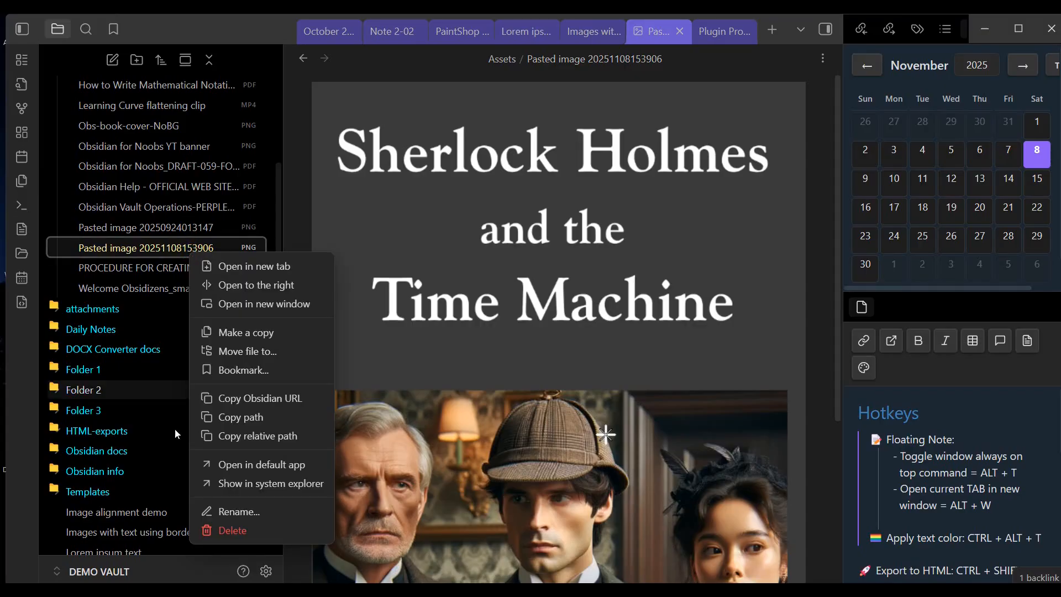
click(240, 510)
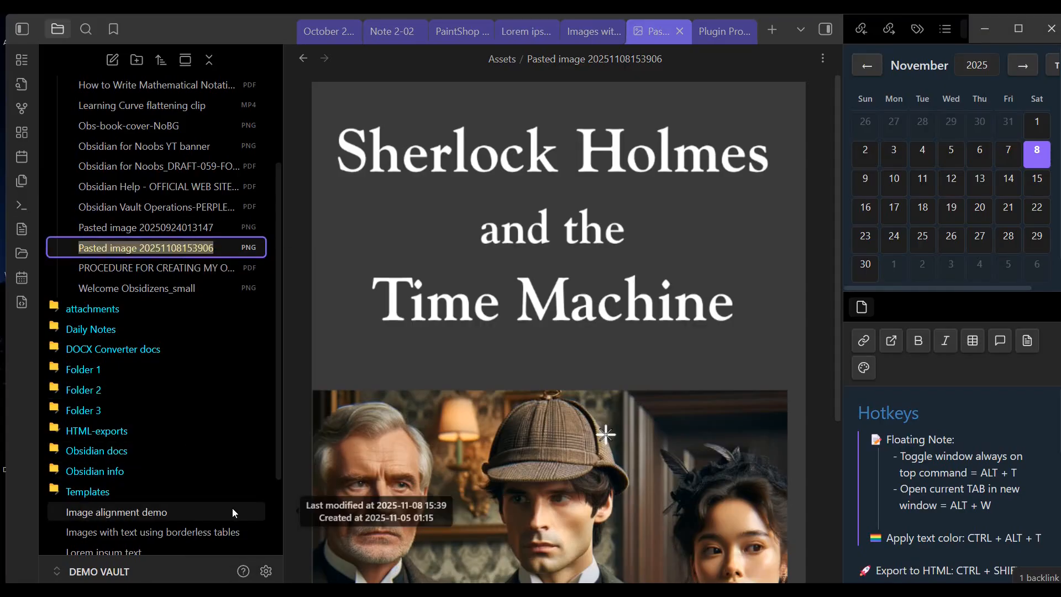
text(S)
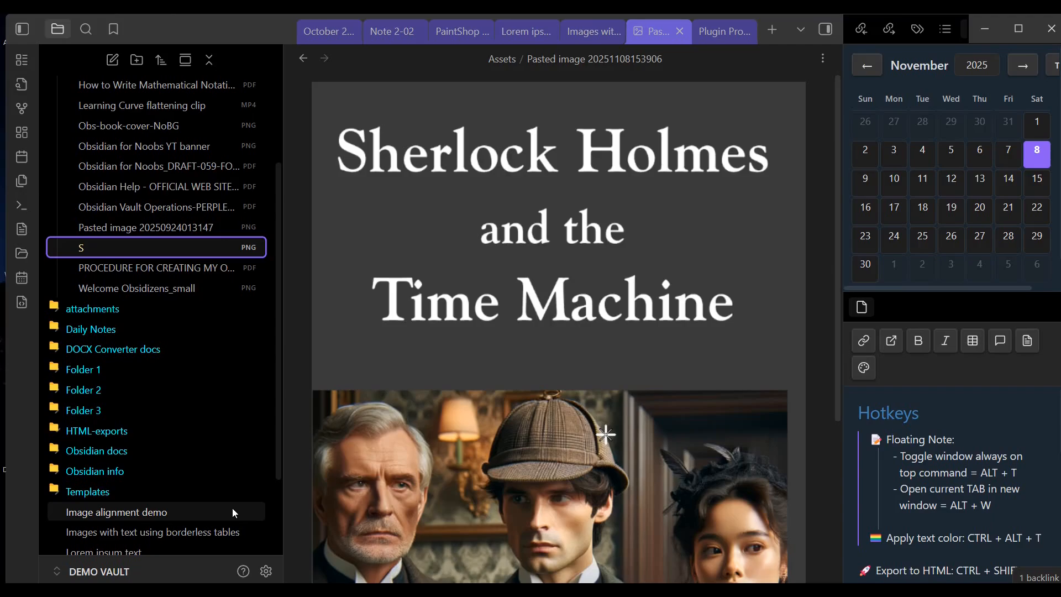
text(H book)
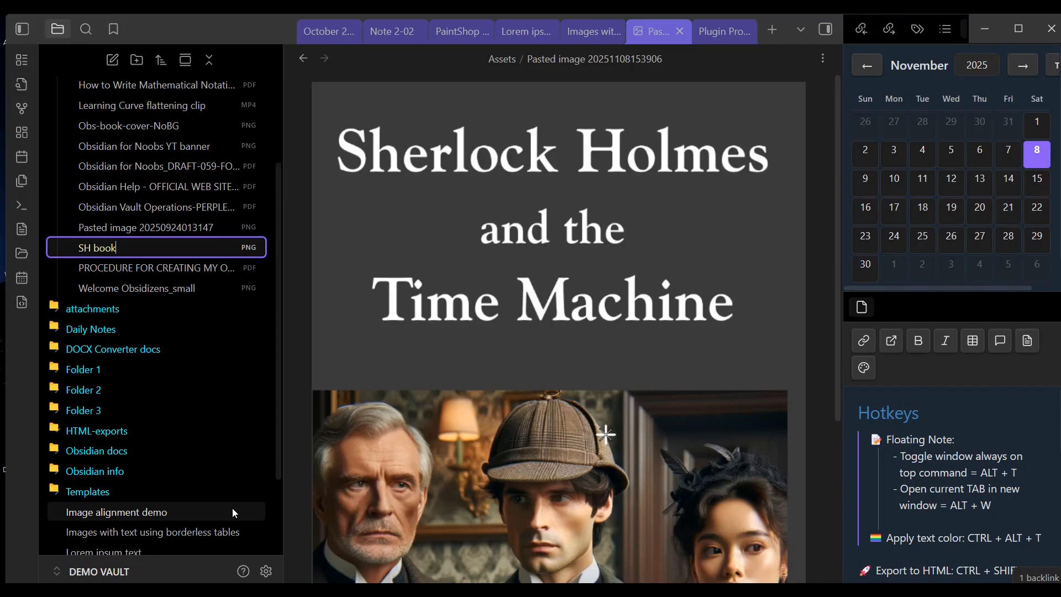
text(cov)
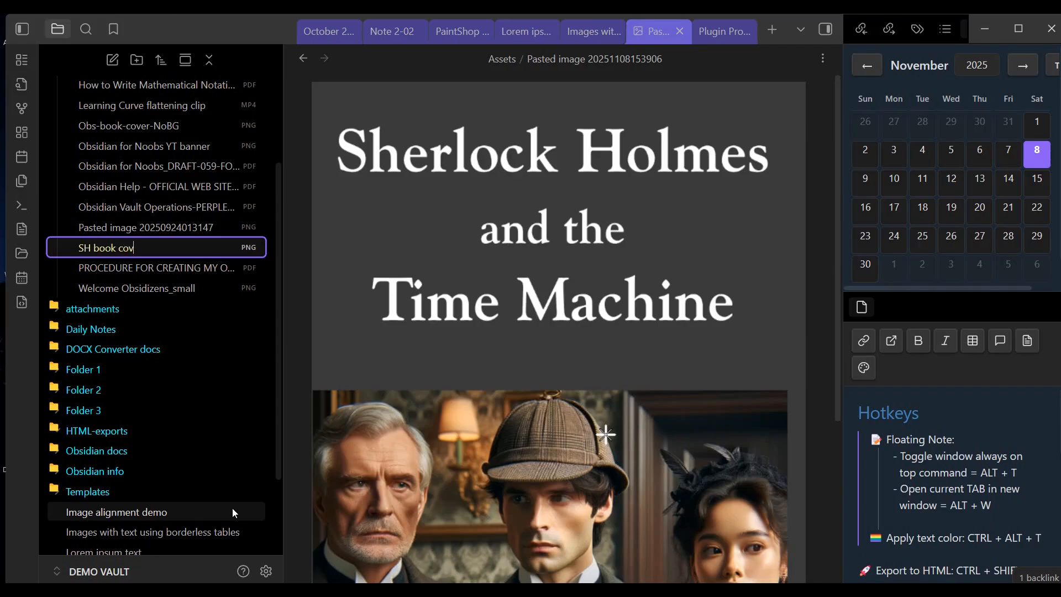
text(er)
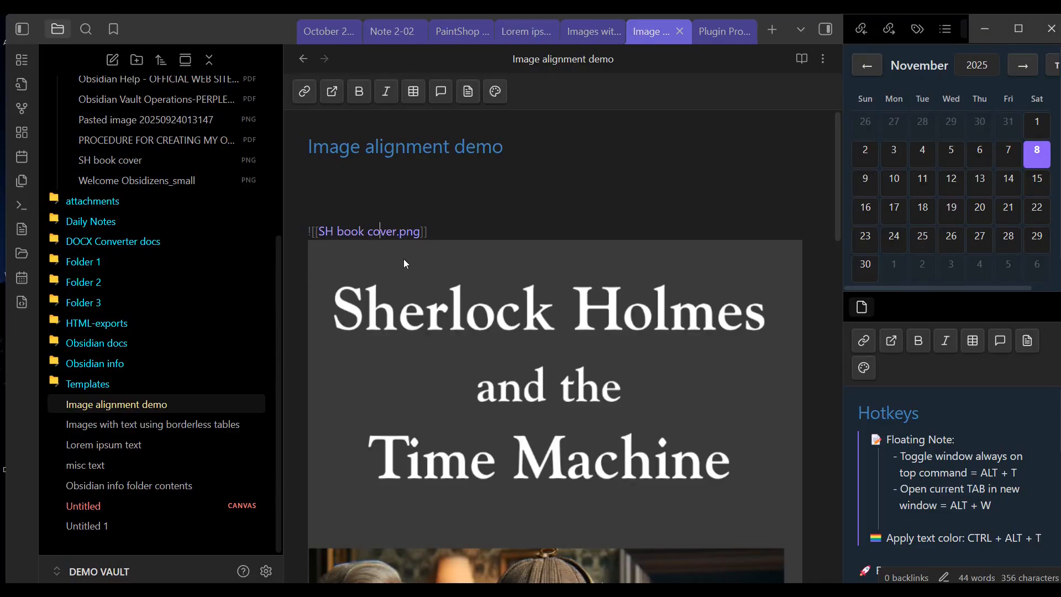
mouse_move(454, 254)
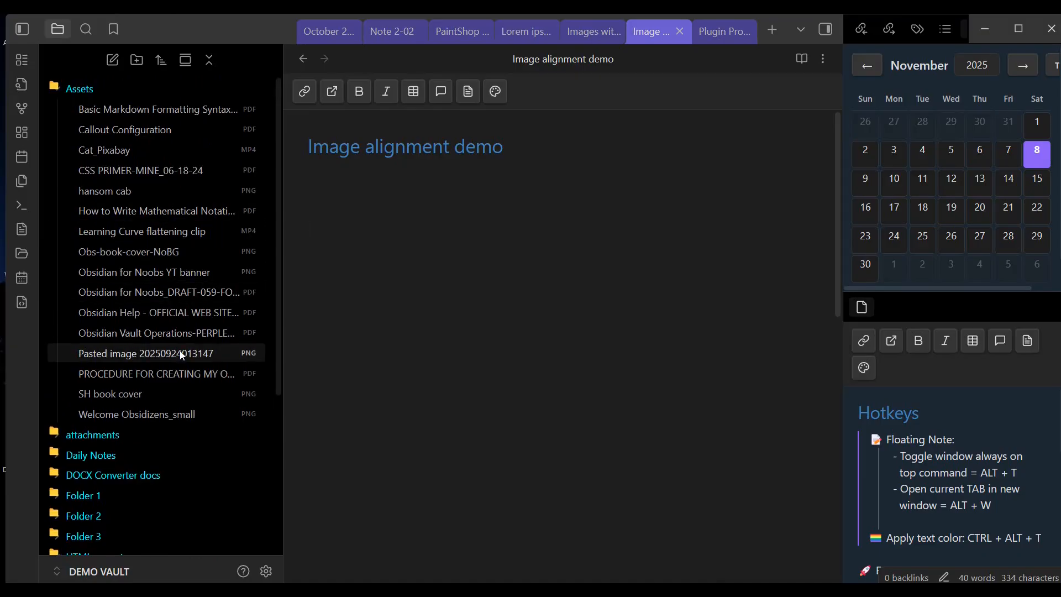
mouse_move(159, 292)
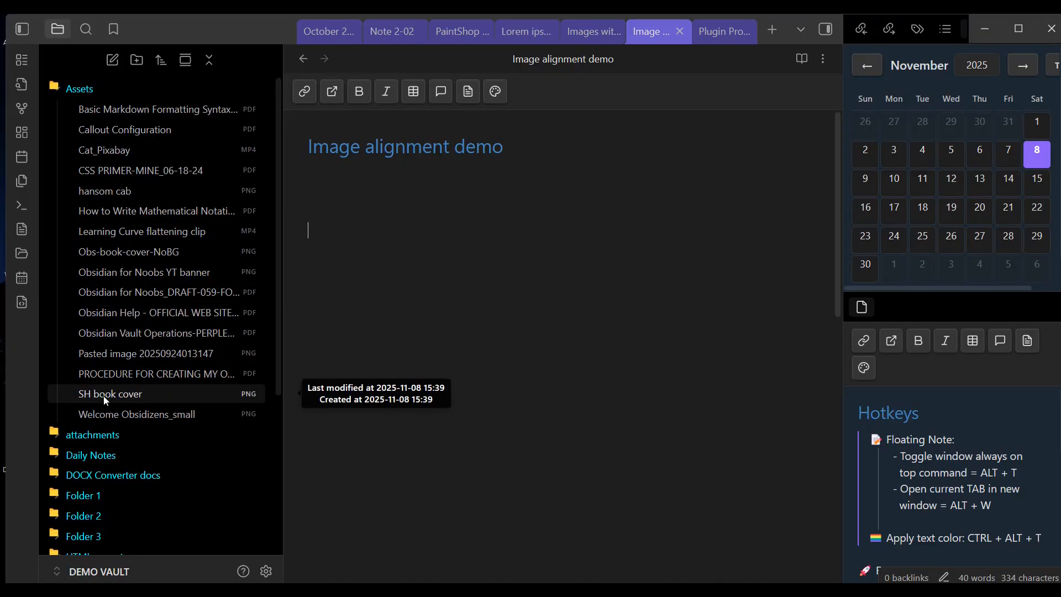
mouse_move(368, 263)
text(!)
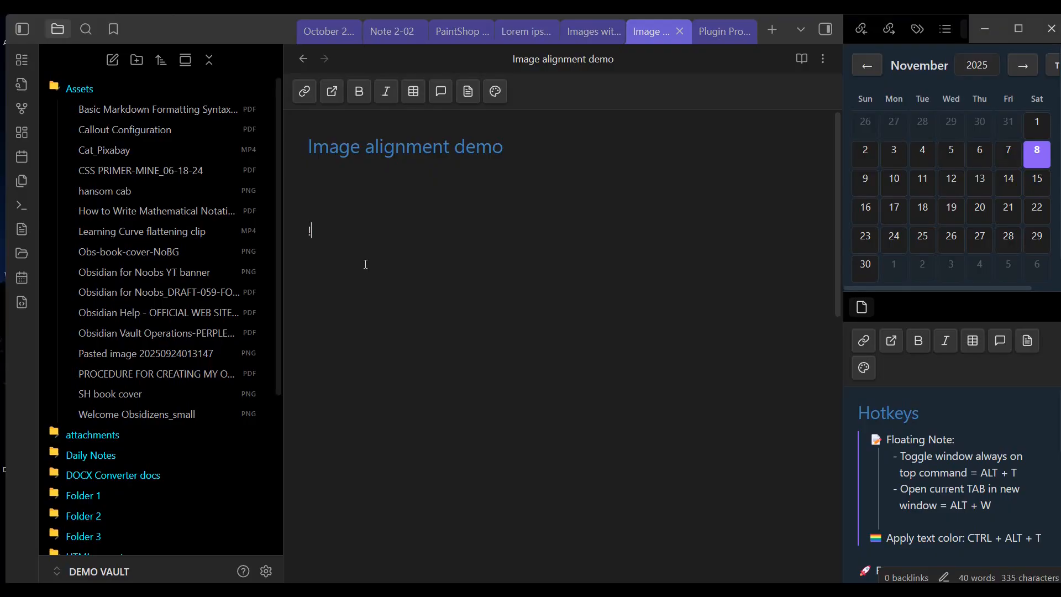
Step: Embed SH book cover.png again via a [[ link at the top of the note
text([[)
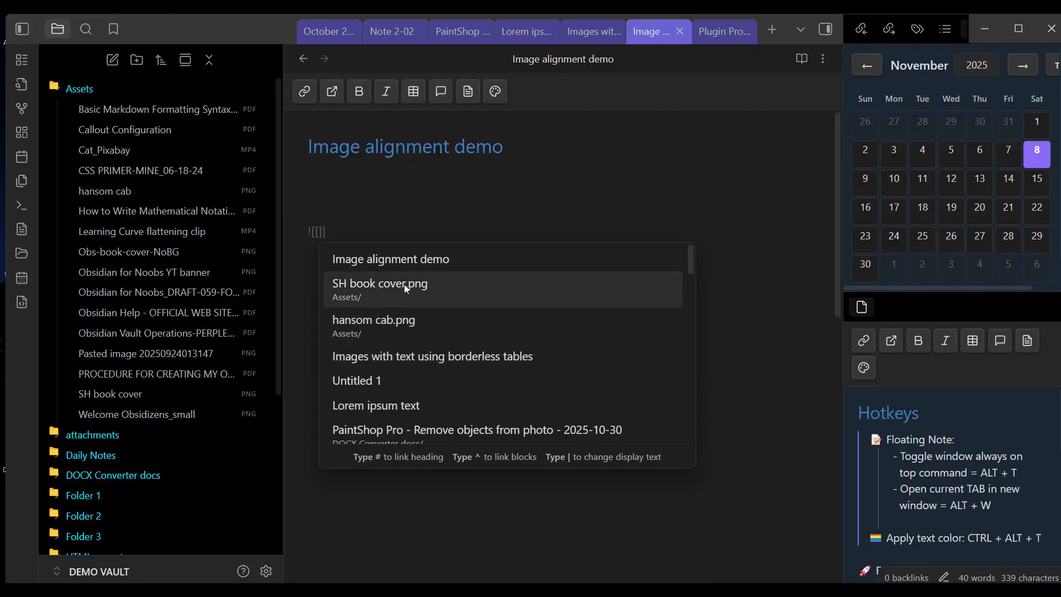
click(379, 284)
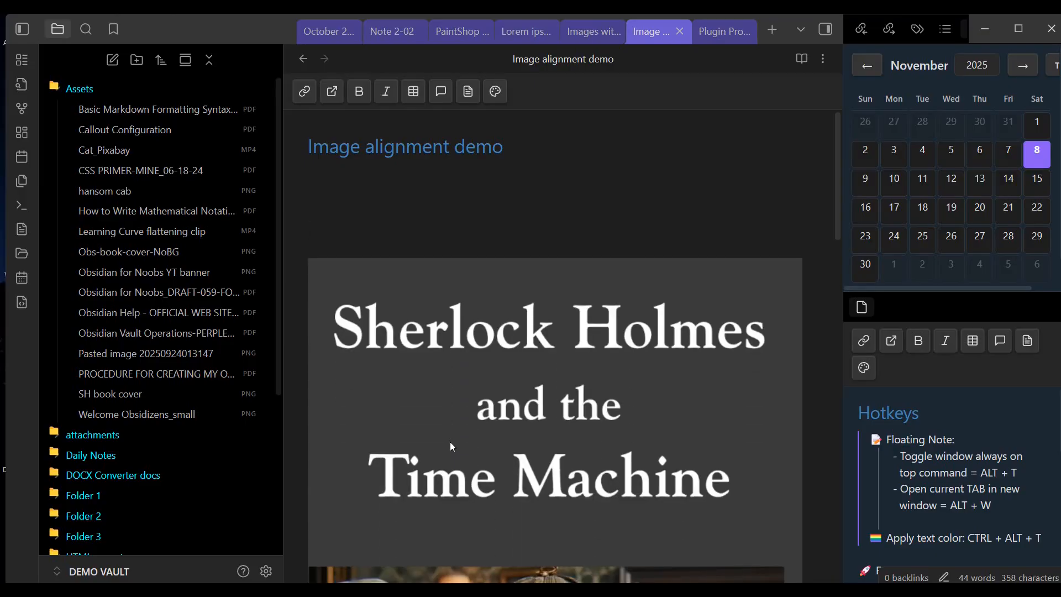
click(308, 230)
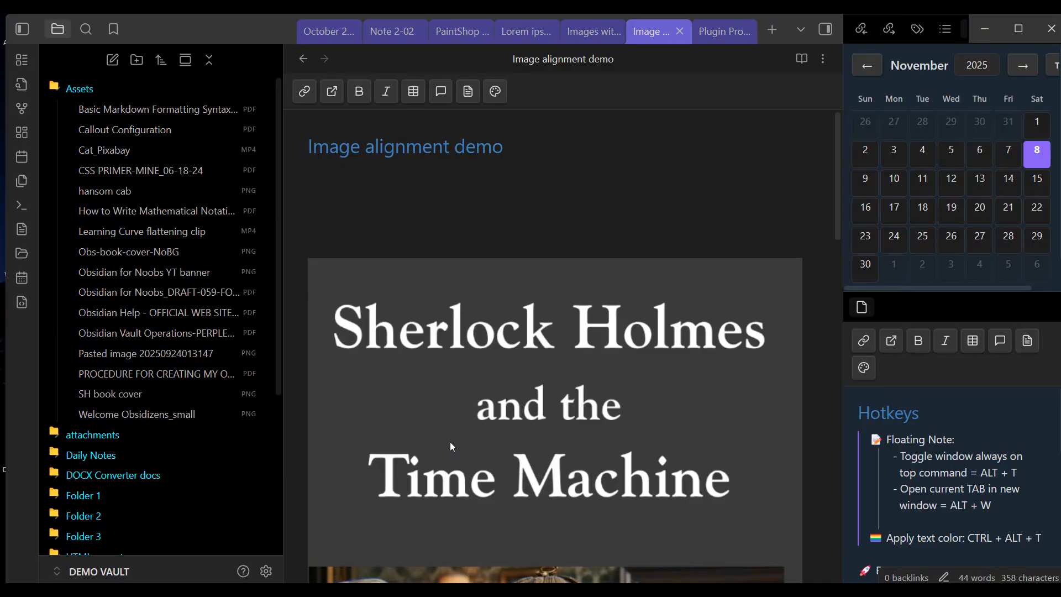
click(308, 230)
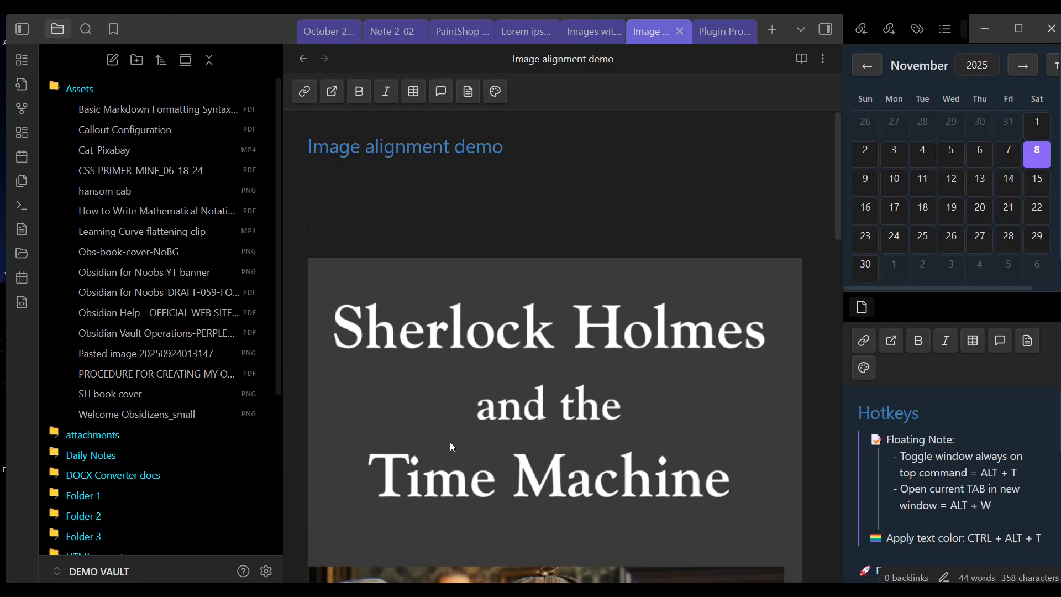
mouse_move(500, 253)
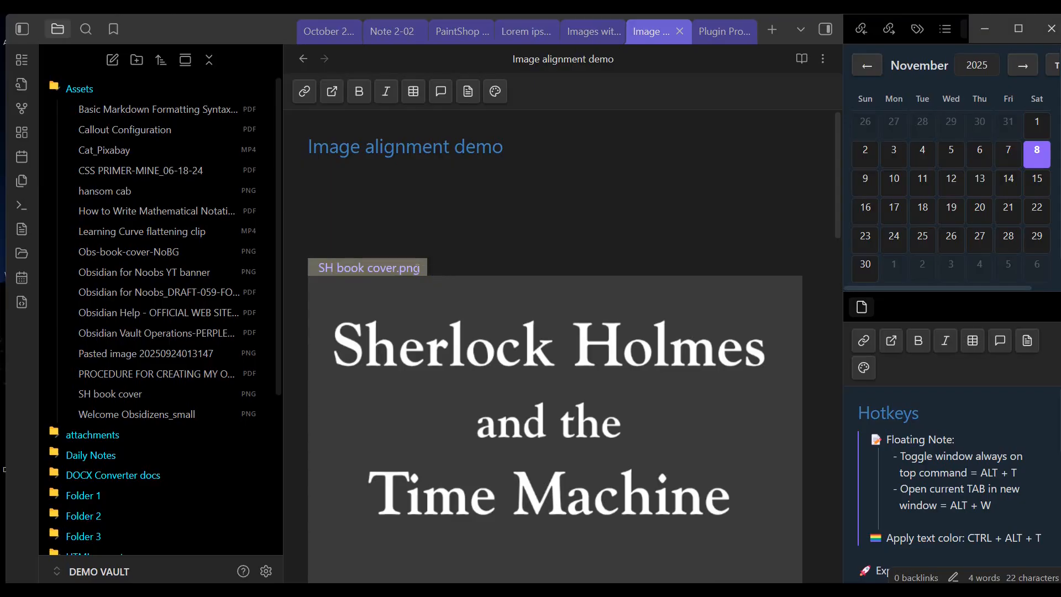
Step: Add a |300 width to the SH book cover embed so it renders 300 px wide
click(367, 267)
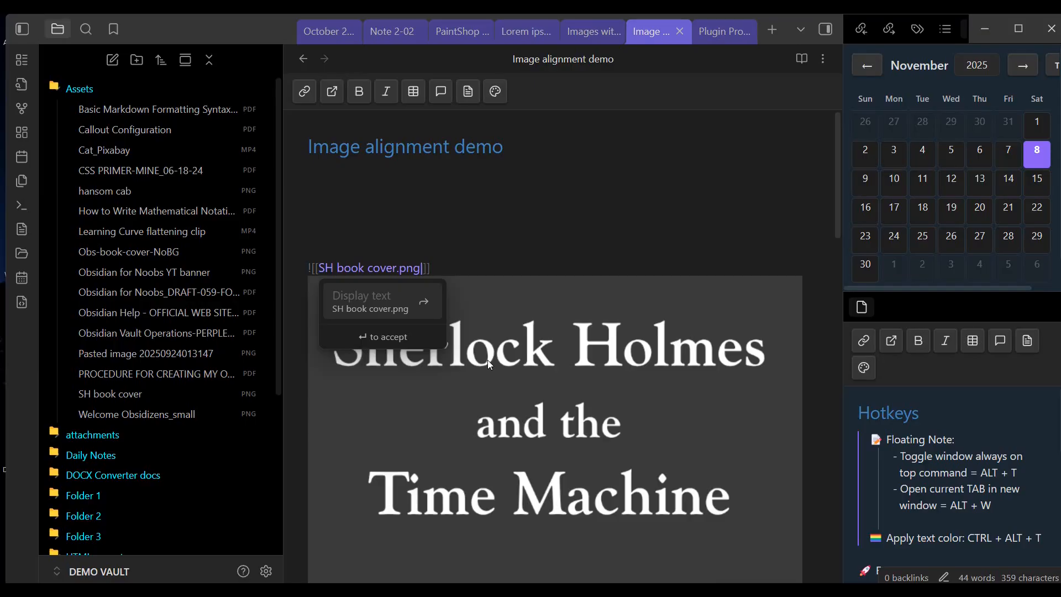
text(|300)
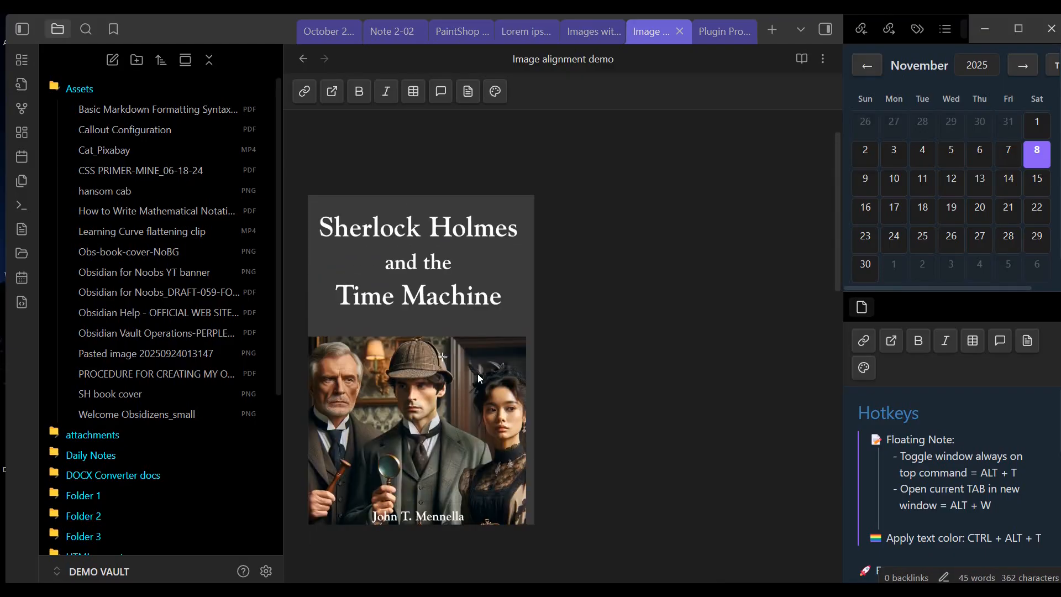
scroll(up, 3)
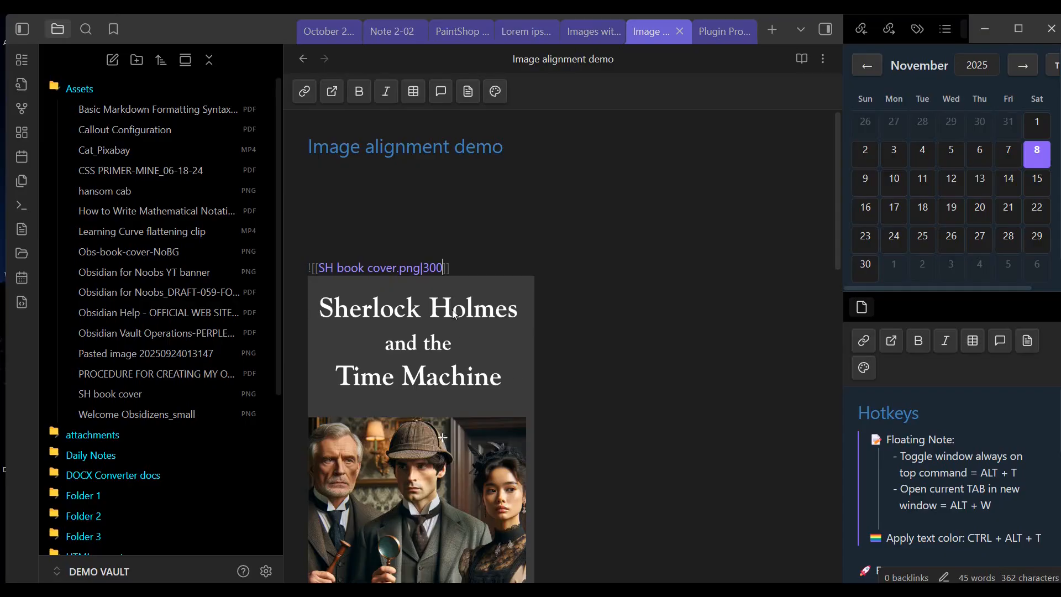
Step: Try a 300x300 then 300x500 size on the cover embed and reselect the size value
text(x)
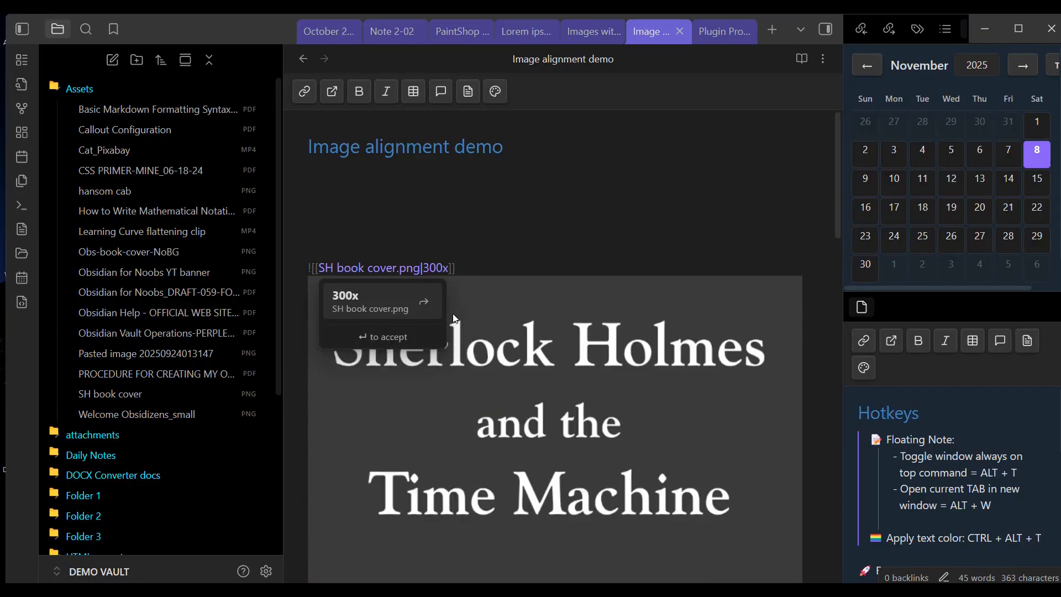
text(3)
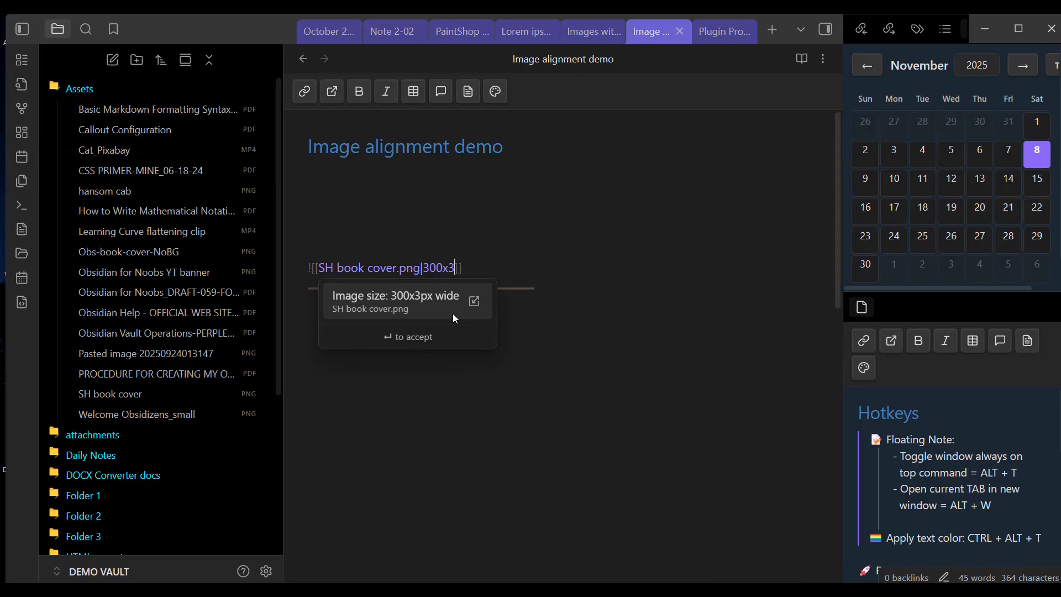
text(00)
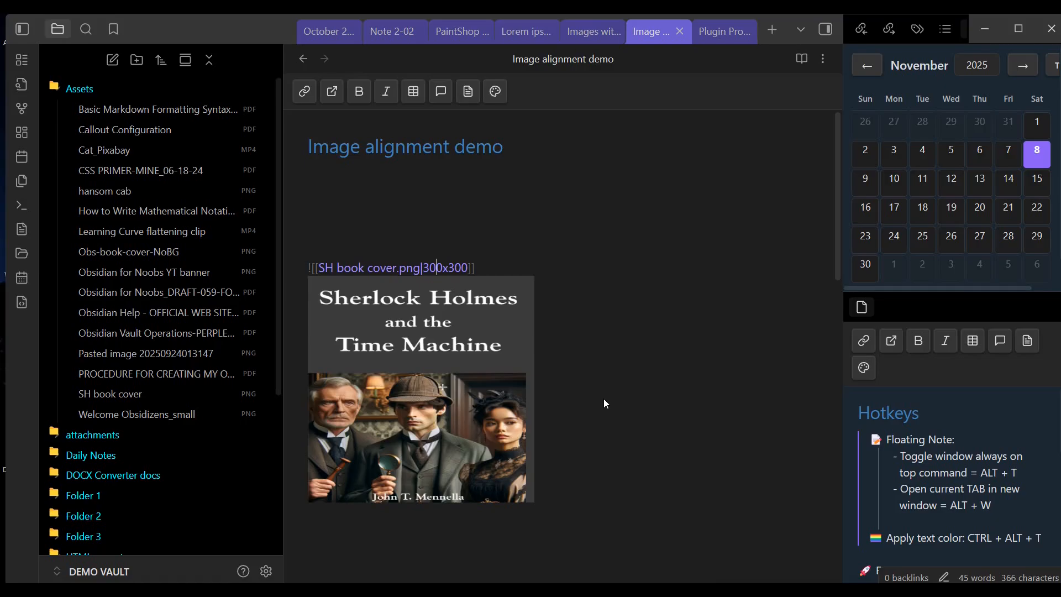
mouse_move(476, 285)
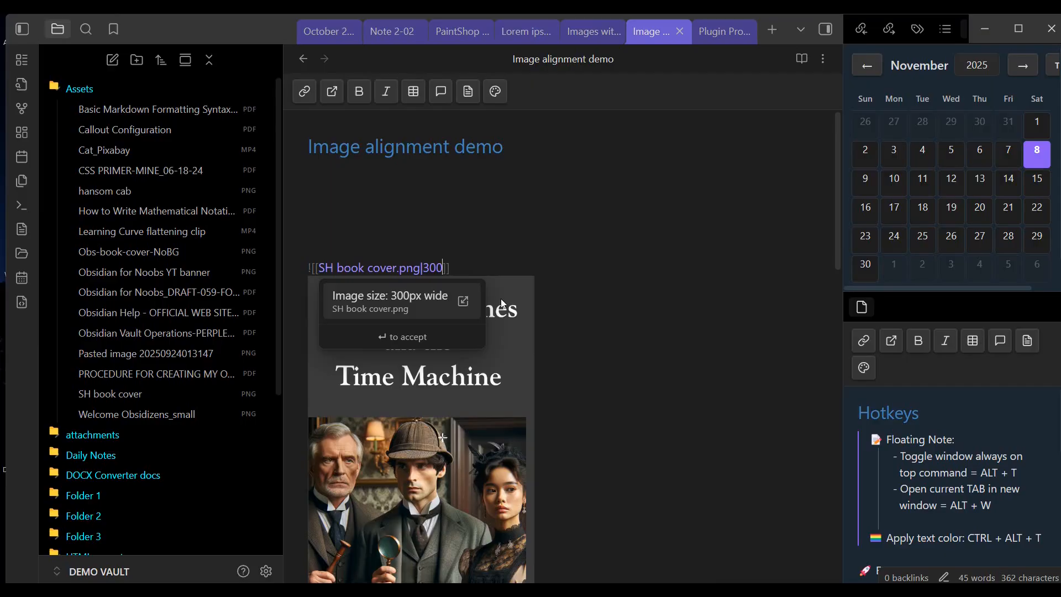
text(x500)
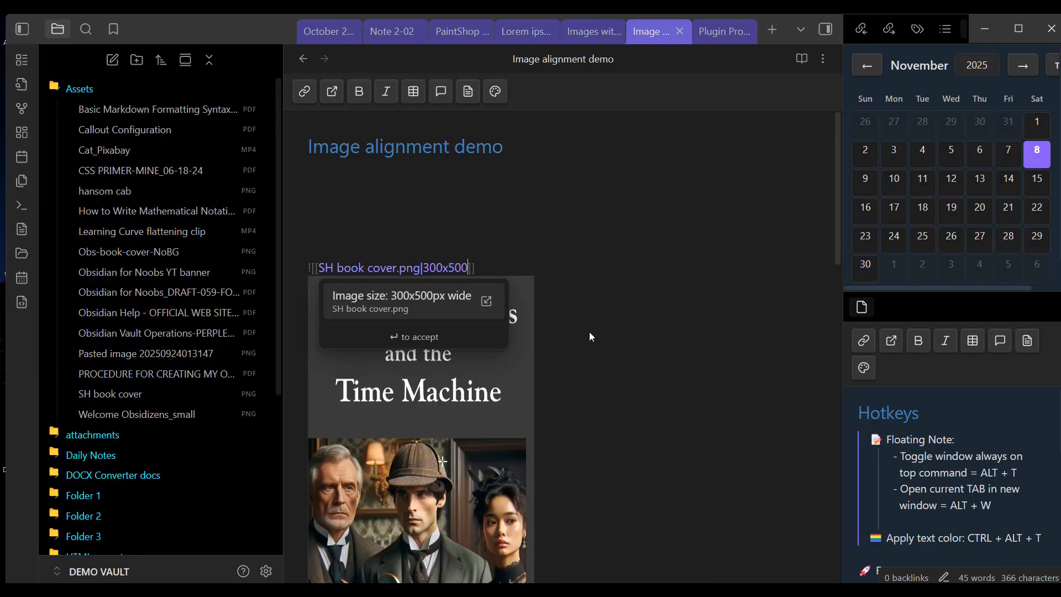
key(enter)
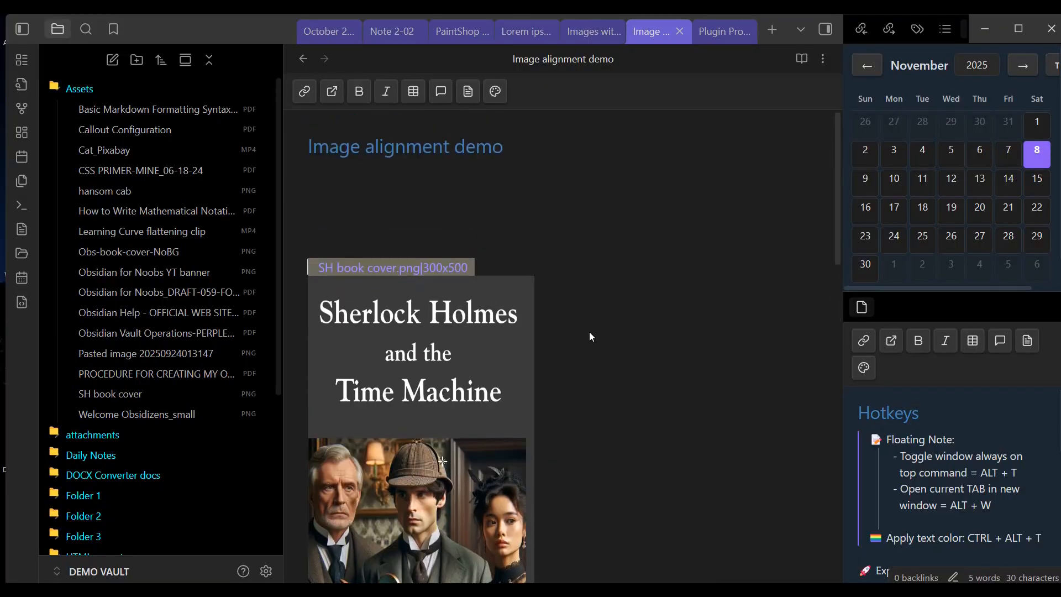
click(391, 267)
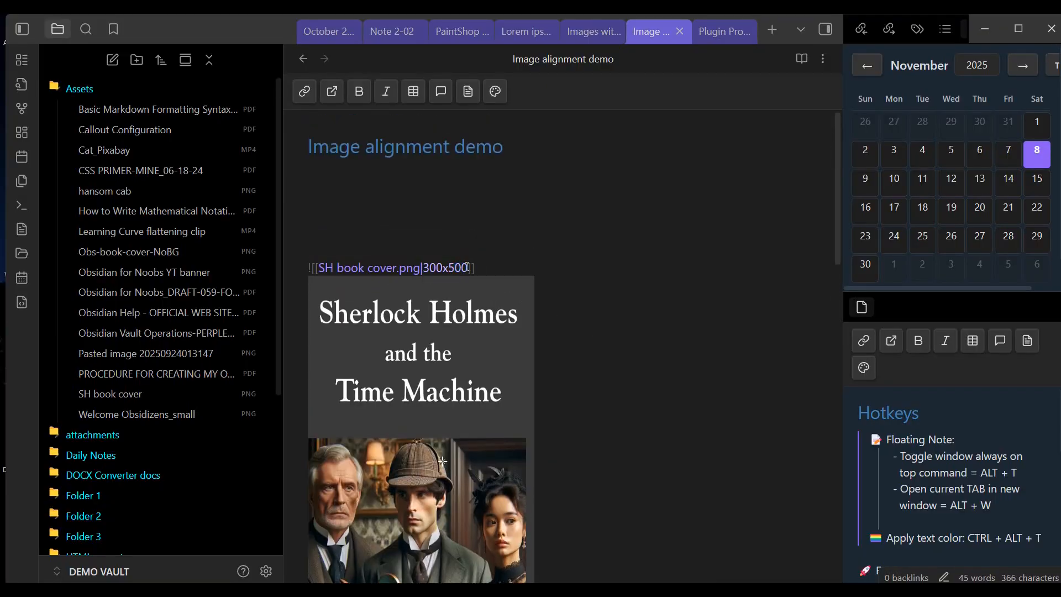
double_click(450, 267)
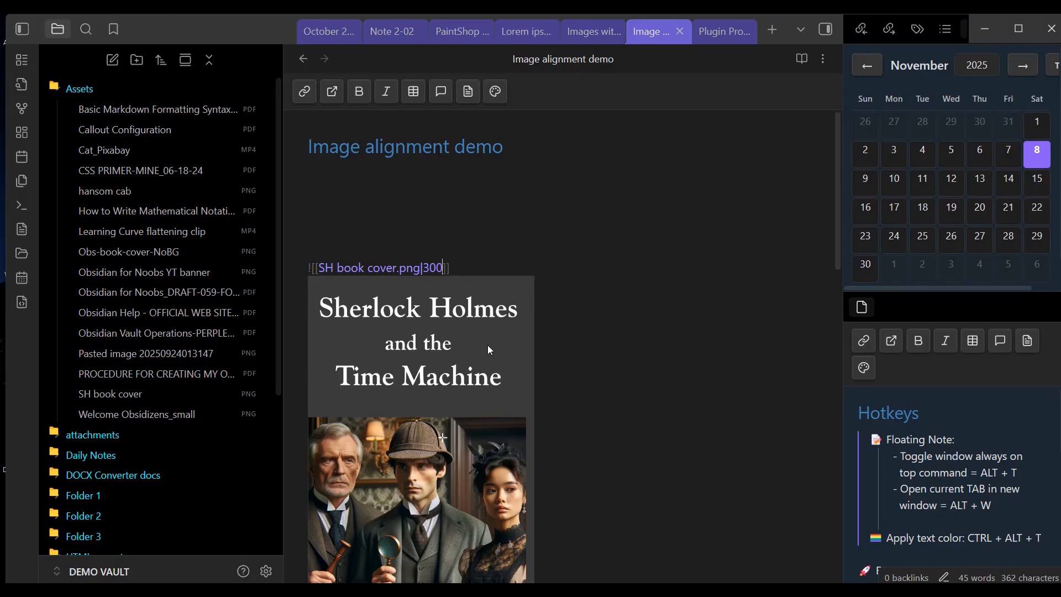
Step: Edit the cover embed size with x and x500 values, ending at a 300 width
text(x)
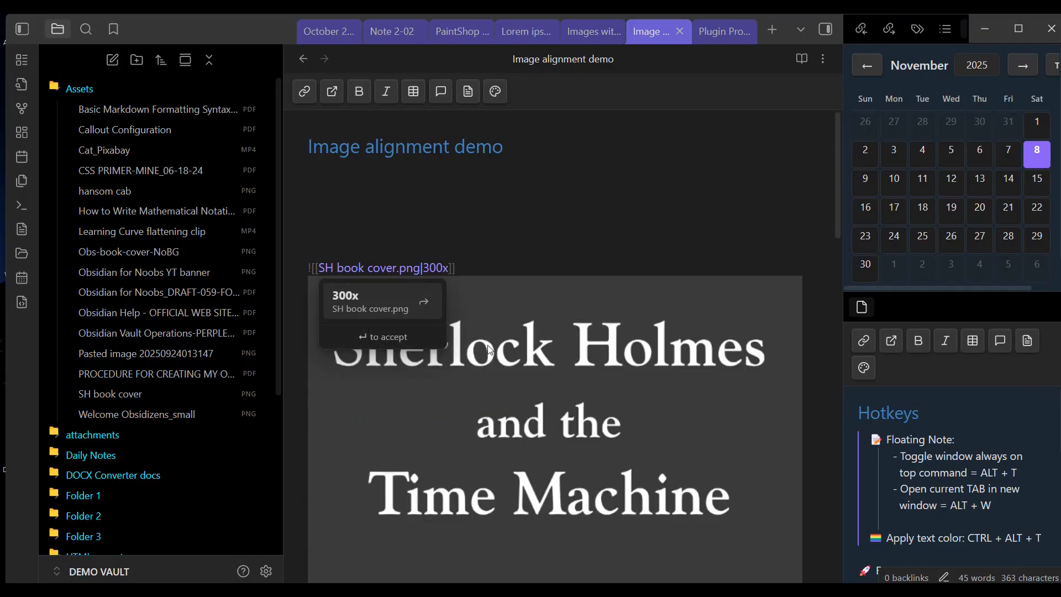
text(x500)
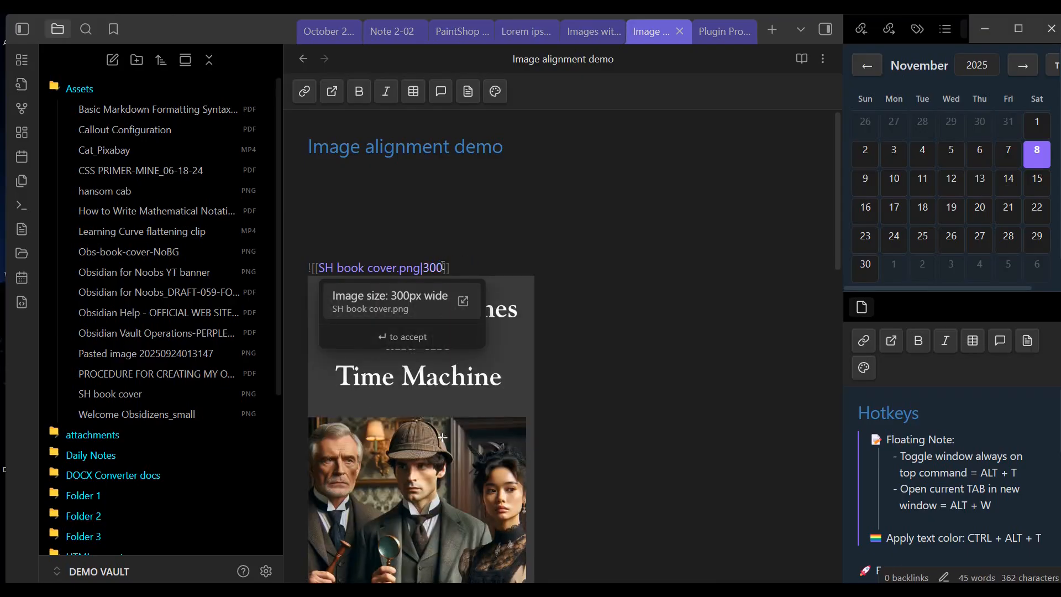
scroll(down, 3)
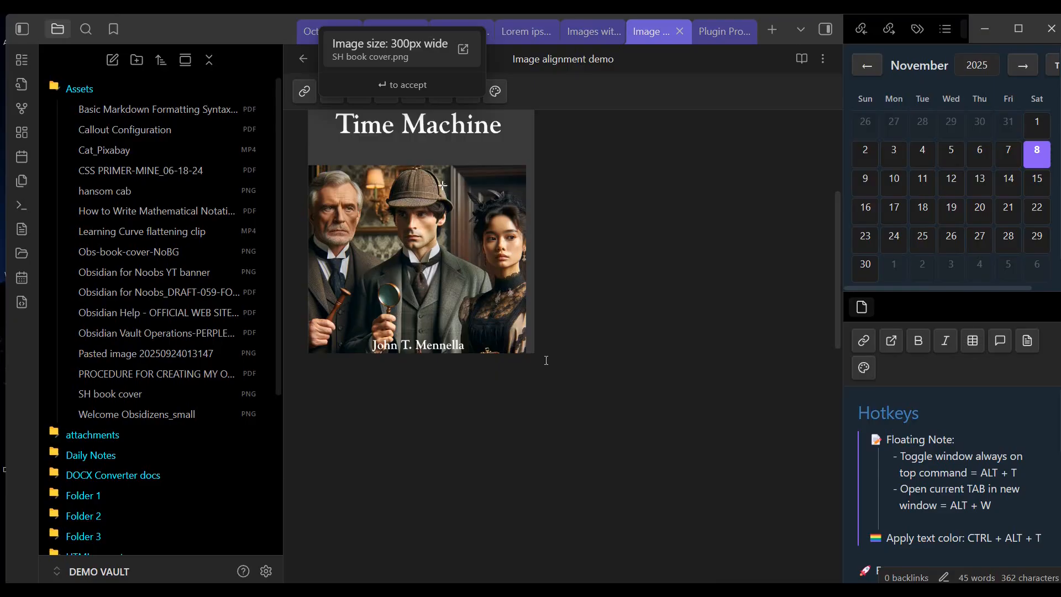
mouse_move(692, 272)
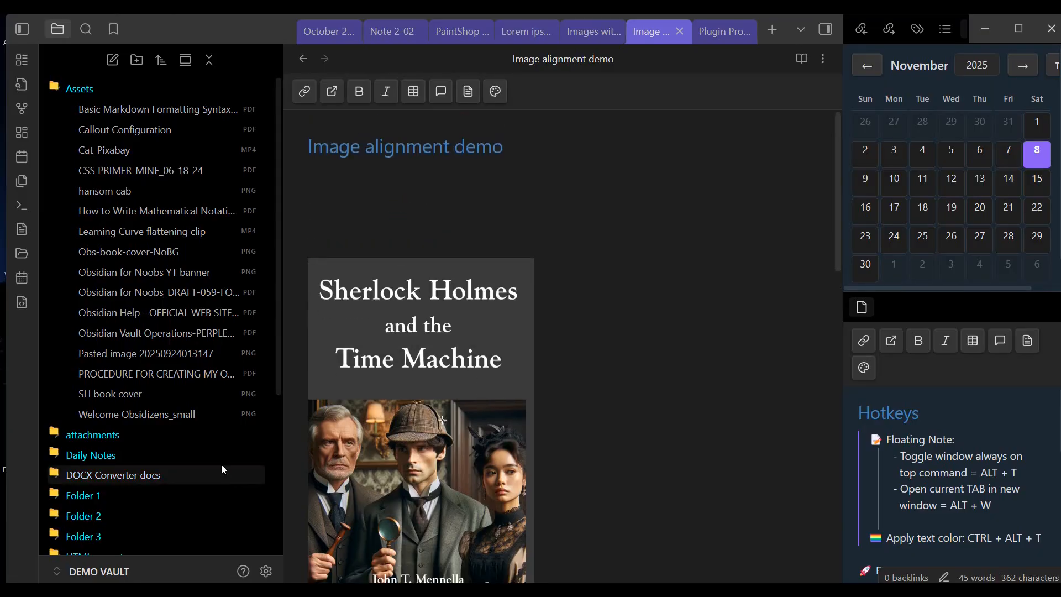
Step: Copy the first Lorem ipsum paragraph from its note and paste it above the cover
scroll(down, 3)
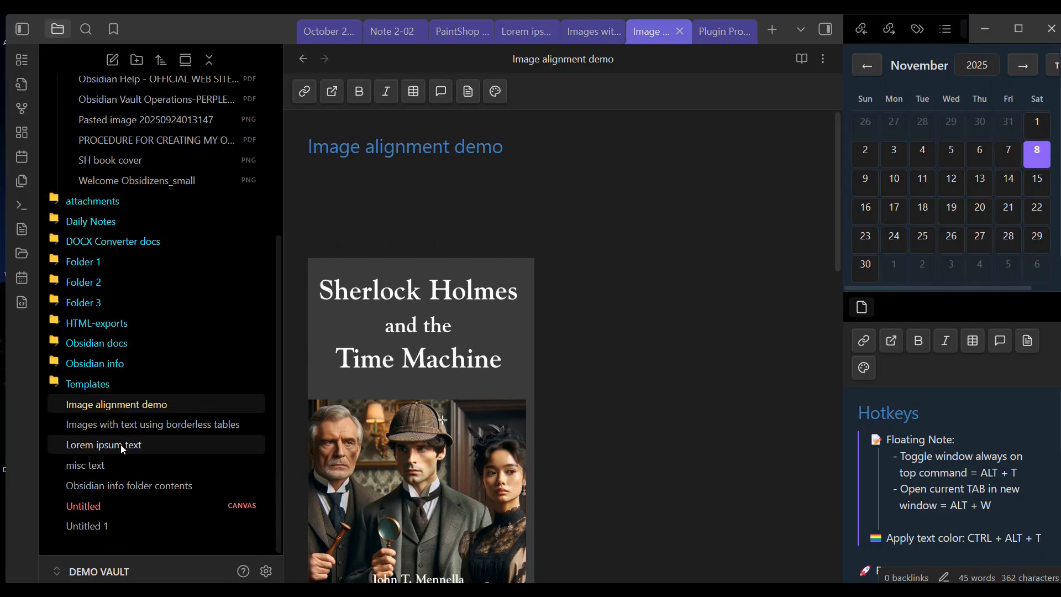
click(103, 444)
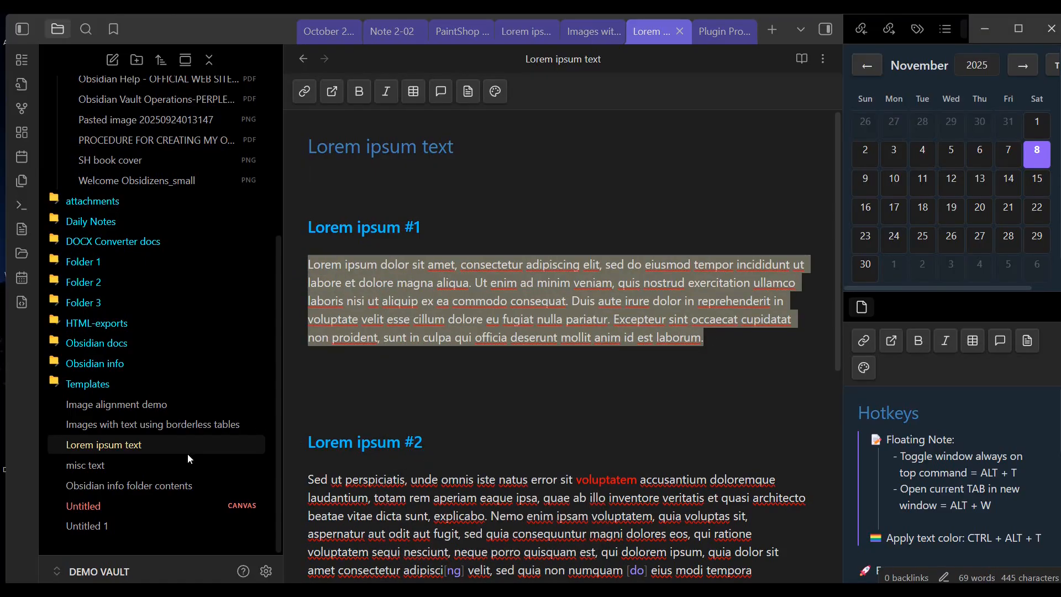
click(116, 404)
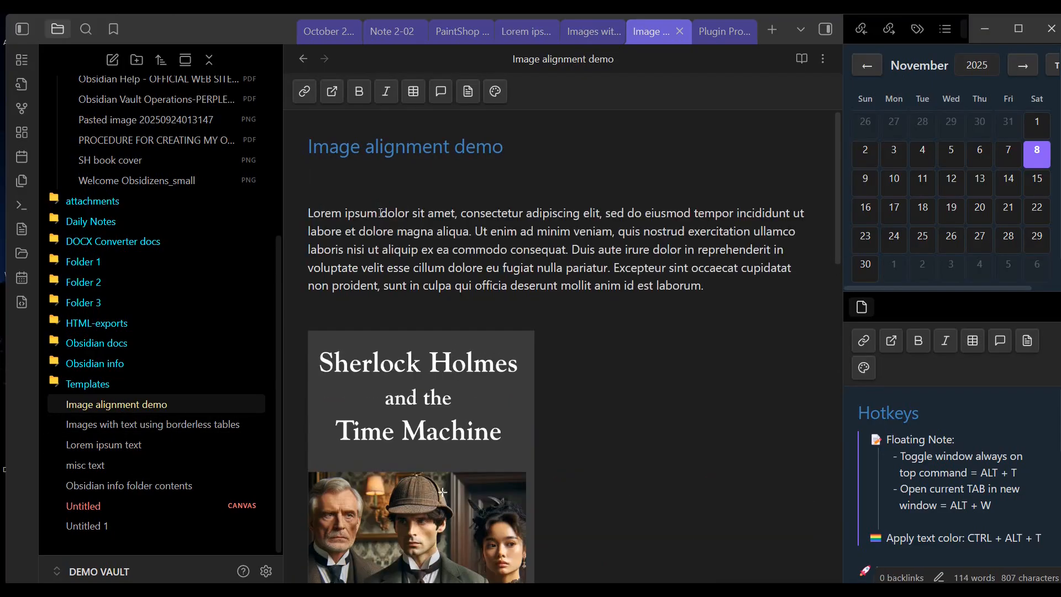
scroll(down, 3)
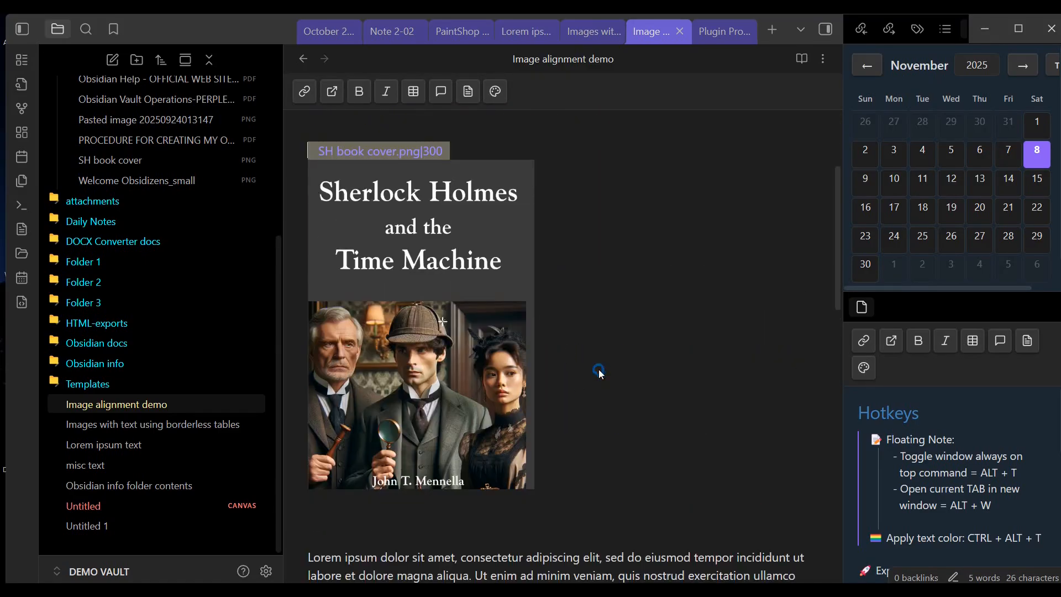
mouse_move(573, 429)
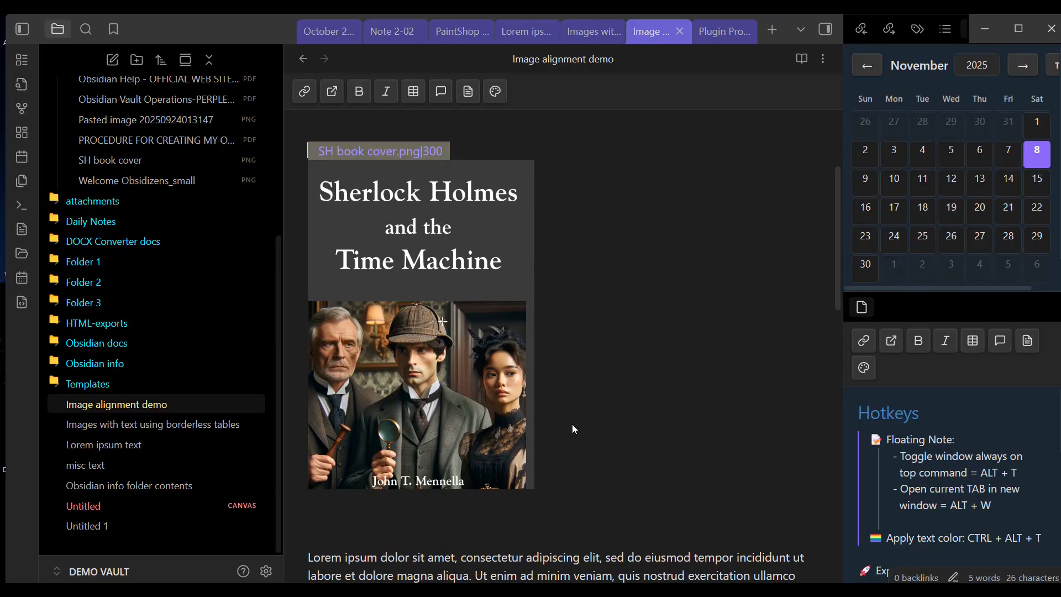
scroll(down, 3)
text(![[SH book cover.png|]])
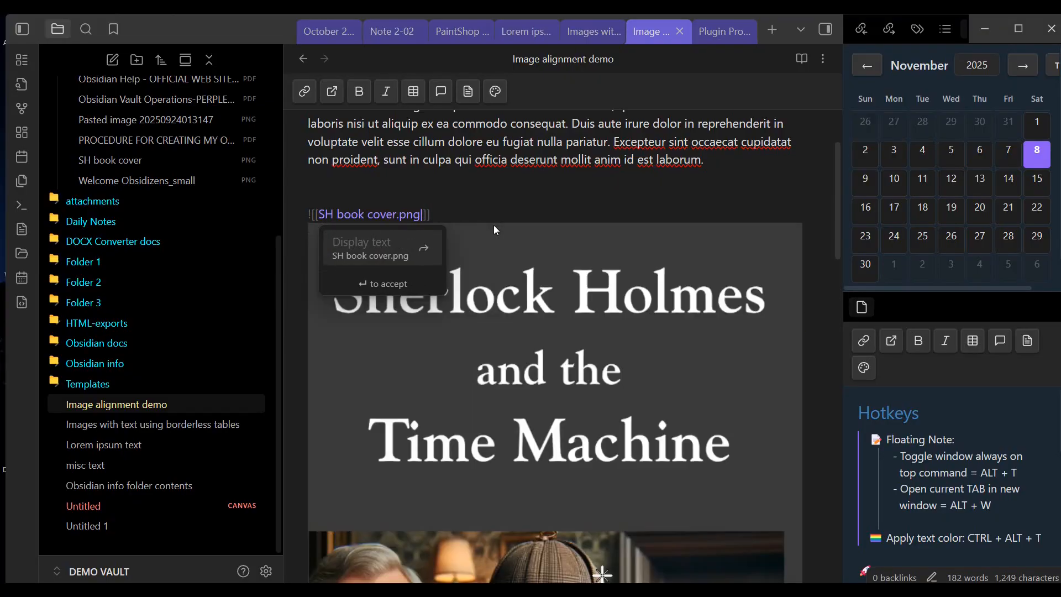
Step: Scroll through the full-size cover image now spanning the text width
scroll(down, 3)
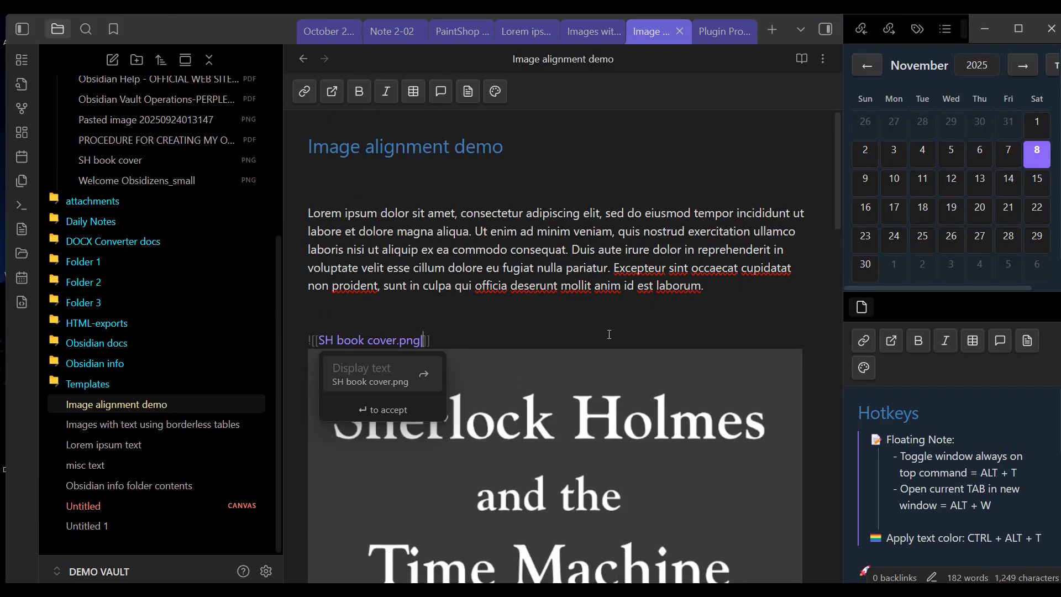
scroll(down, 3)
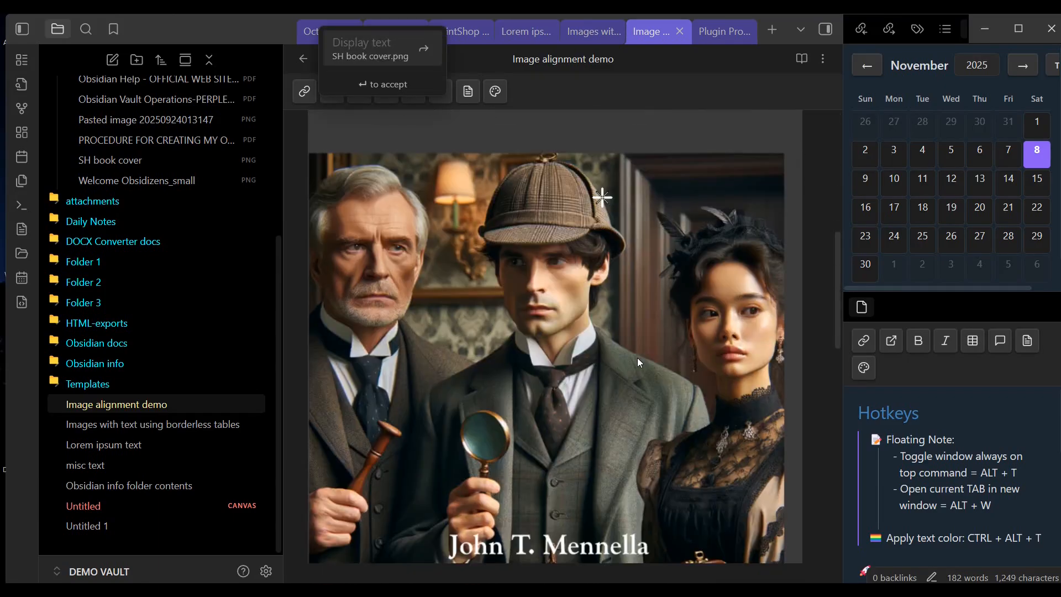
scroll(down, 3)
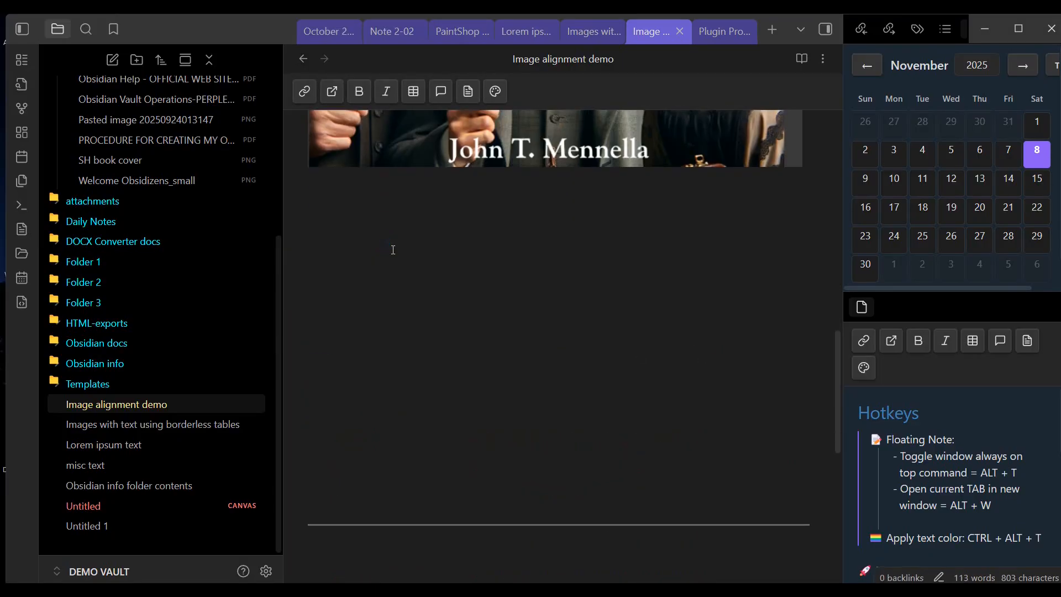
Step: Embed hansom cab.png on a new line below the book cover
click(309, 234)
text(!)
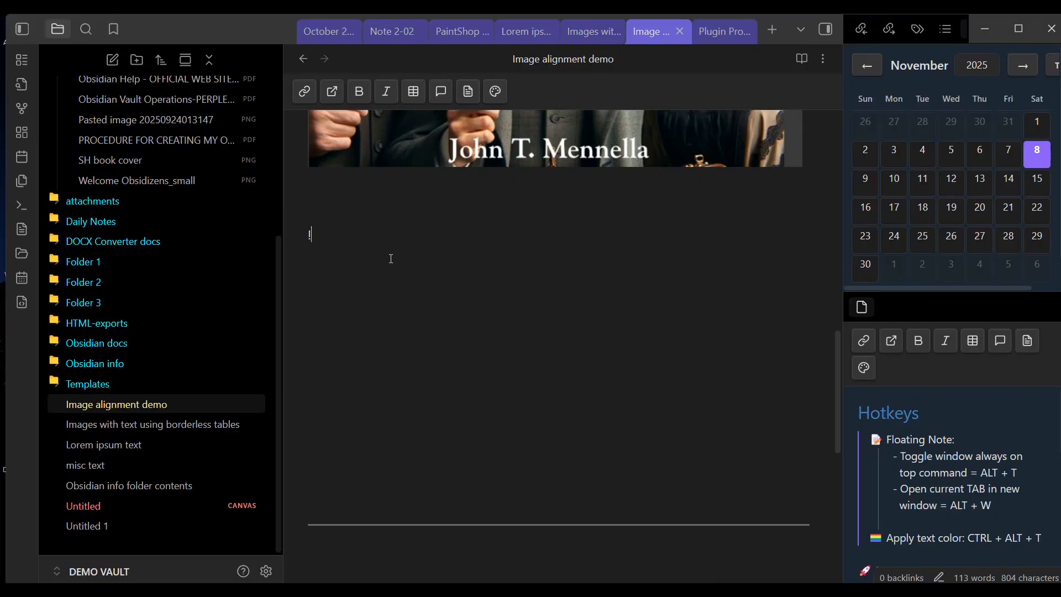
text([[)
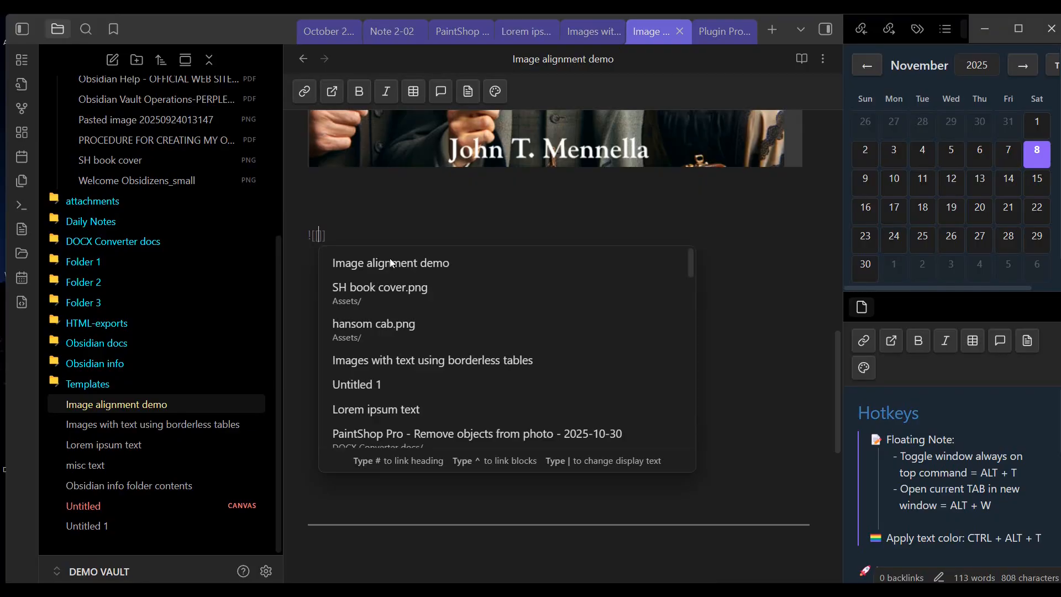
mouse_move(379, 331)
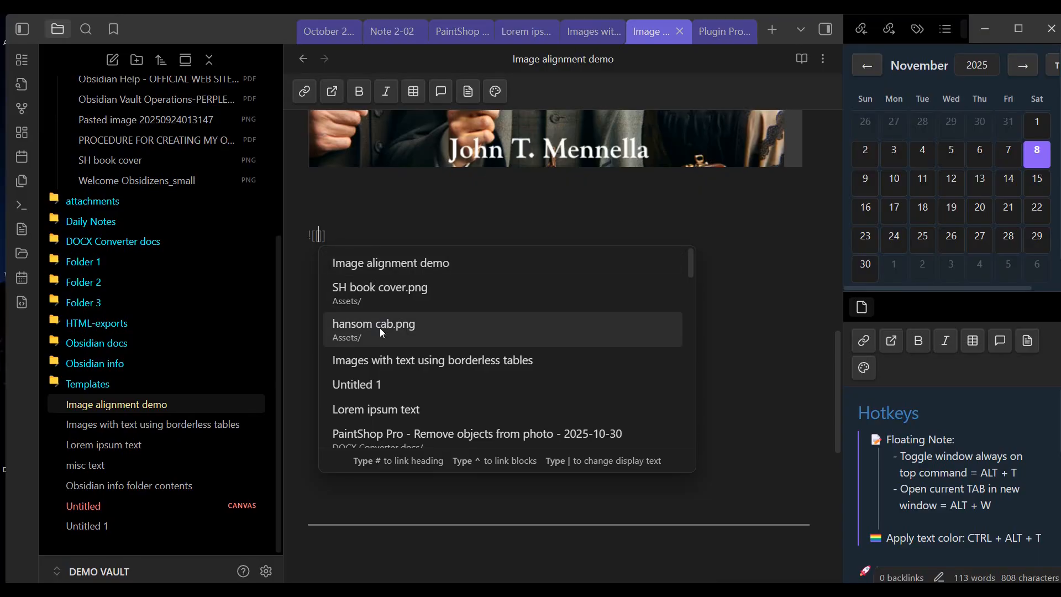
click(374, 323)
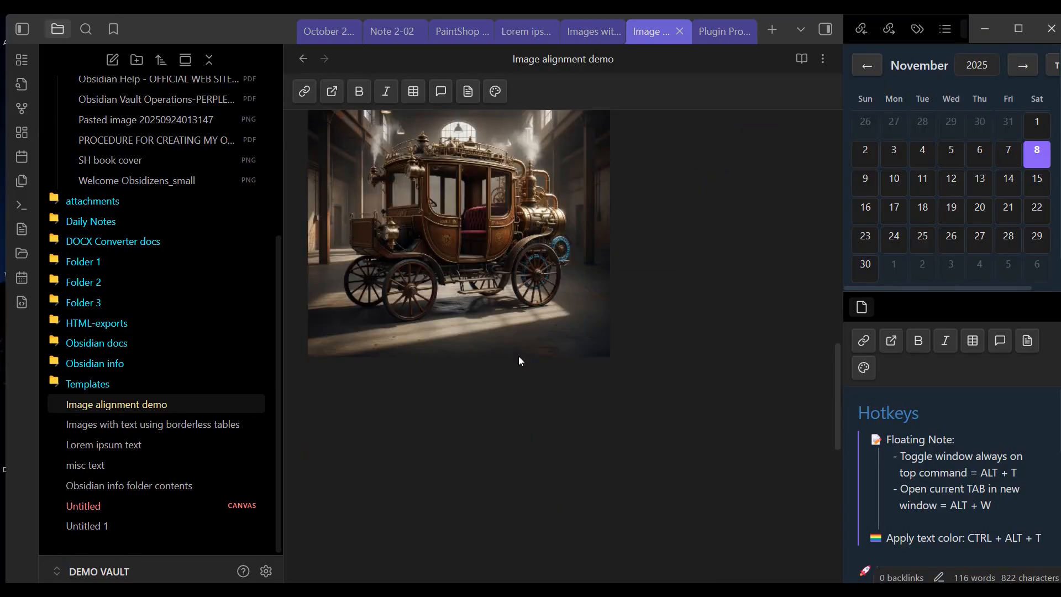
scroll(down, 3)
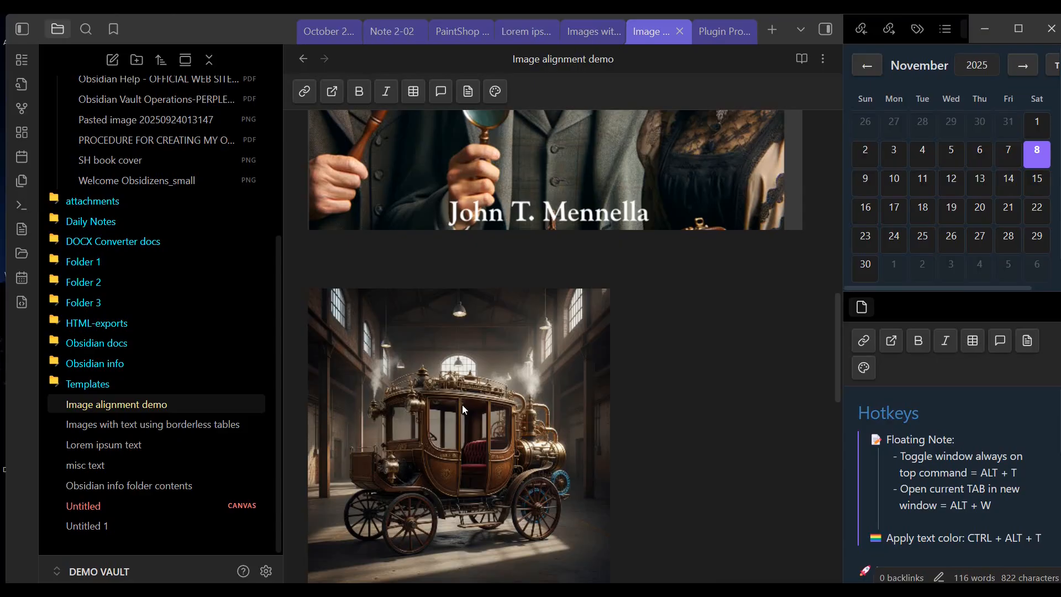
scroll(down, 3)
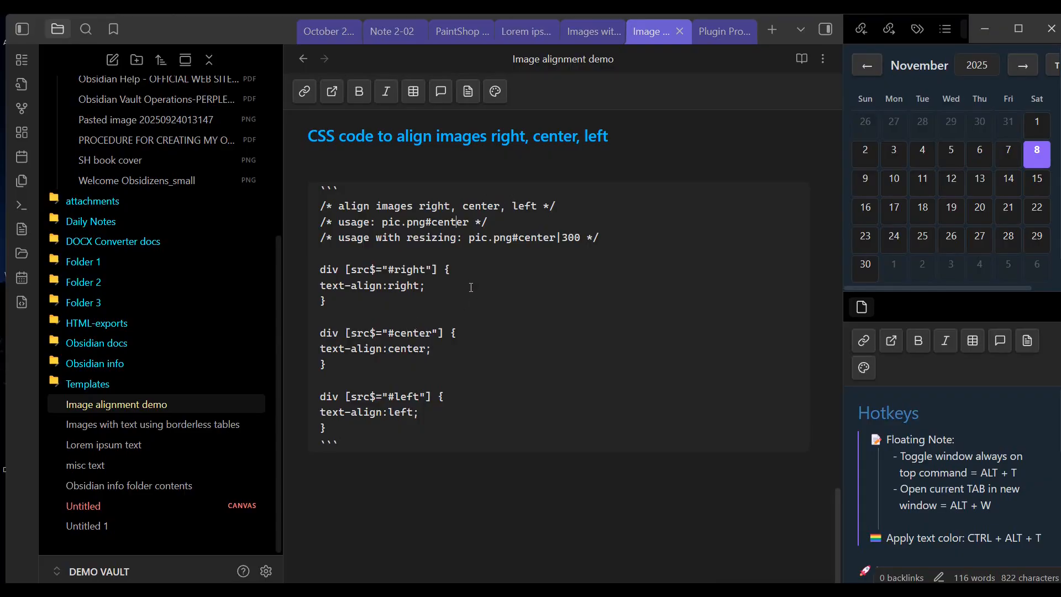
mouse_move(556, 313)
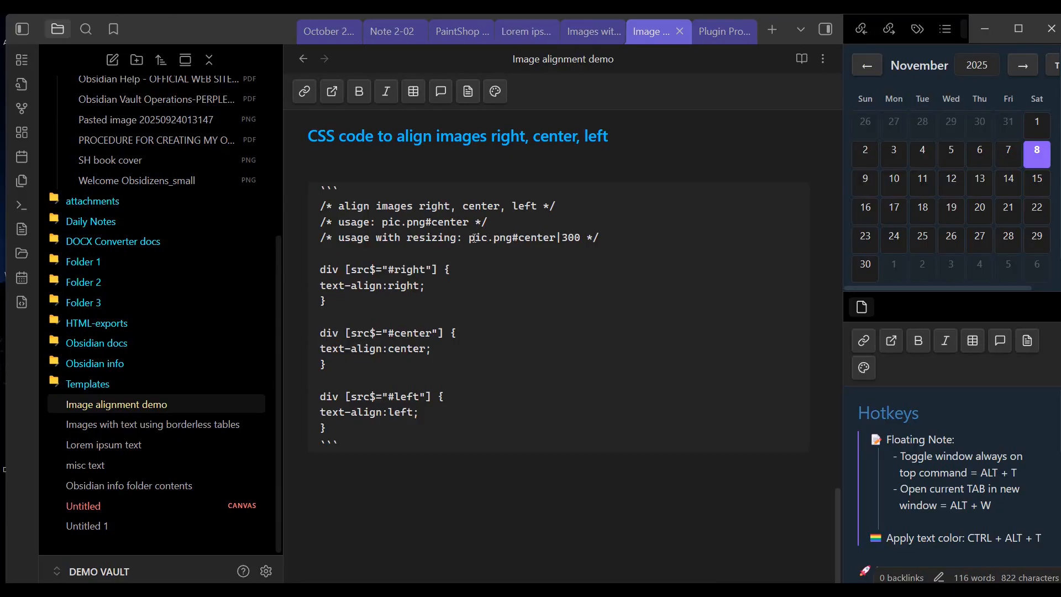
click(458, 222)
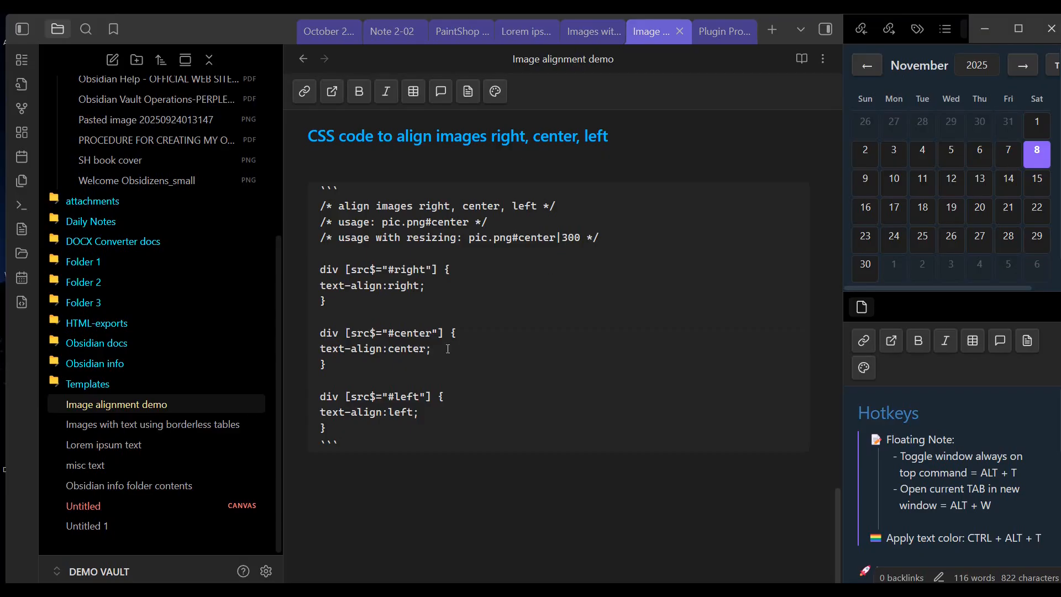
mouse_move(438, 414)
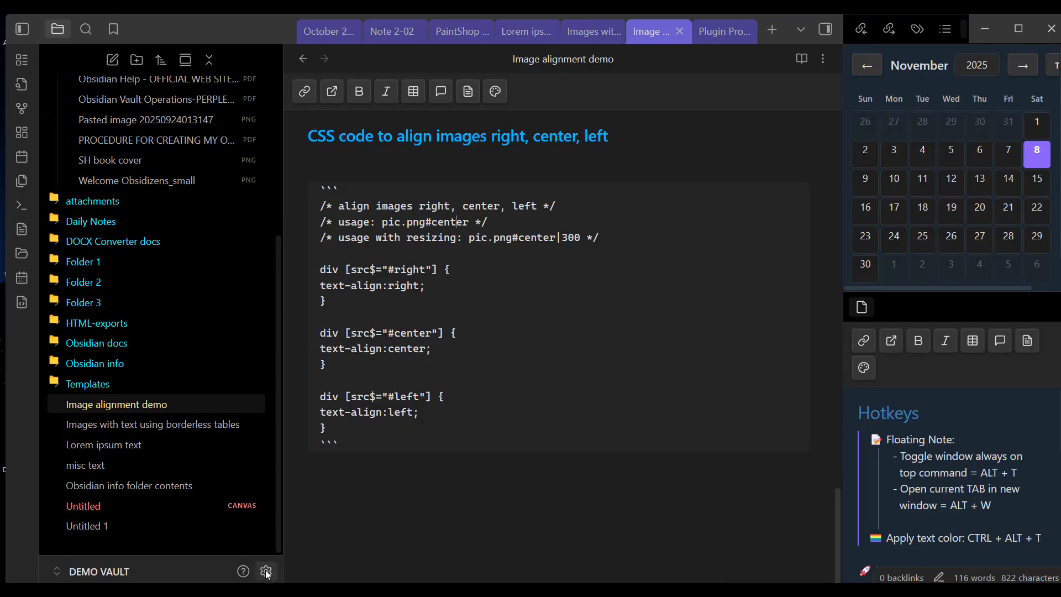
click(266, 571)
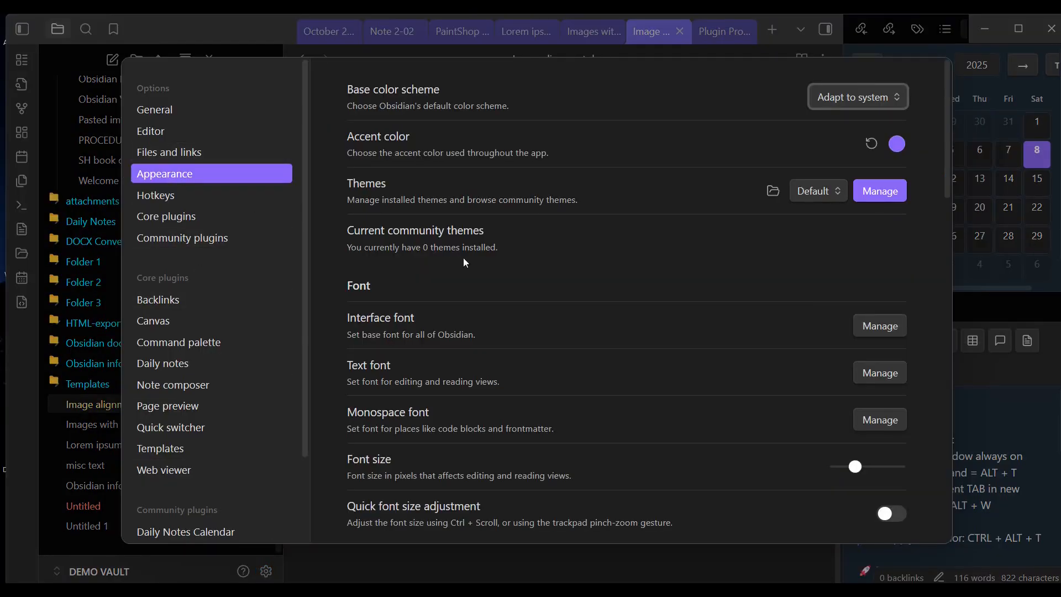
scroll(down, 3)
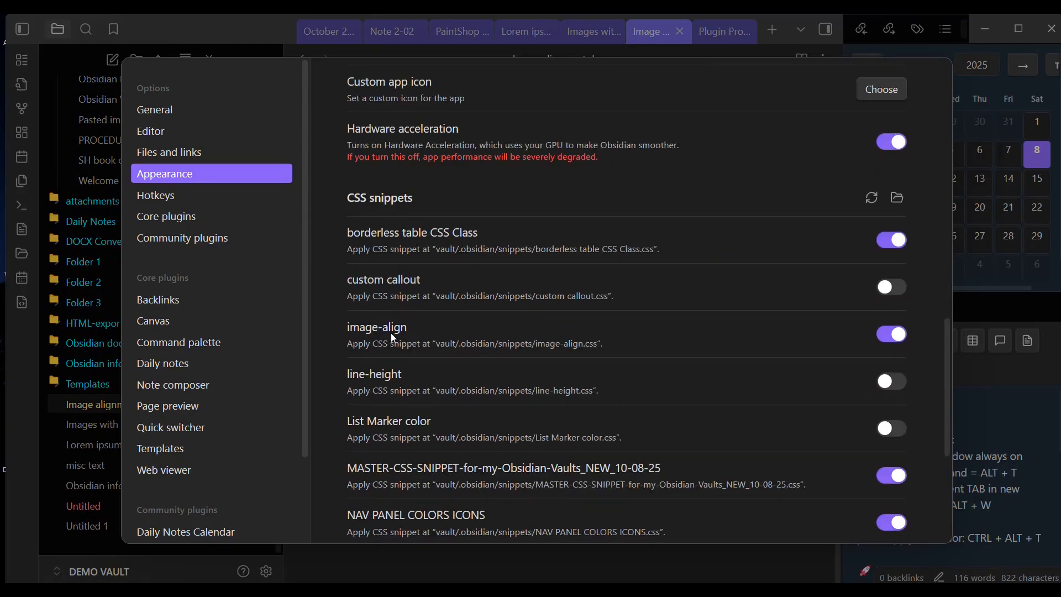
mouse_move(366, 337)
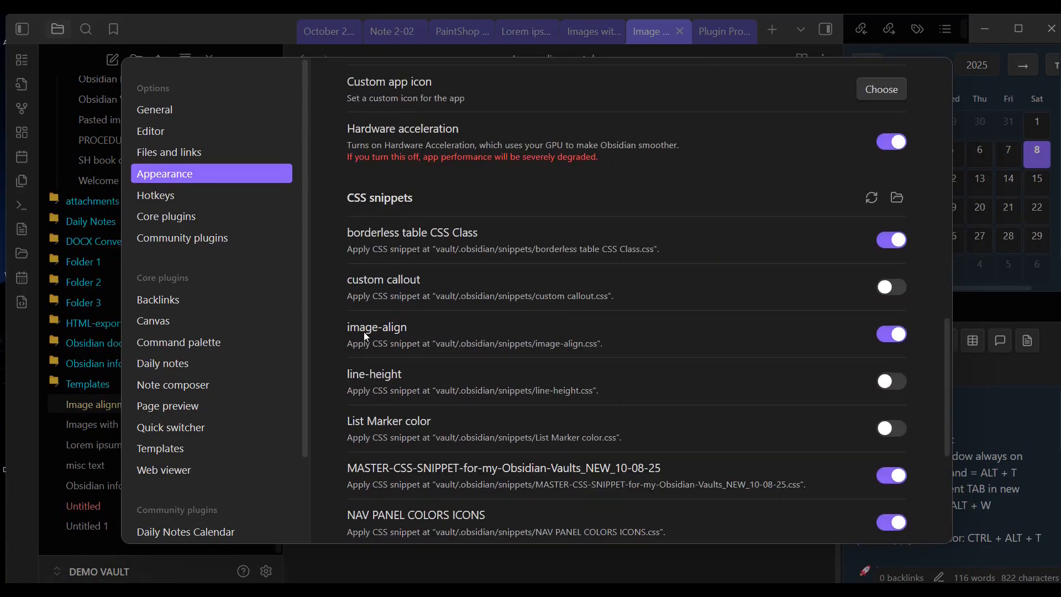
mouse_move(403, 332)
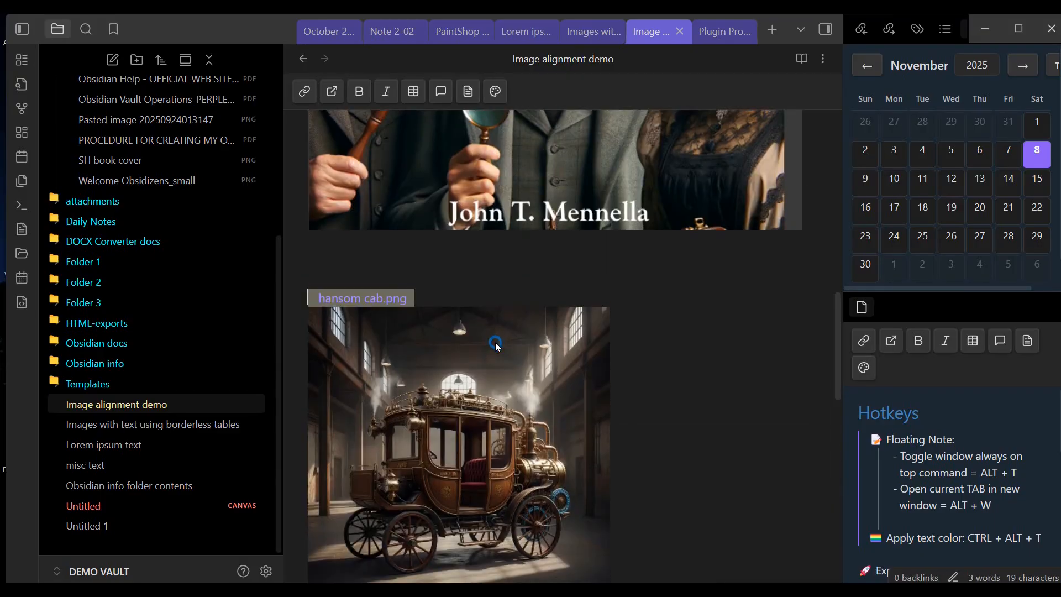
mouse_move(441, 379)
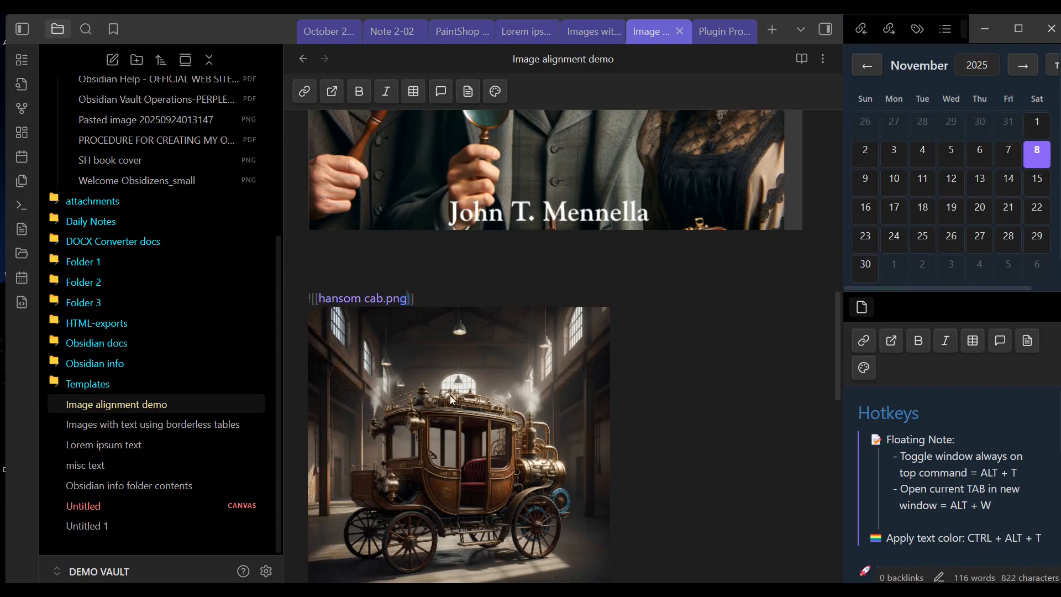
mouse_move(455, 423)
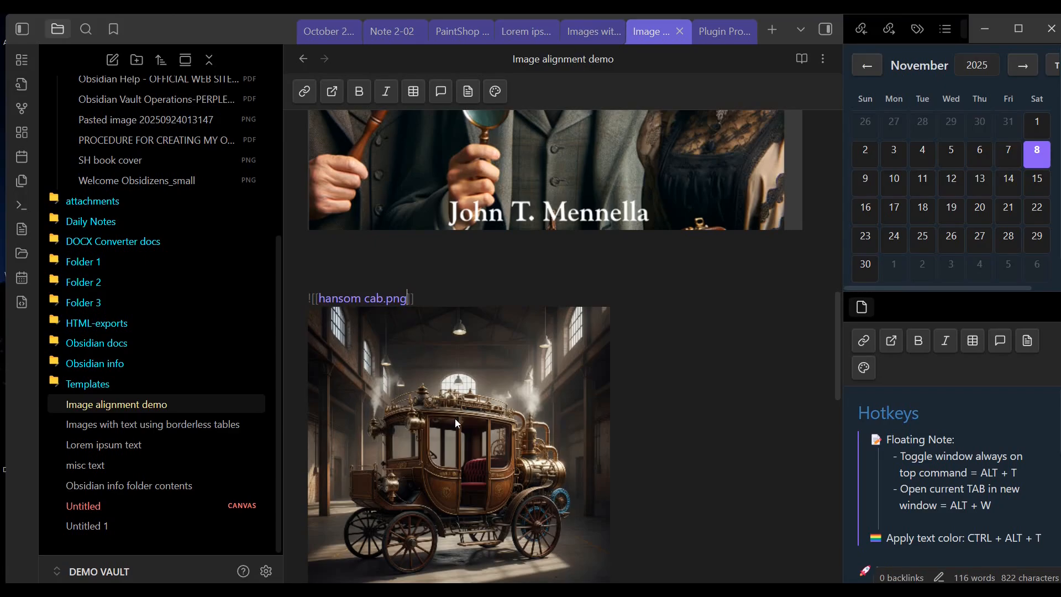
mouse_move(449, 430)
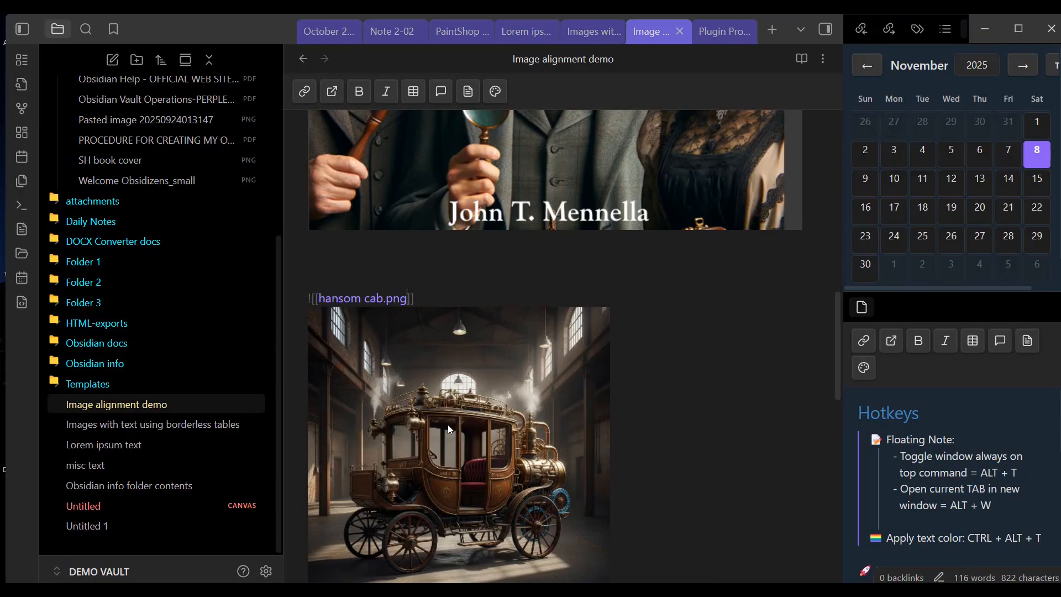
Step: Give the hansom cab embed a #center alignment suffix and check the result
text(#)
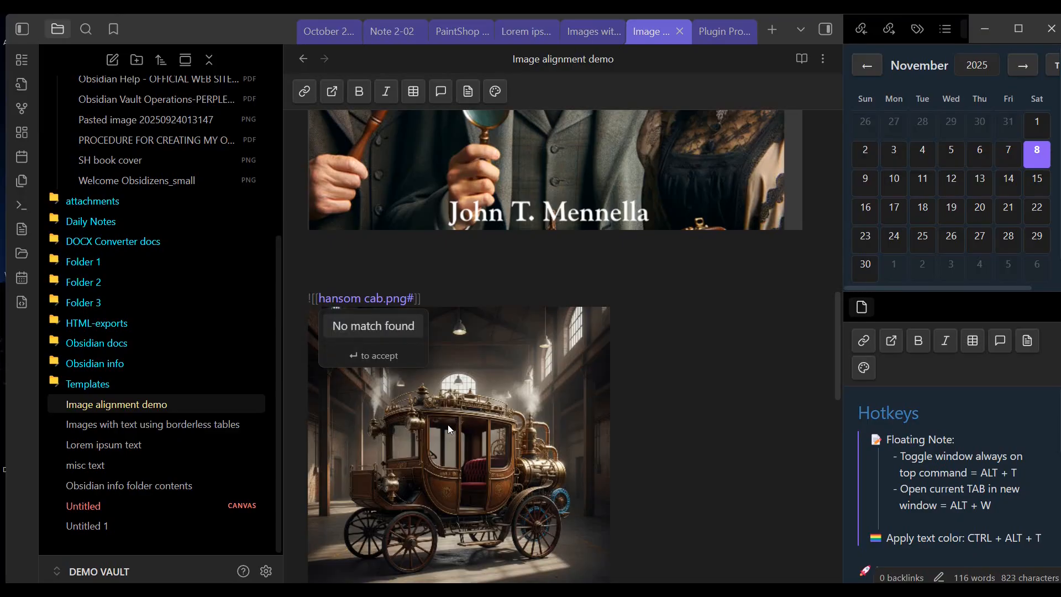
text(cen)
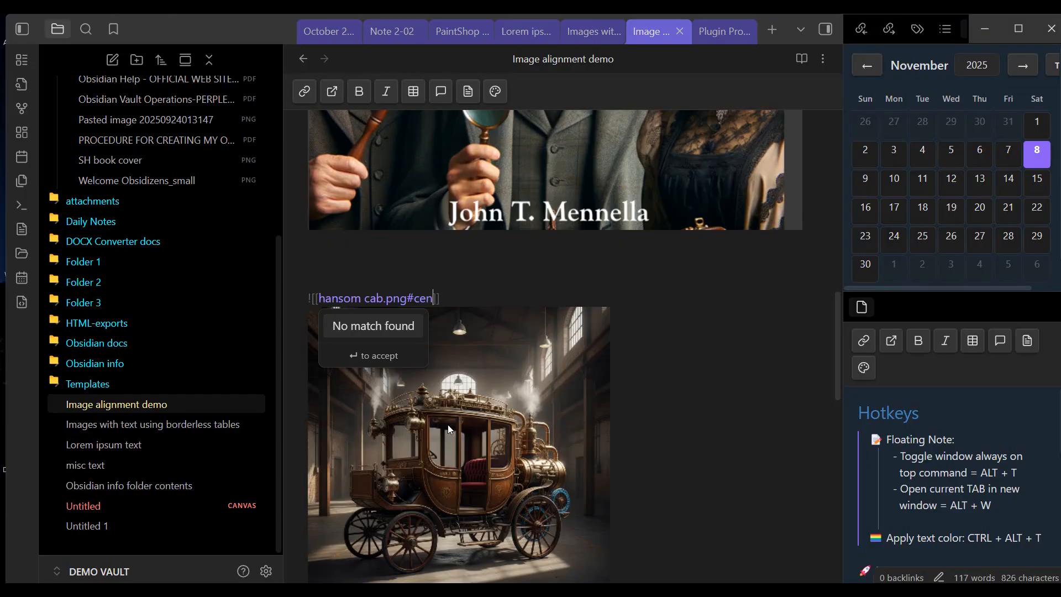
text(ter)
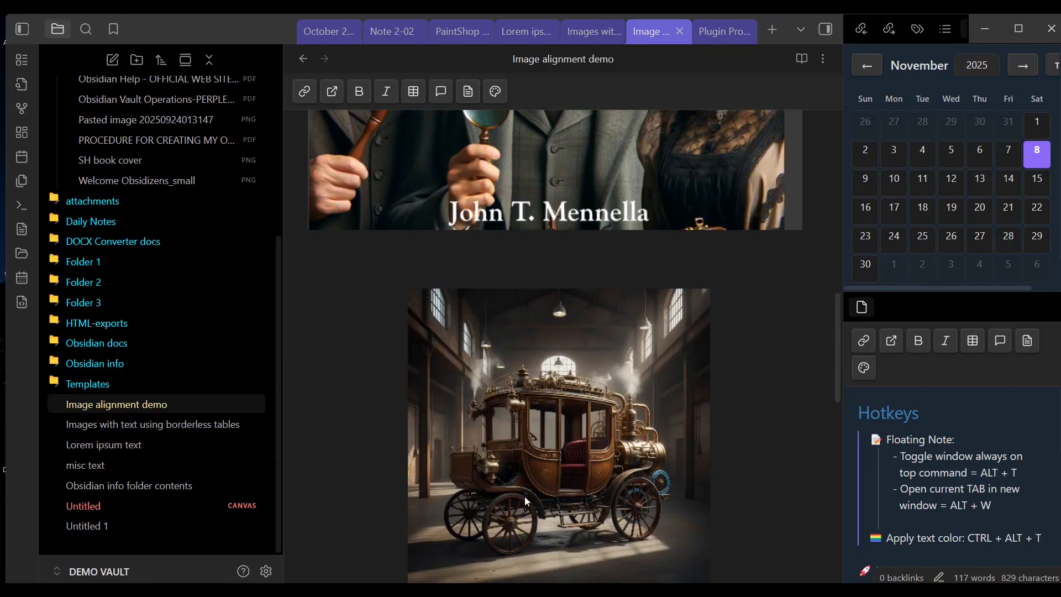
scroll(down, 3)
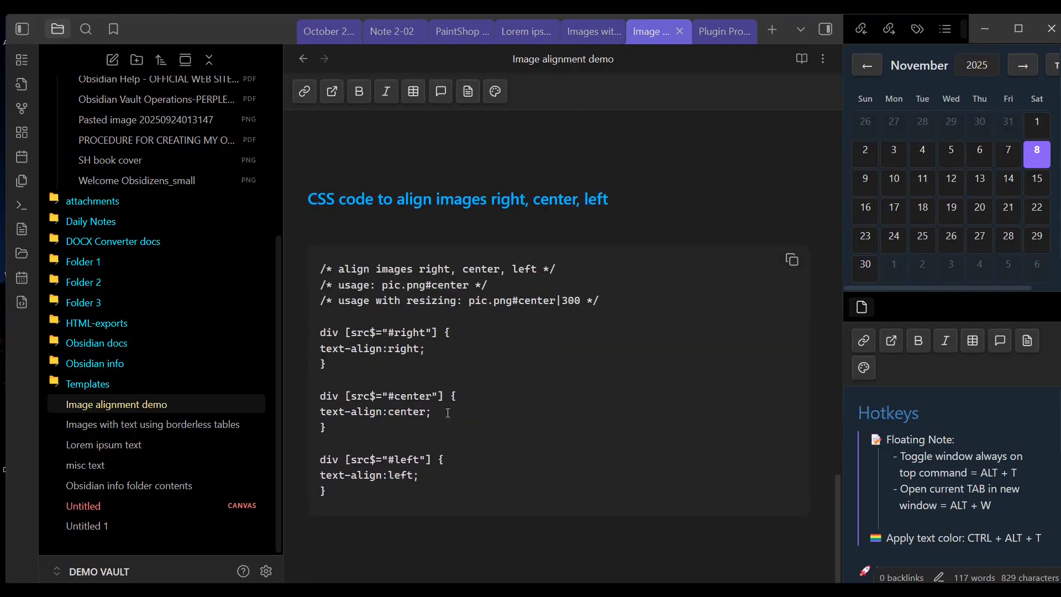
scroll(down, 3)
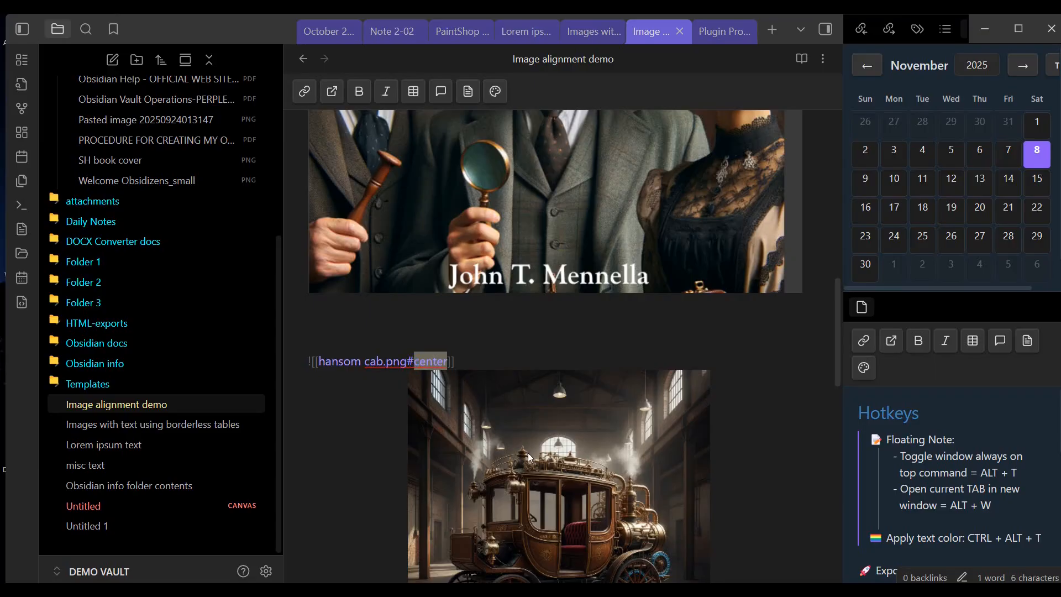
Step: Change the hansom cab alignment to #right, then to #left
text(rig)
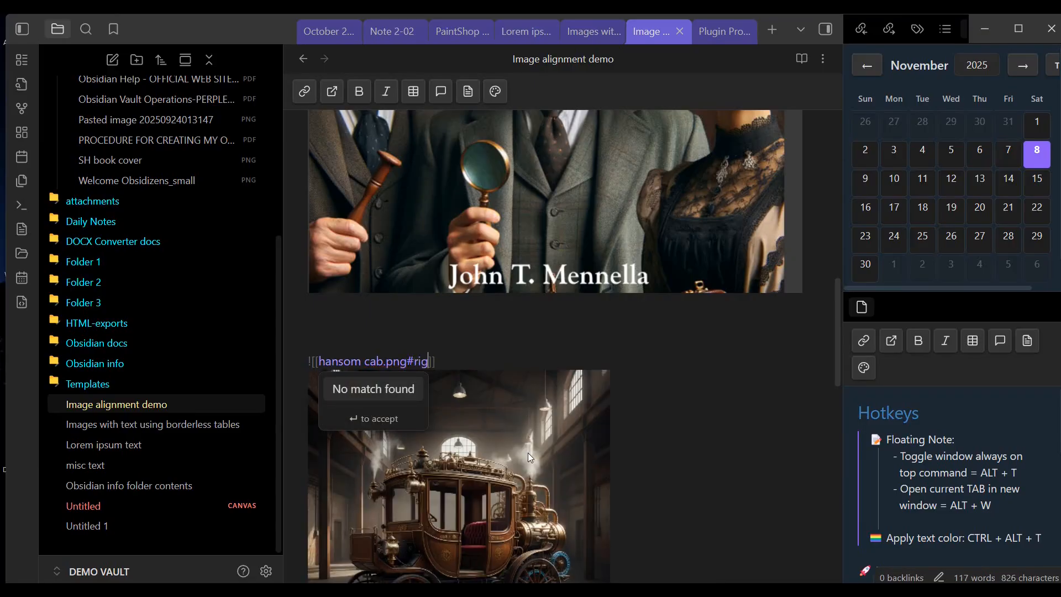
text(ht)
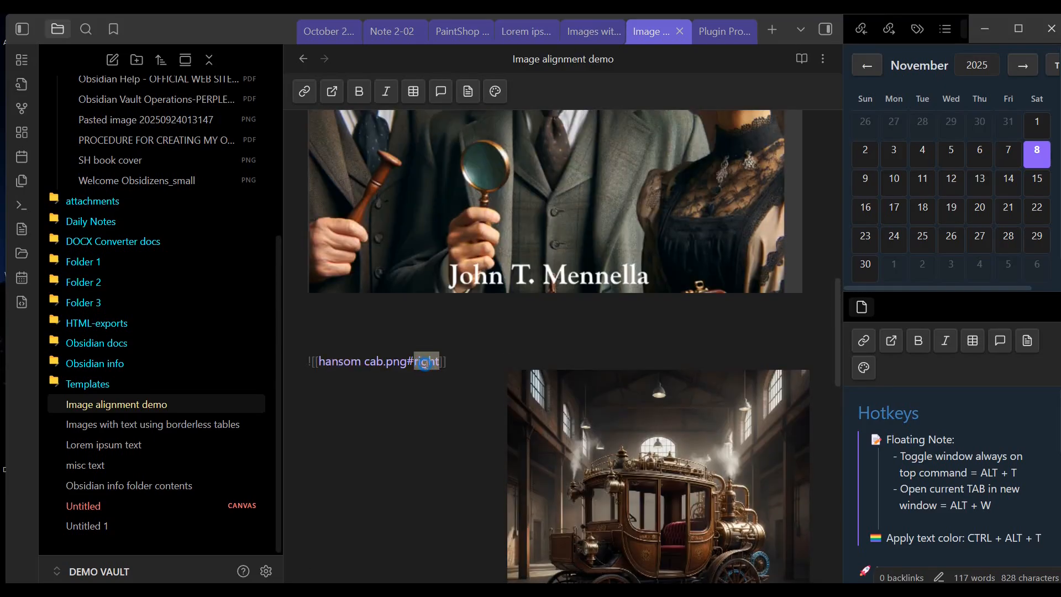
text(left)
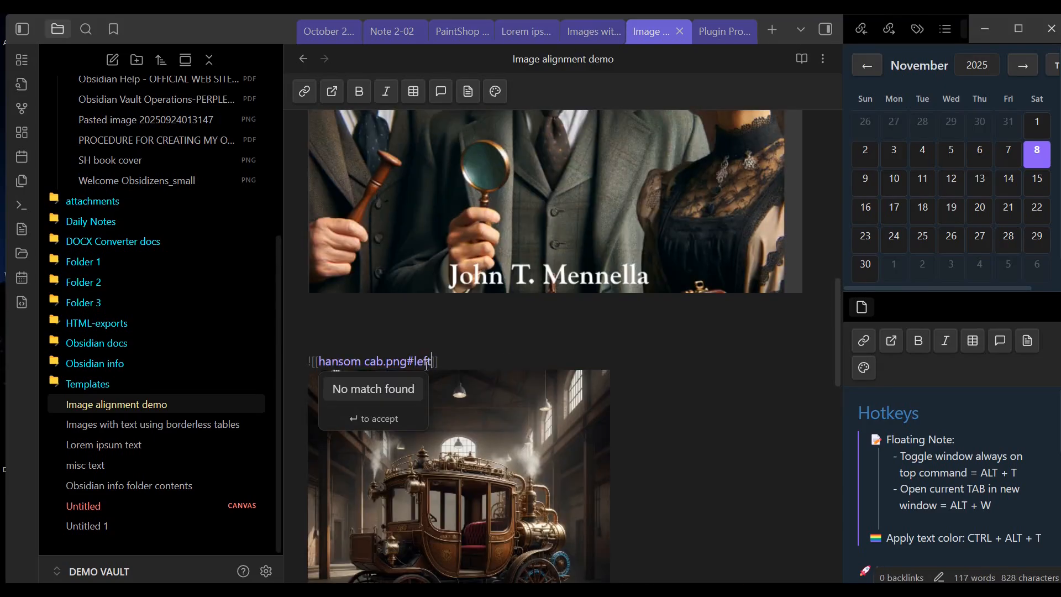
scroll(down, 3)
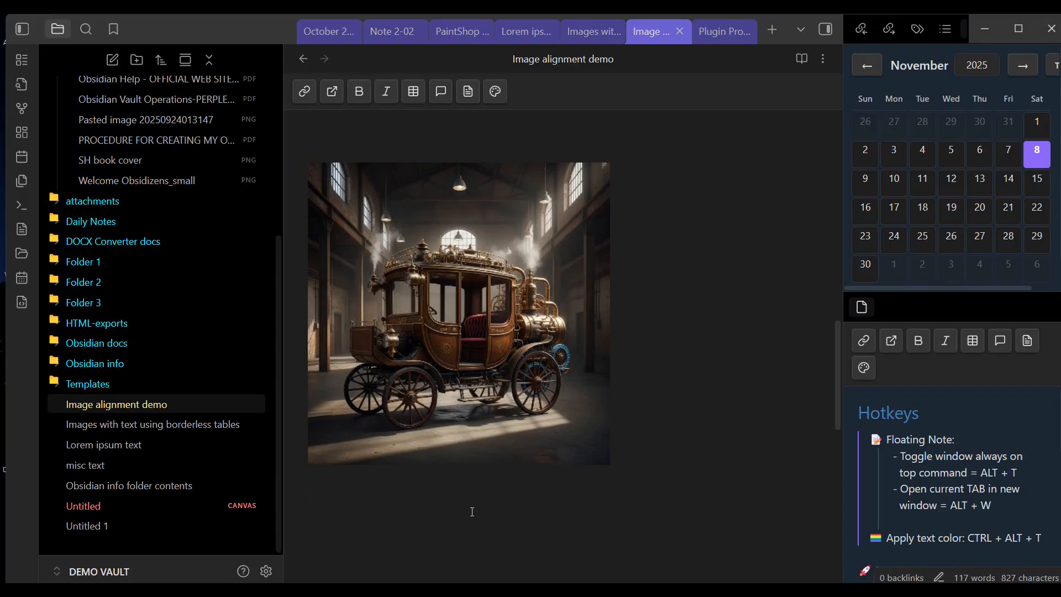
click(309, 495)
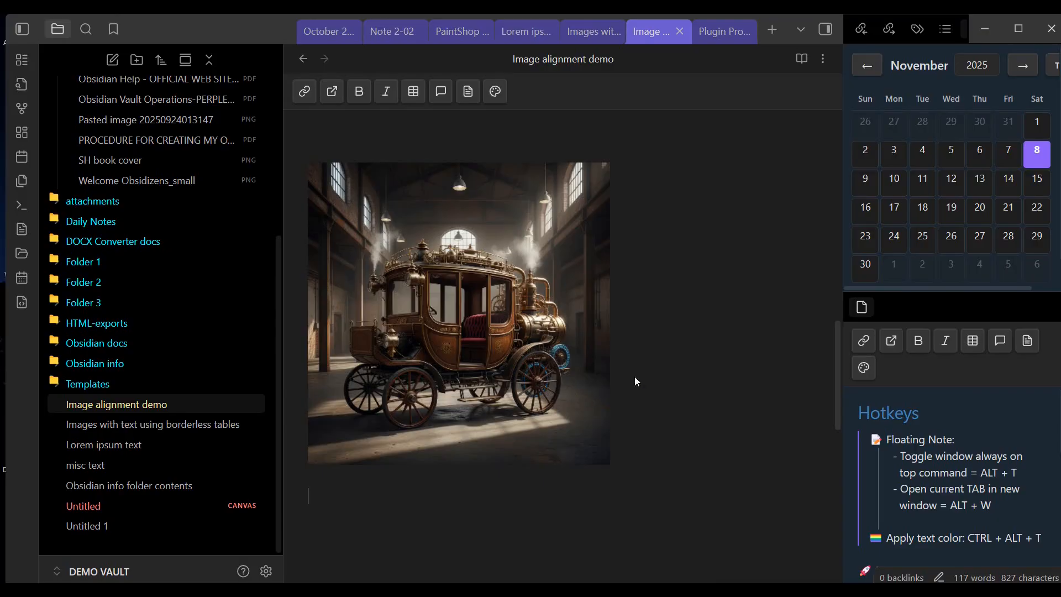
mouse_move(771, 369)
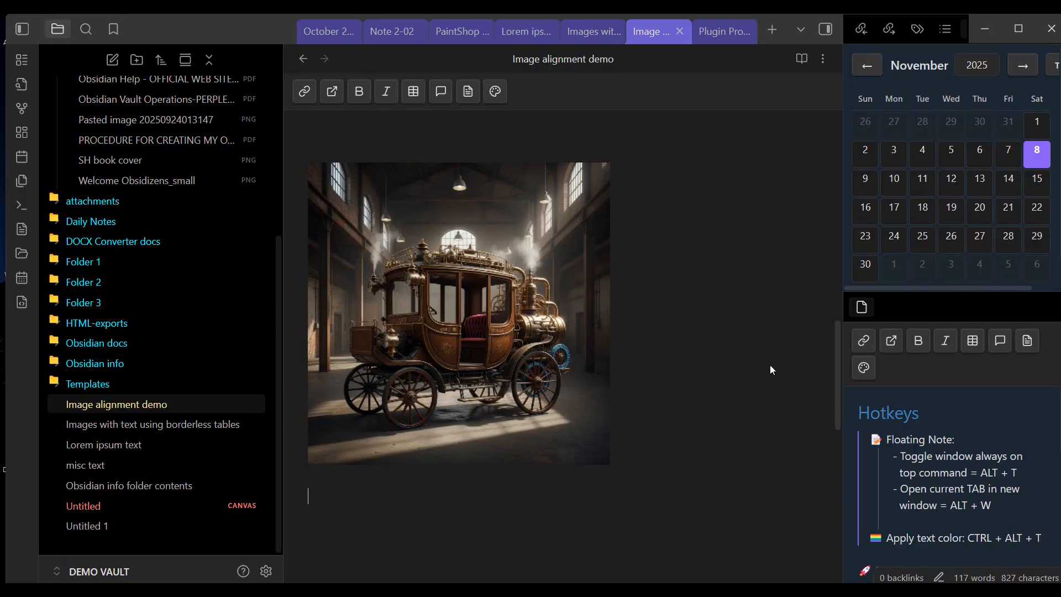
mouse_move(713, 514)
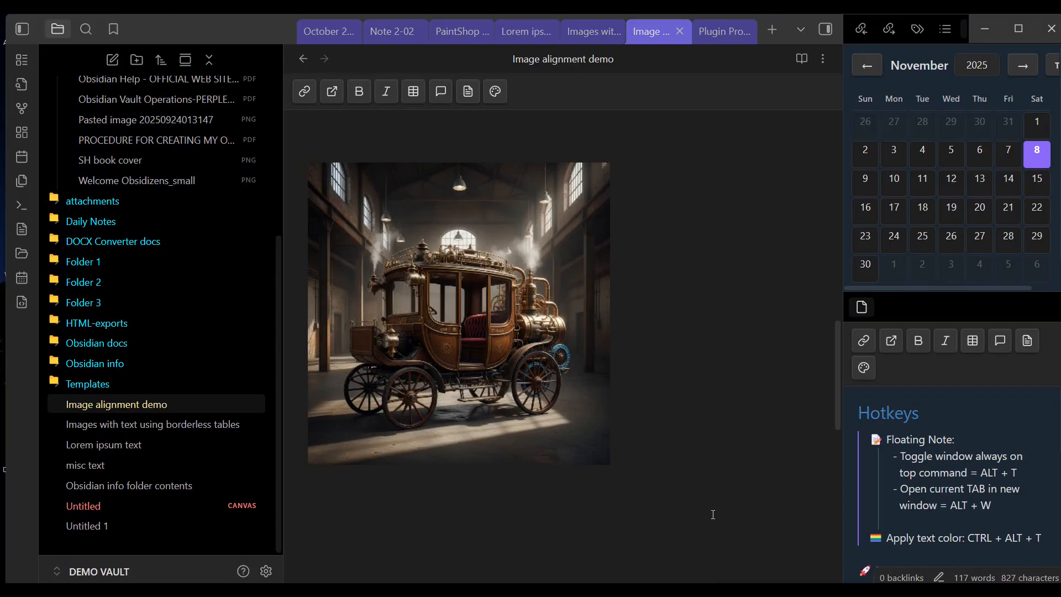
click(308, 495)
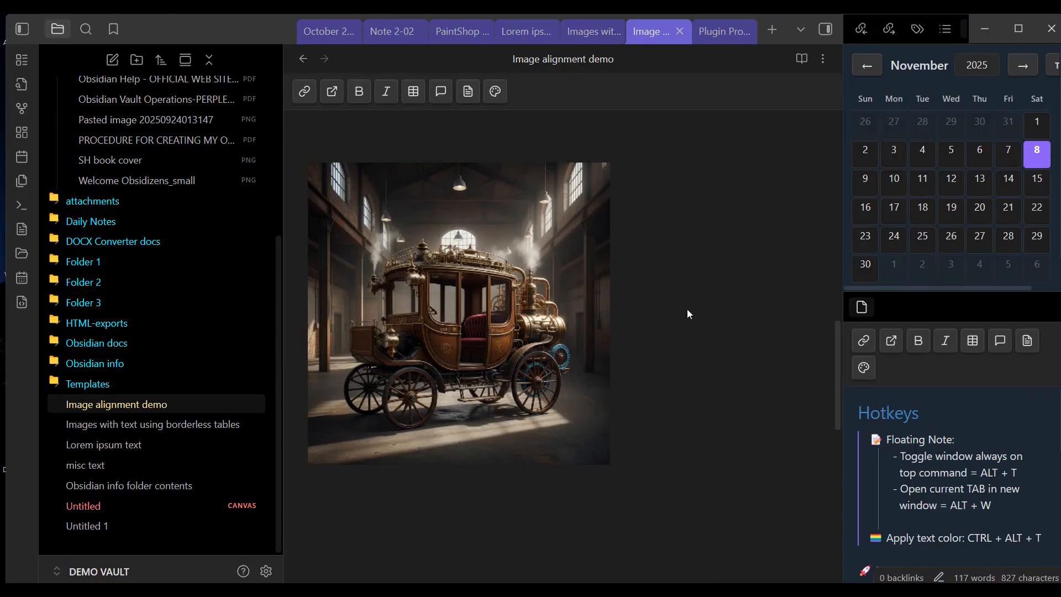
mouse_move(659, 366)
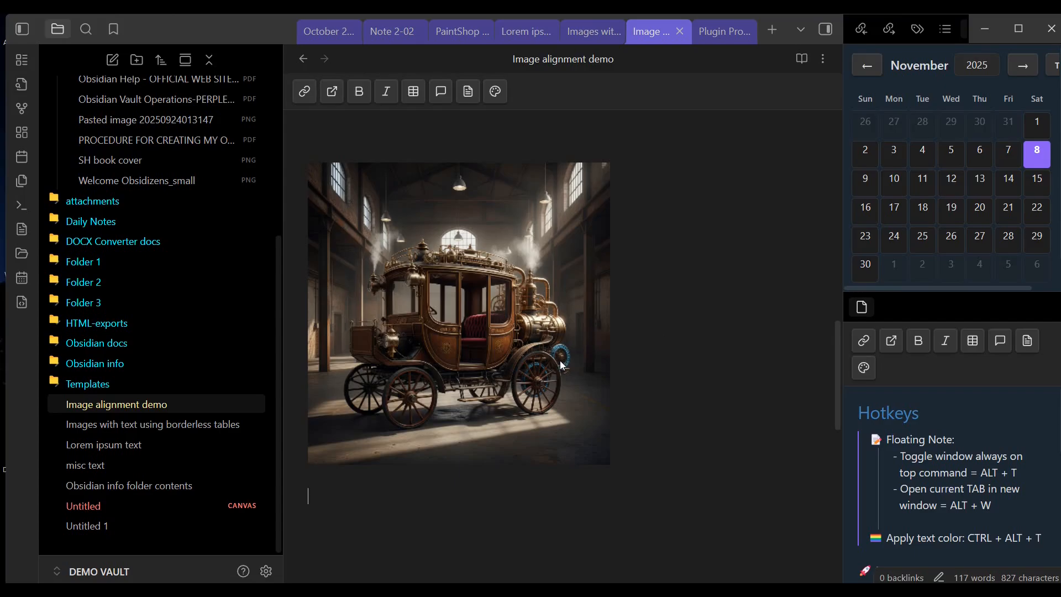
mouse_move(443, 350)
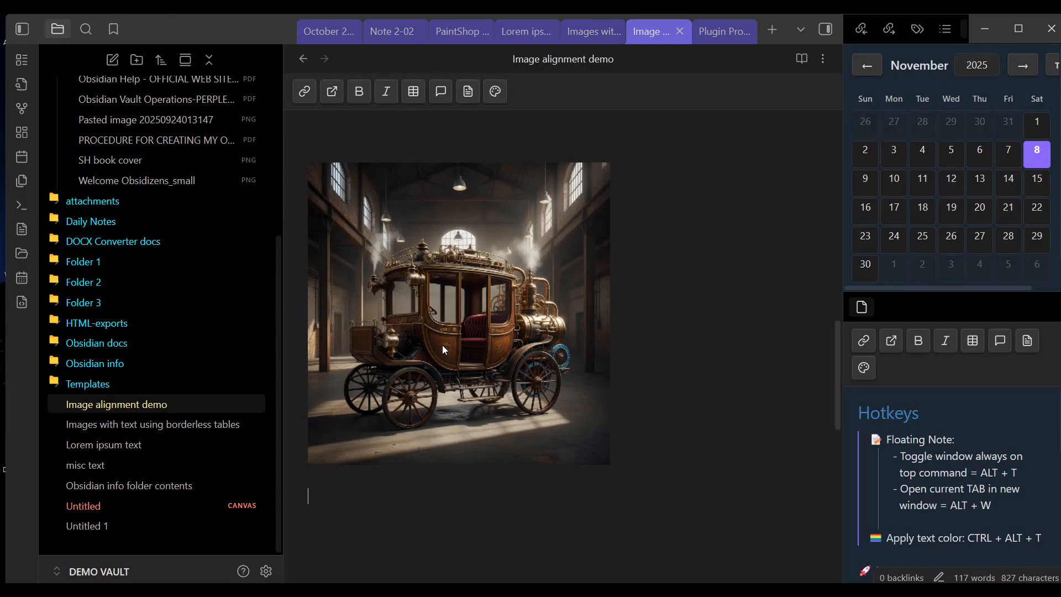
mouse_move(719, 296)
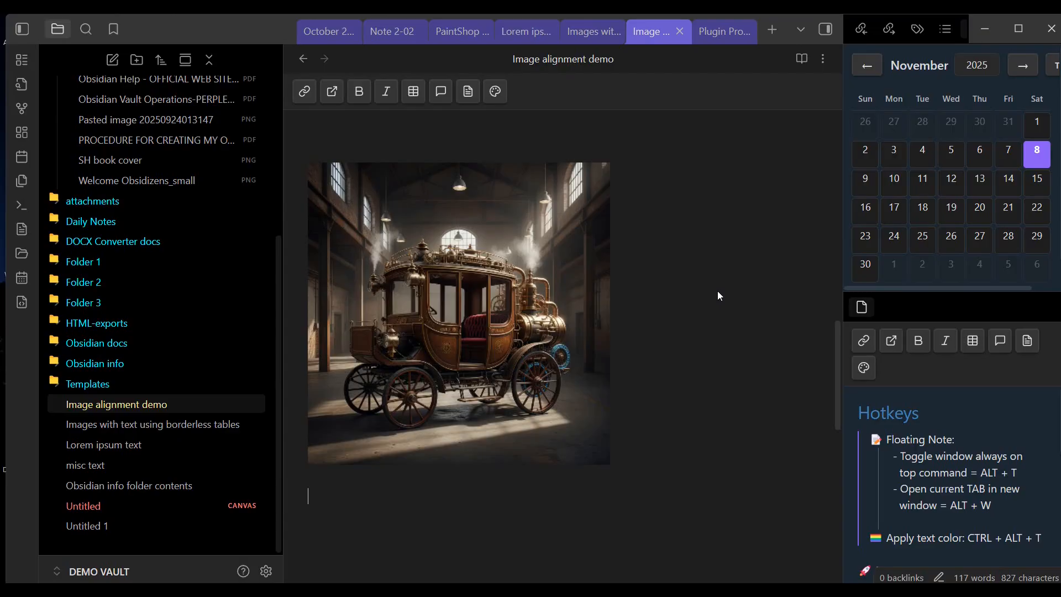
click(153, 424)
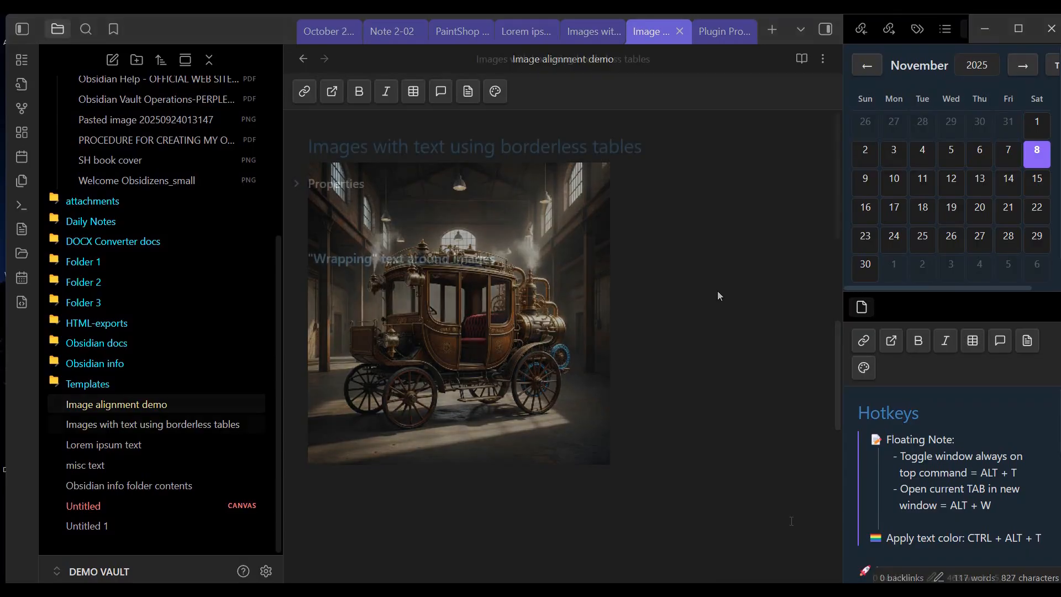
Step: Open the 'Images with text using borderless tables' note and look through its Lorem ipsum and screenshot table
click(152, 424)
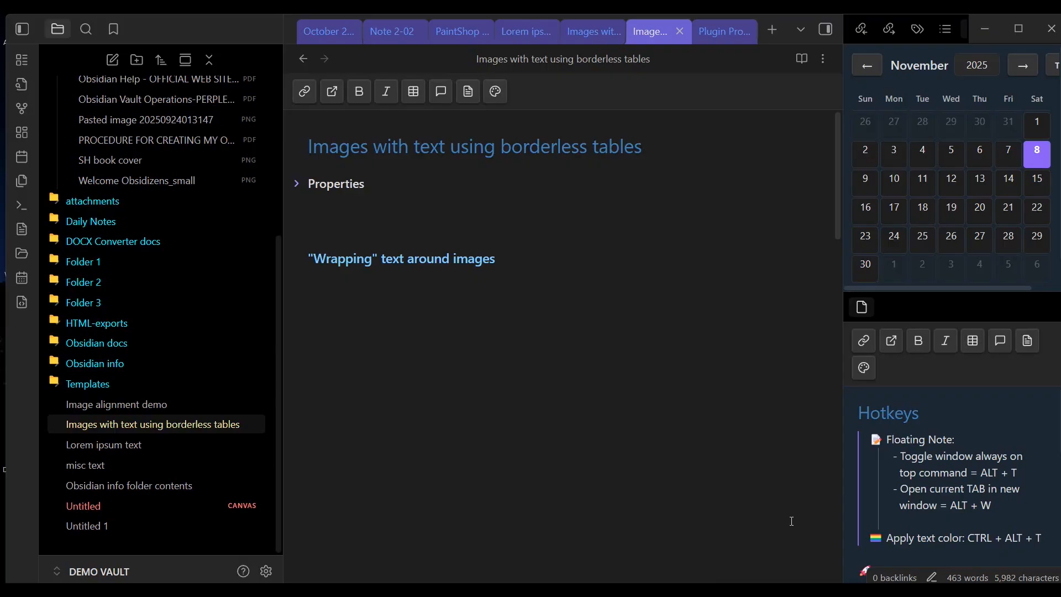
scroll(down, 3)
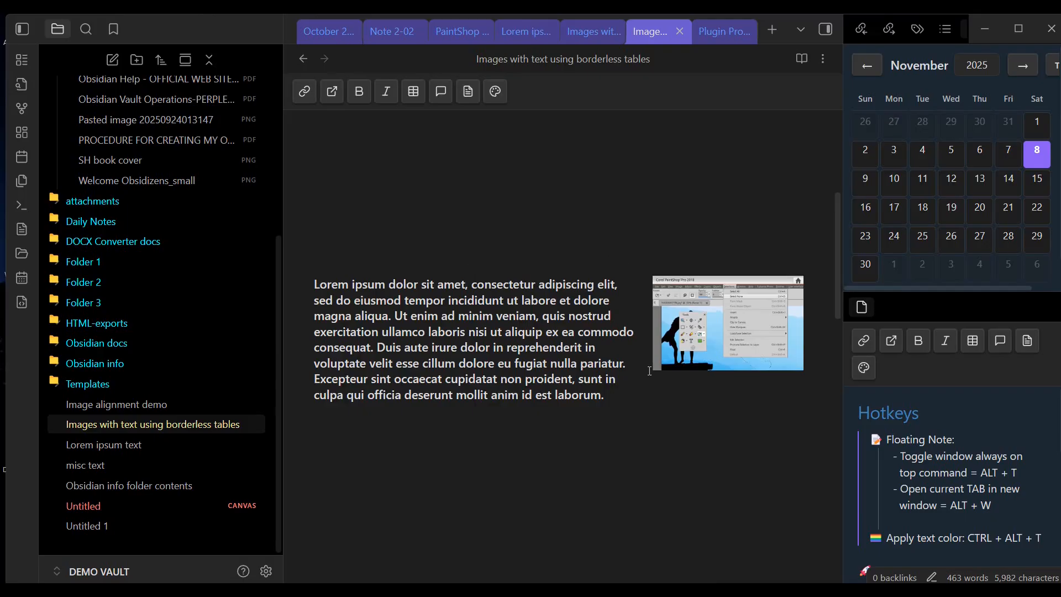
mouse_move(648, 405)
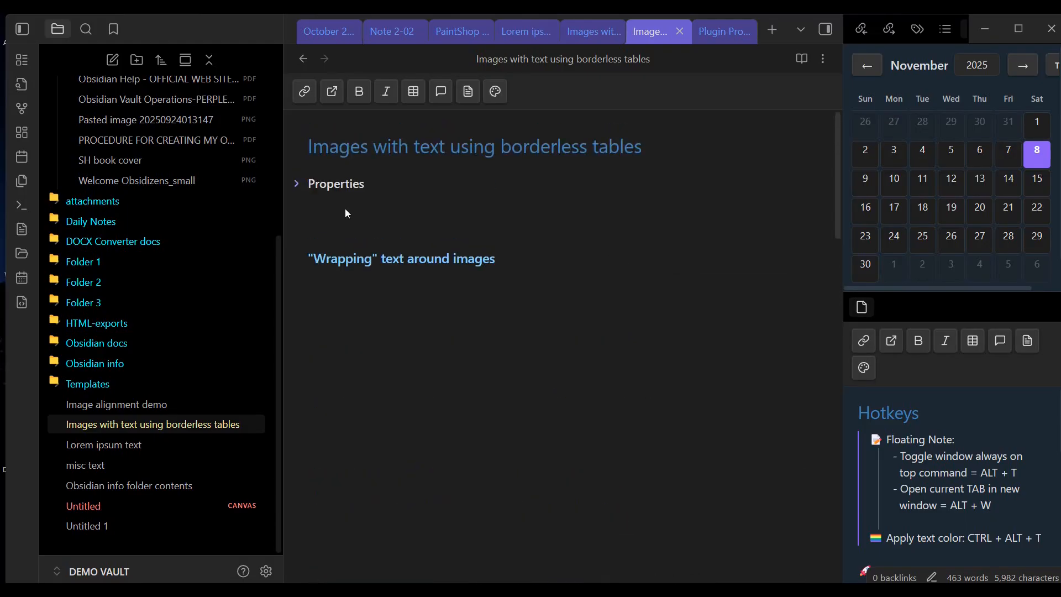
Step: Expand the note's Properties to show cssclasses set to table-borderless
click(296, 183)
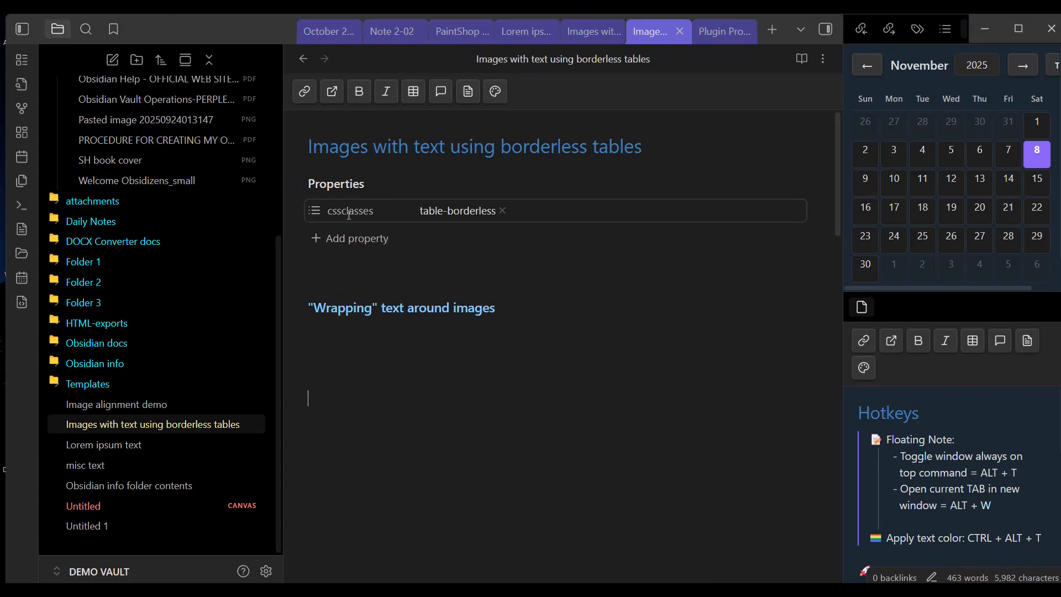
mouse_move(489, 222)
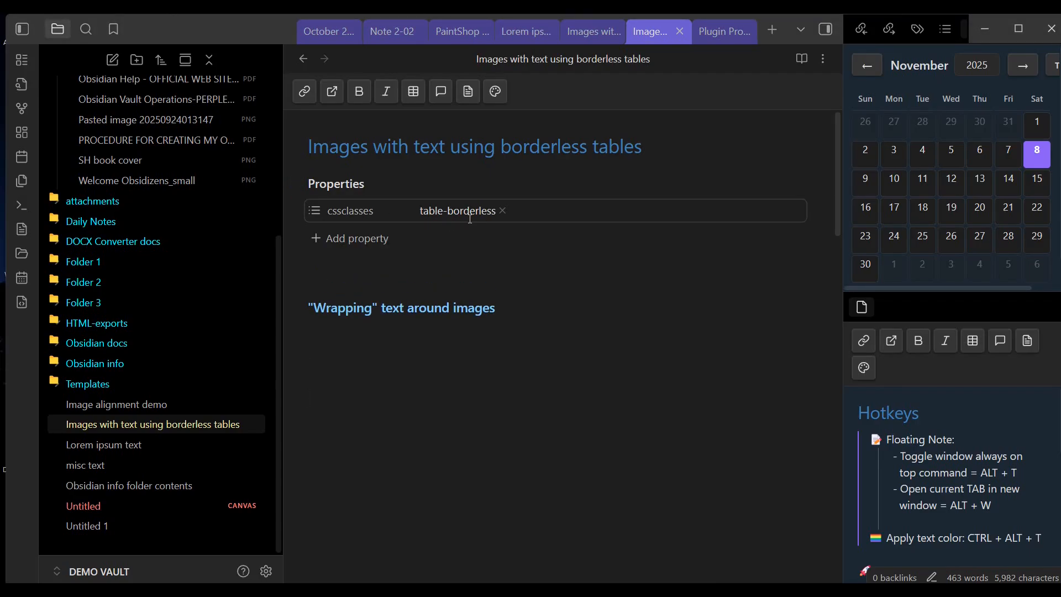
click(309, 398)
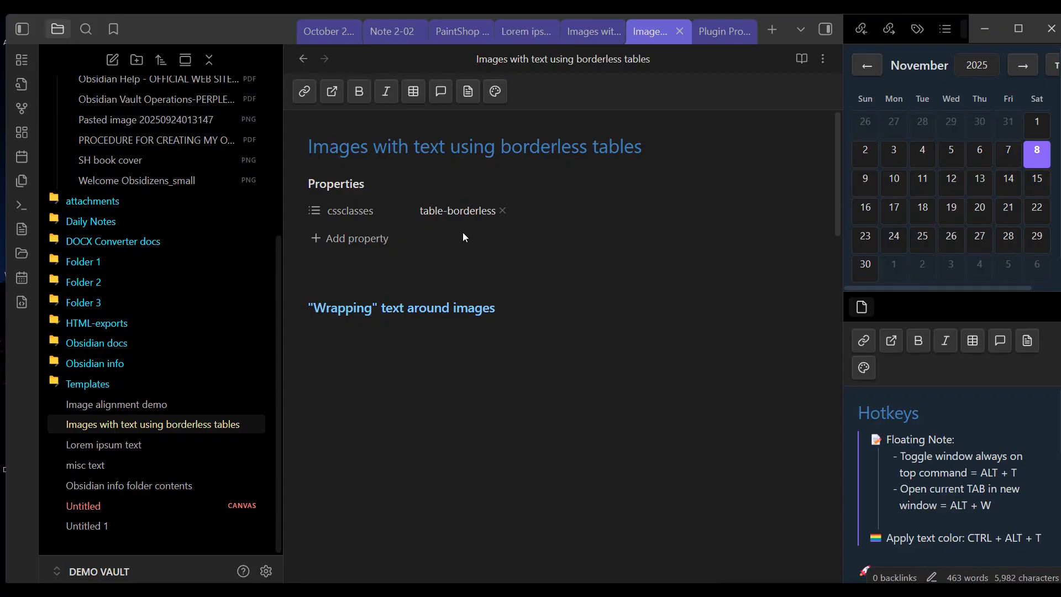
click(308, 398)
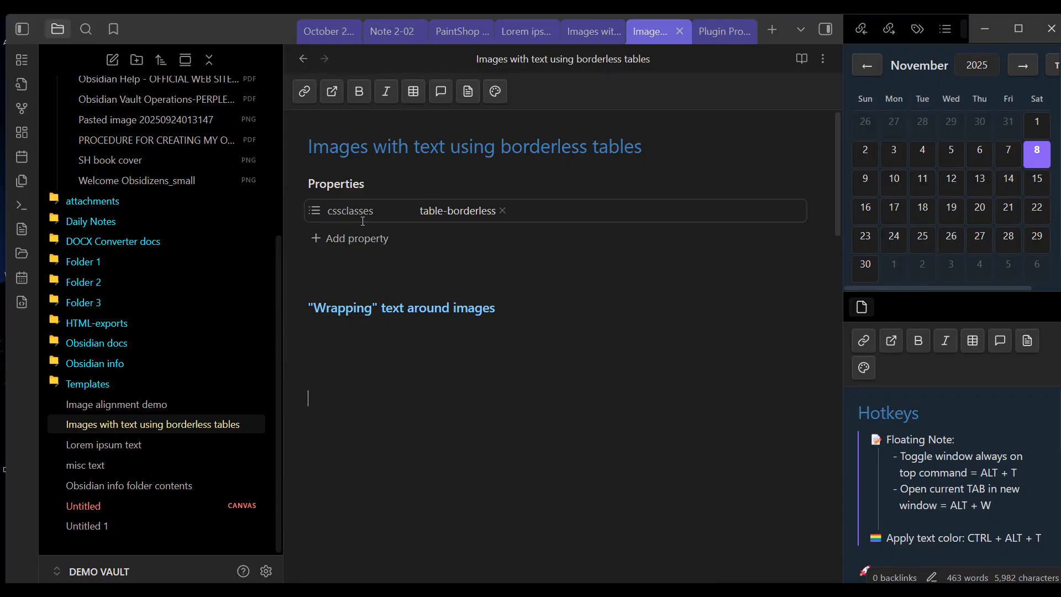
mouse_move(478, 240)
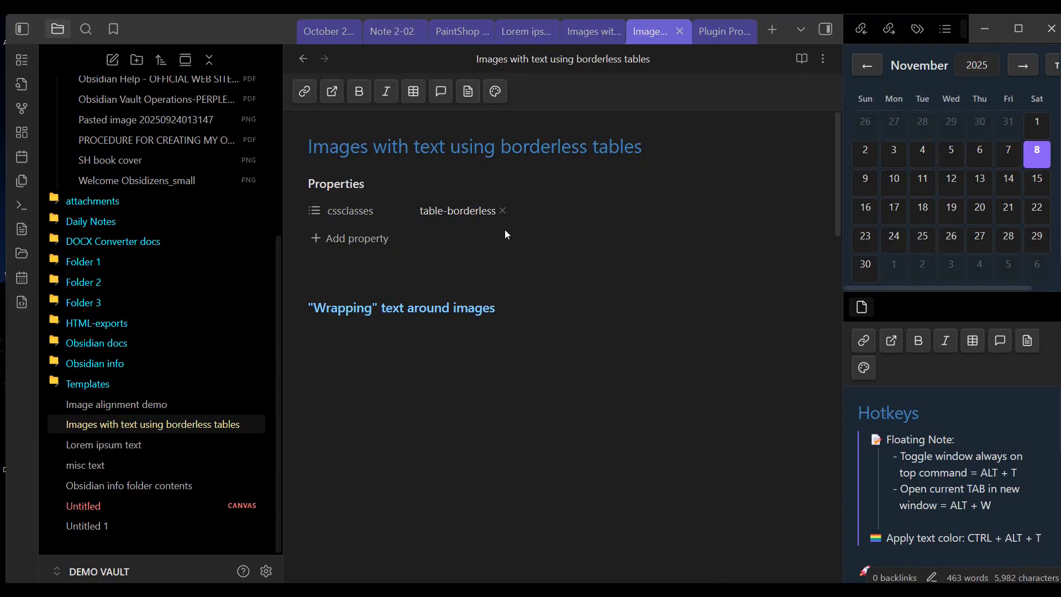
mouse_move(477, 238)
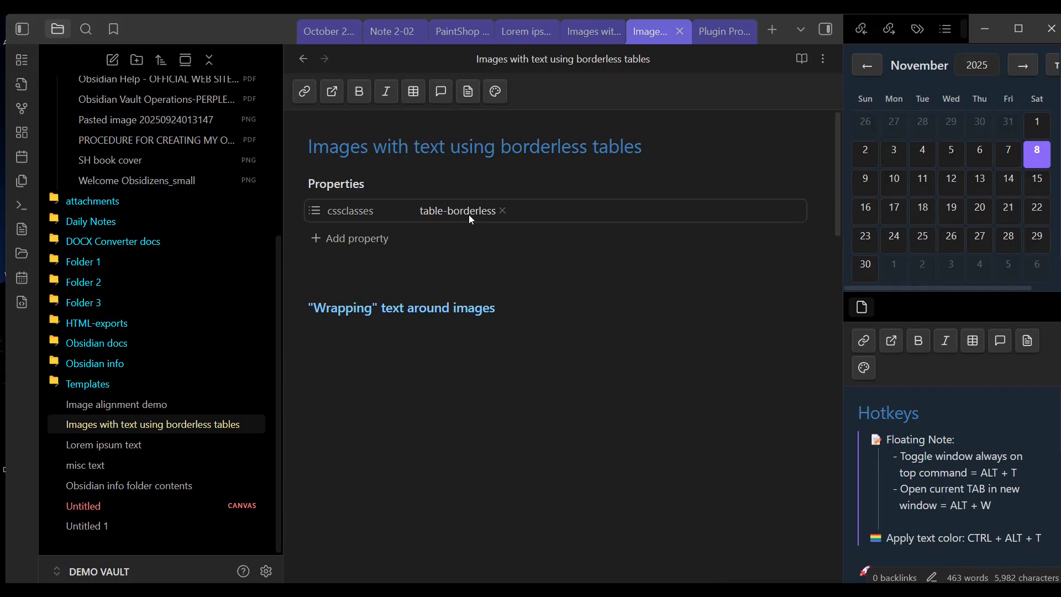
click(308, 399)
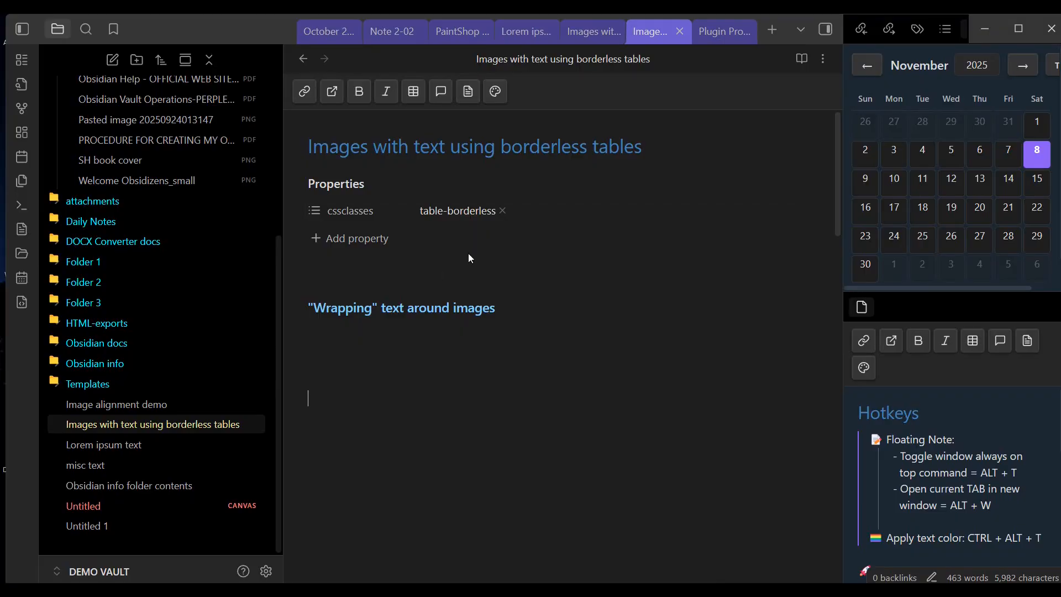
Step: Remove the table-borderless cssclass to expose borders, then re-enter table-borderless to hide them again
scroll(down, 3)
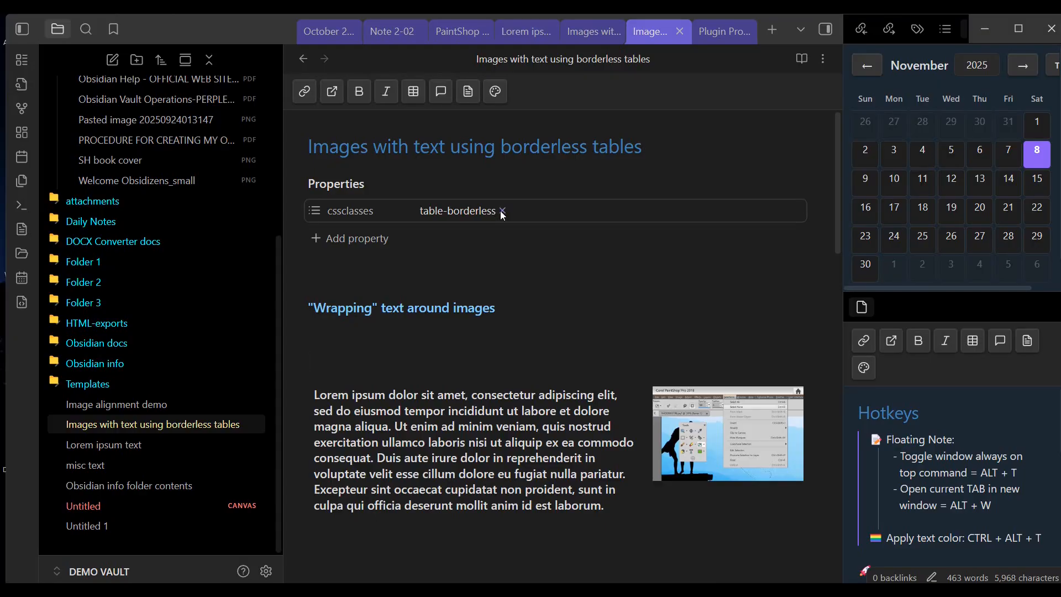
mouse_move(501, 213)
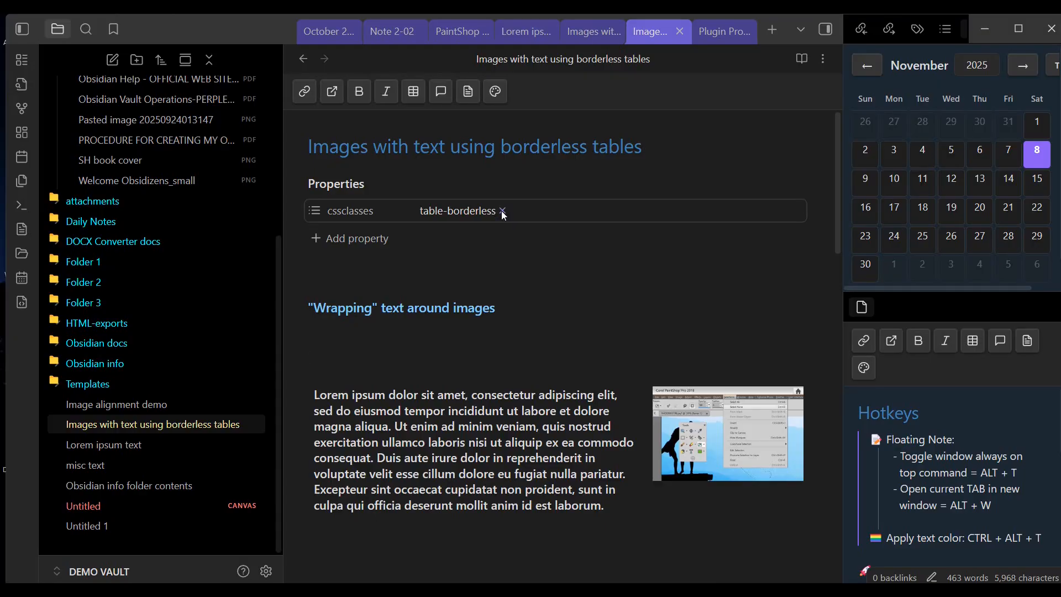
click(502, 210)
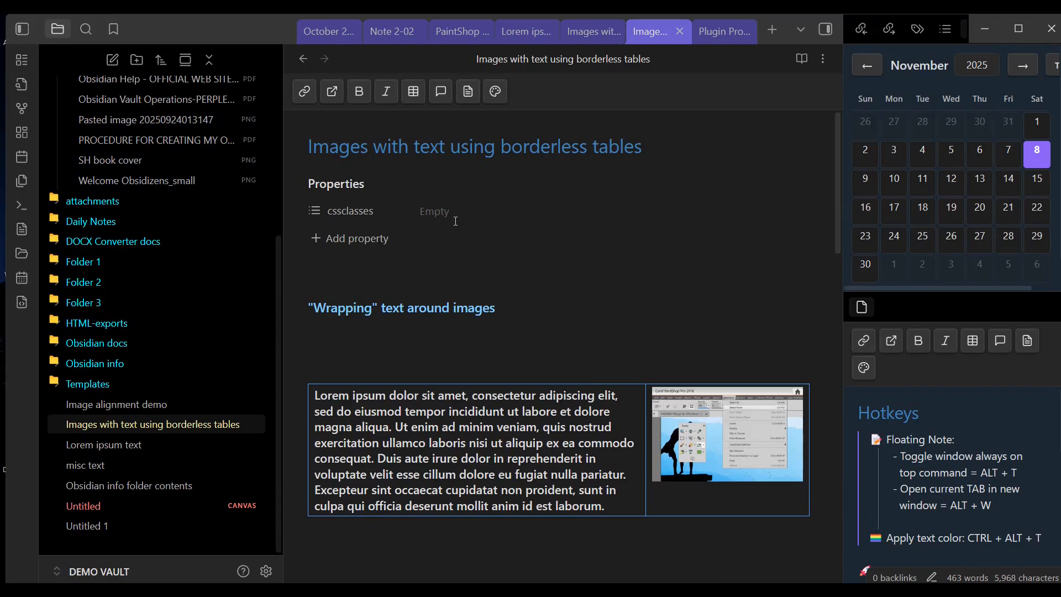
click(433, 210)
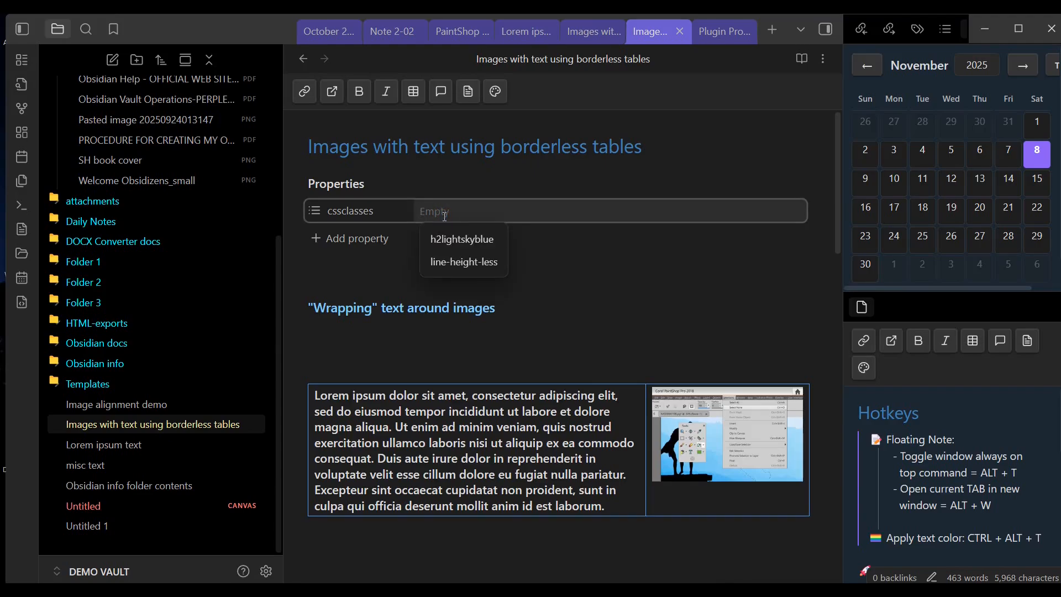
text(table-b)
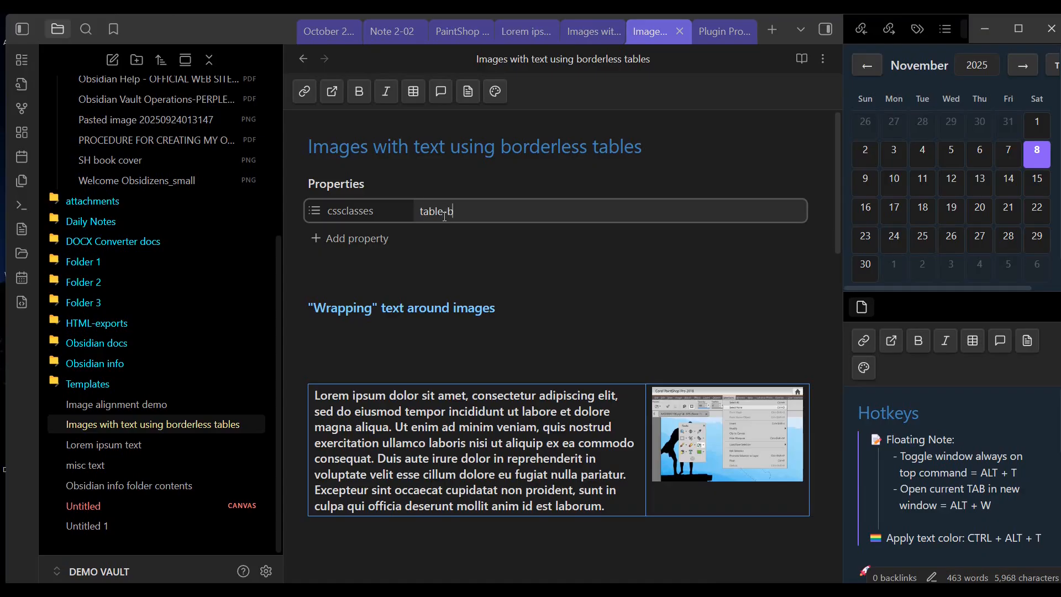
text(order)
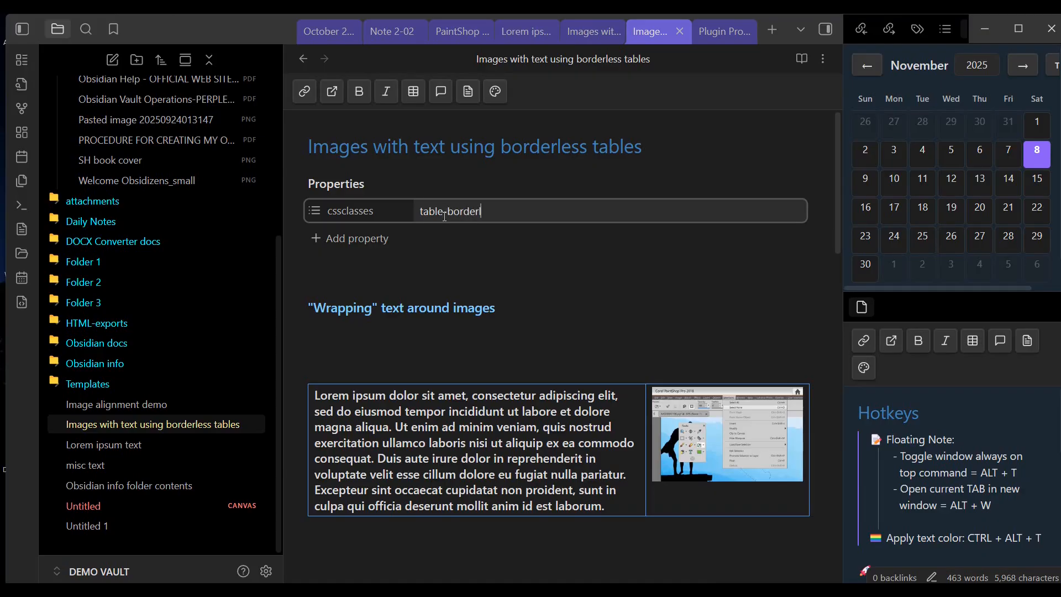
text(less)
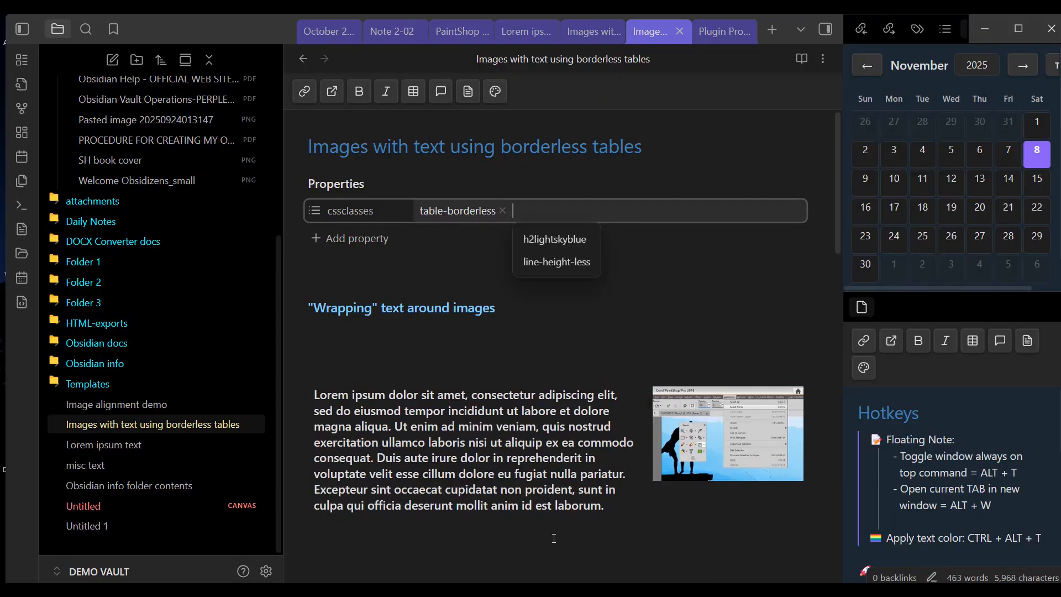
click(545, 528)
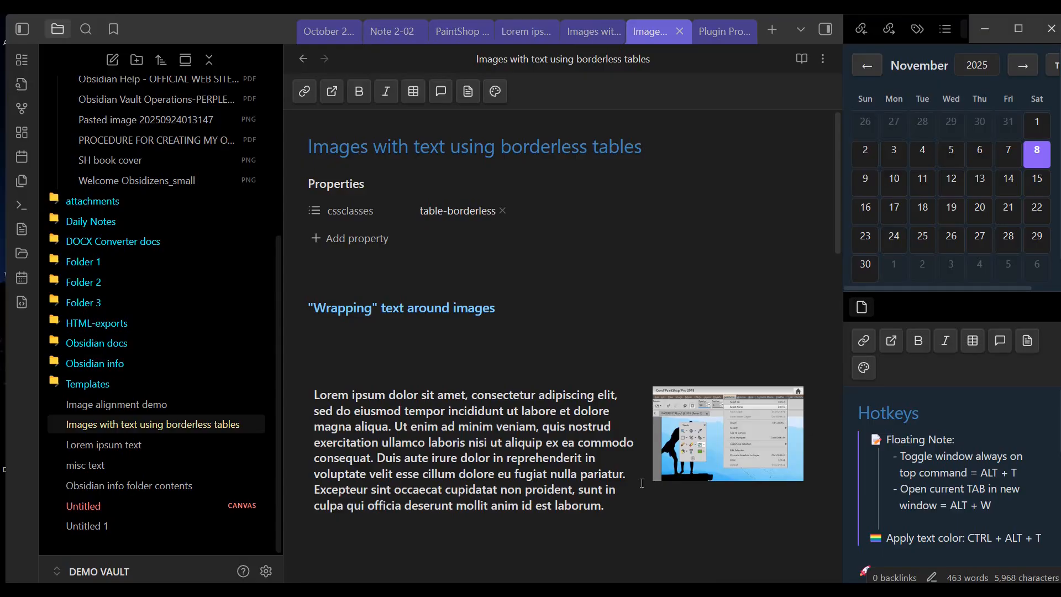
click(308, 534)
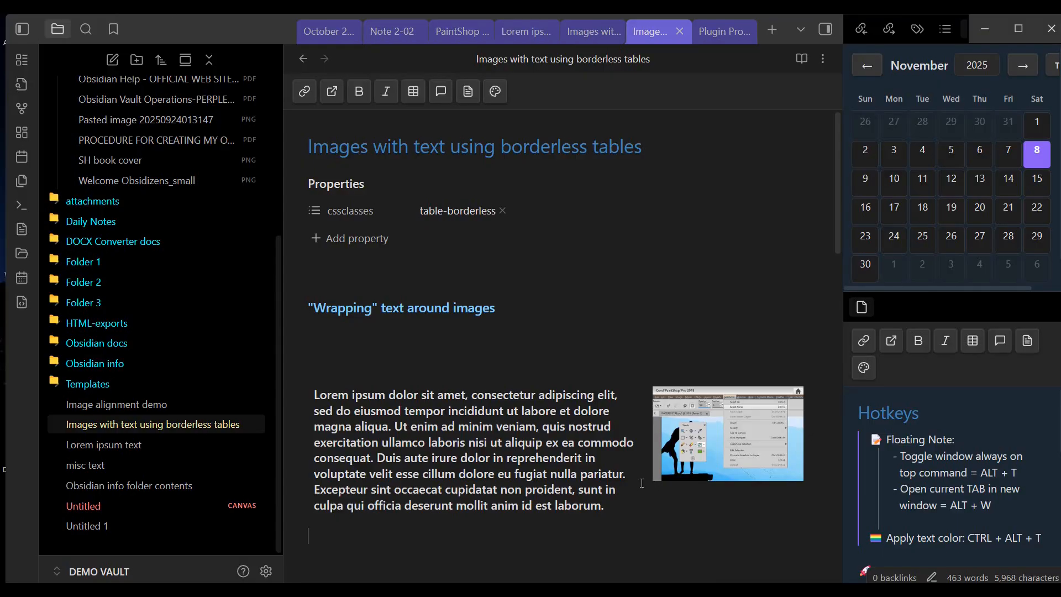
scroll(down, 3)
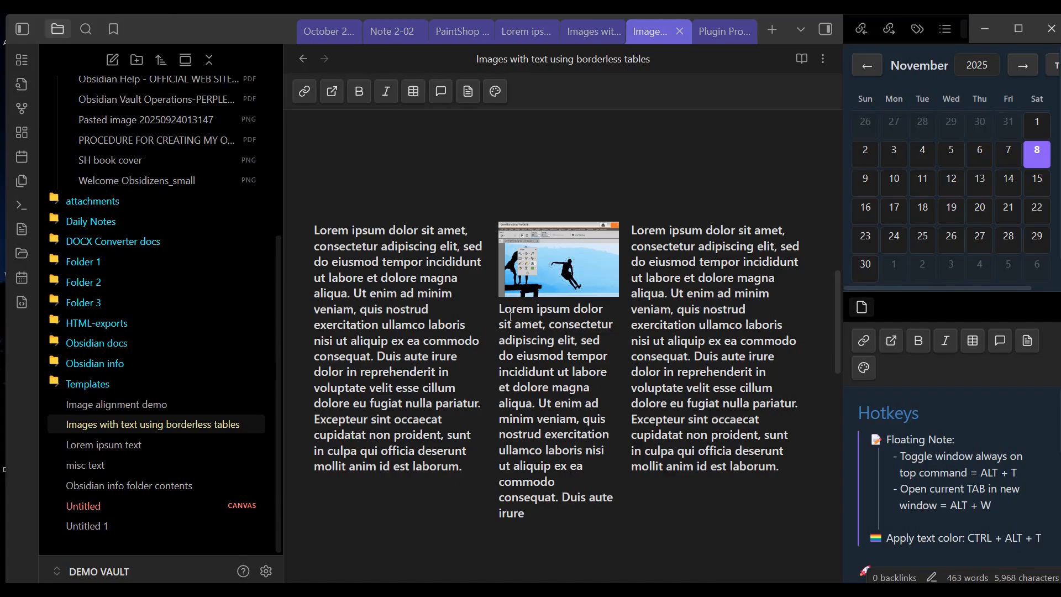
scroll(down, 3)
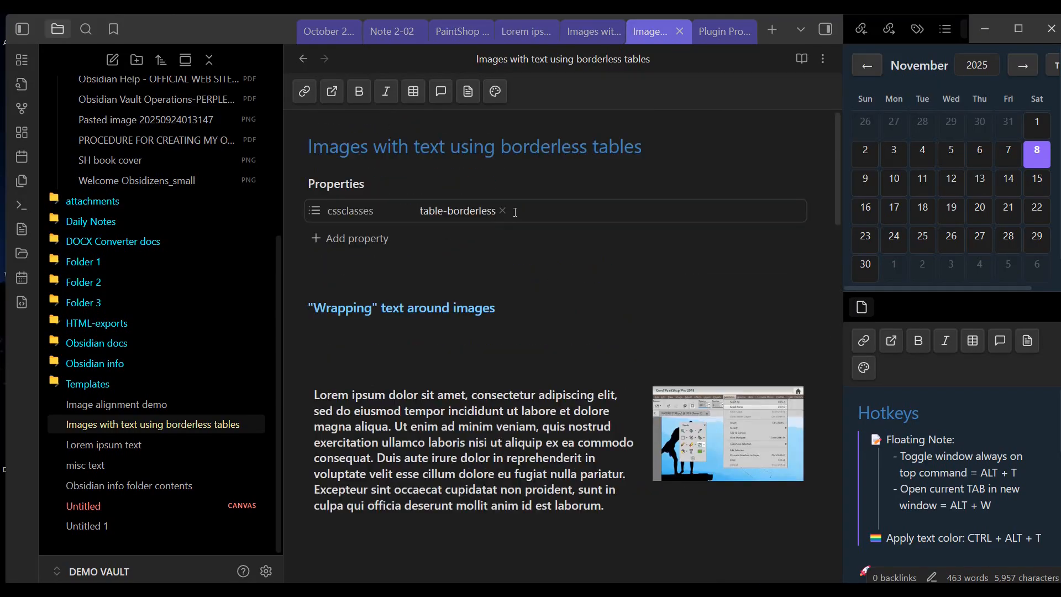
scroll(down, 3)
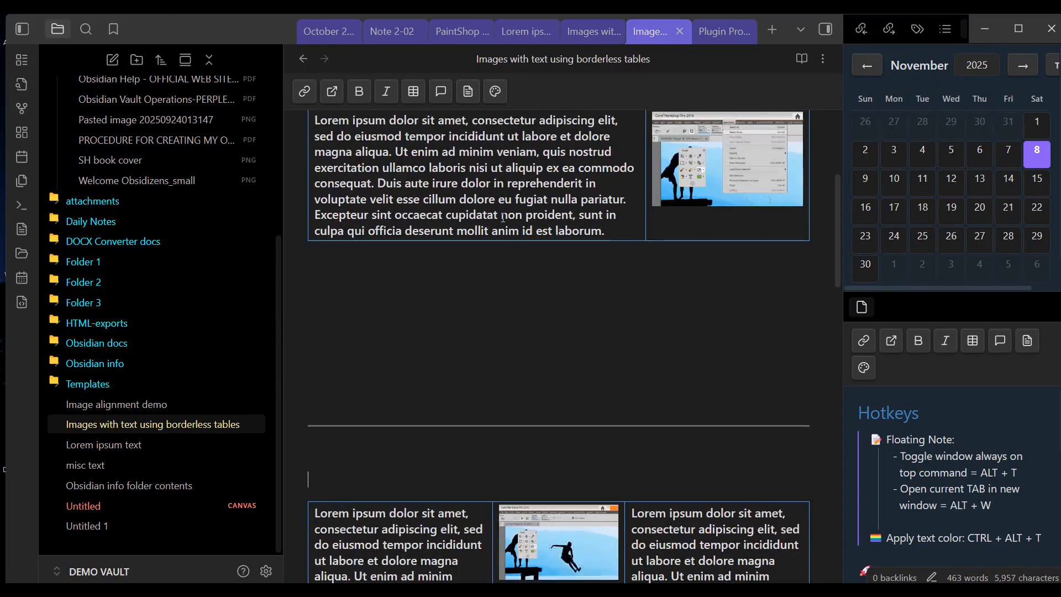
scroll(down, 3)
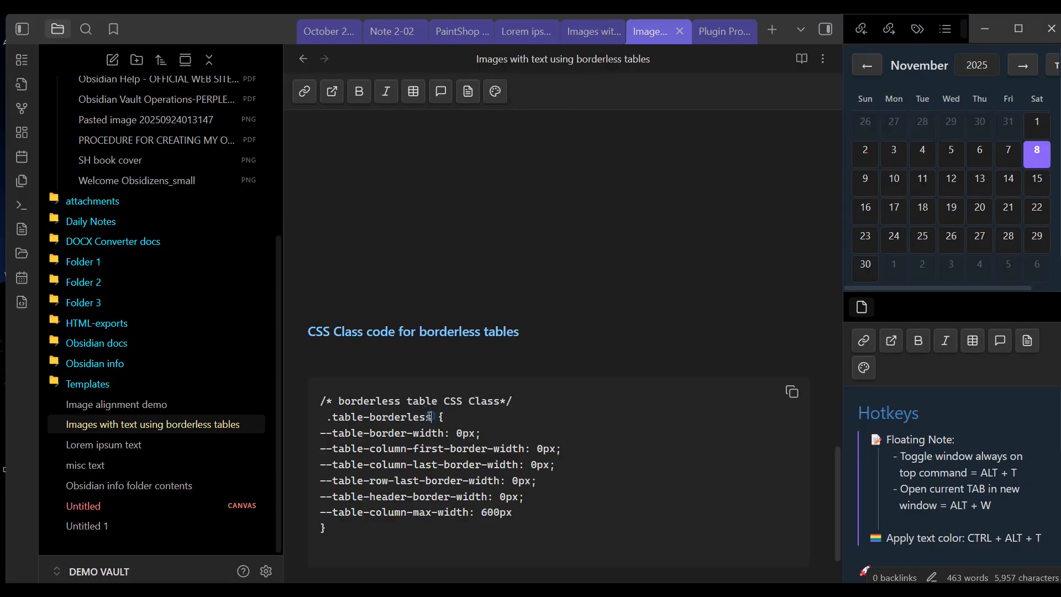
double_click(373, 416)
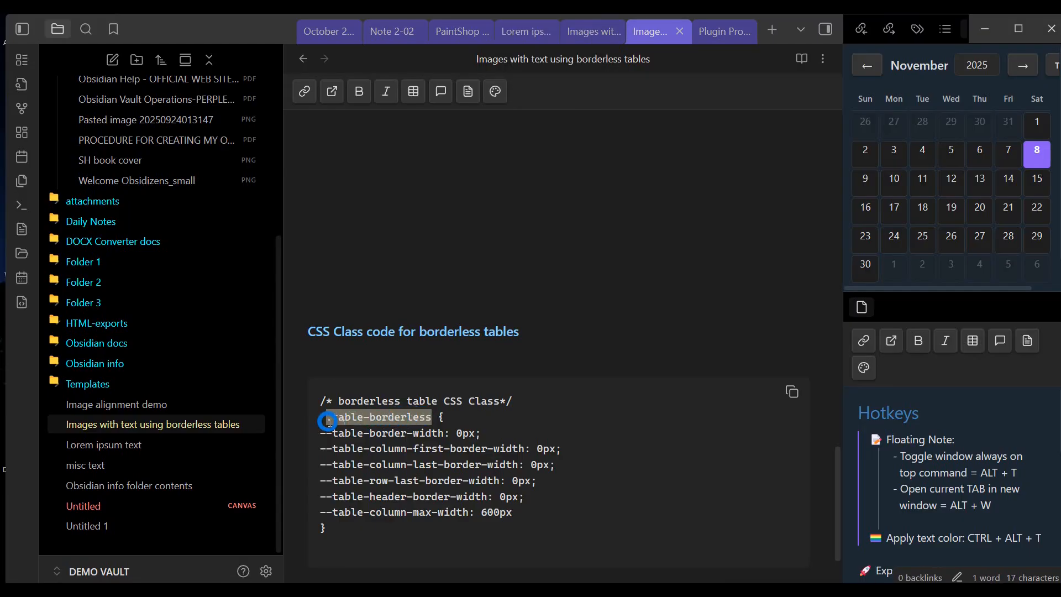
scroll(down, 3)
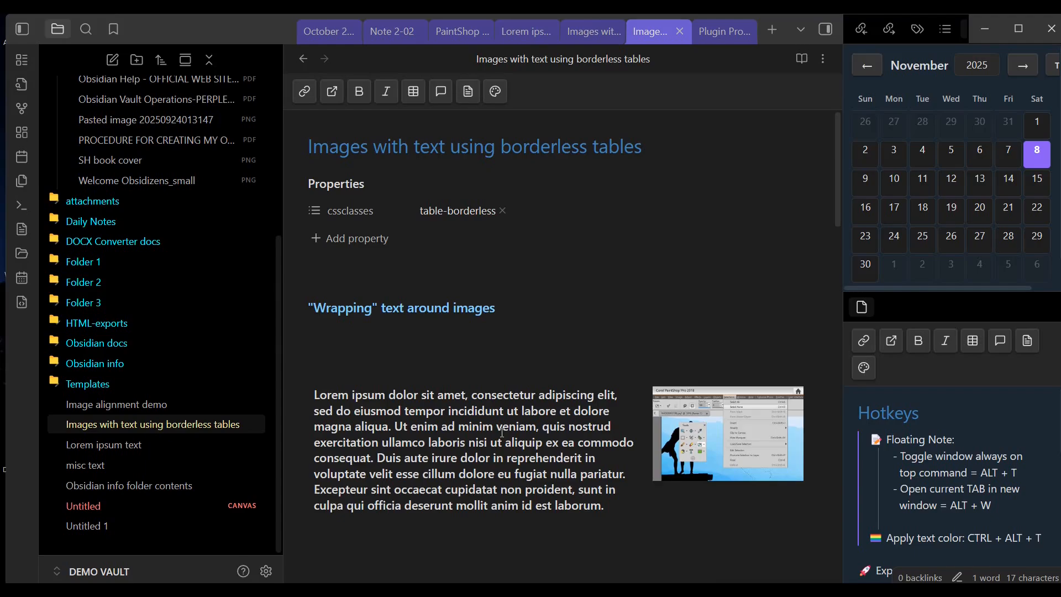
Step: Insert a new empty three-column table below the first image table via Insert > Table
click(504, 210)
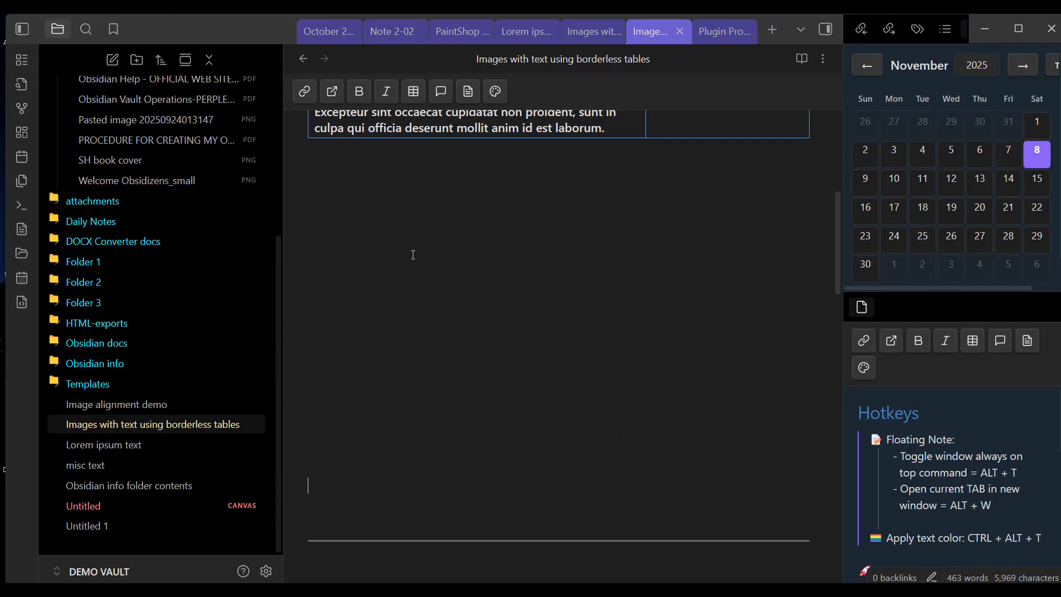
right_click(412, 255)
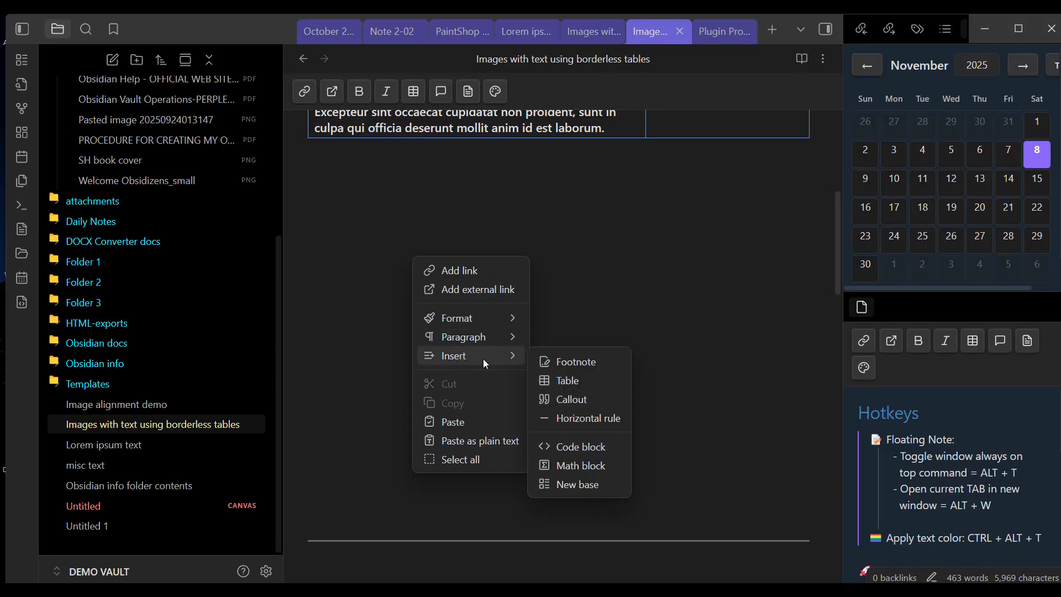
click(567, 380)
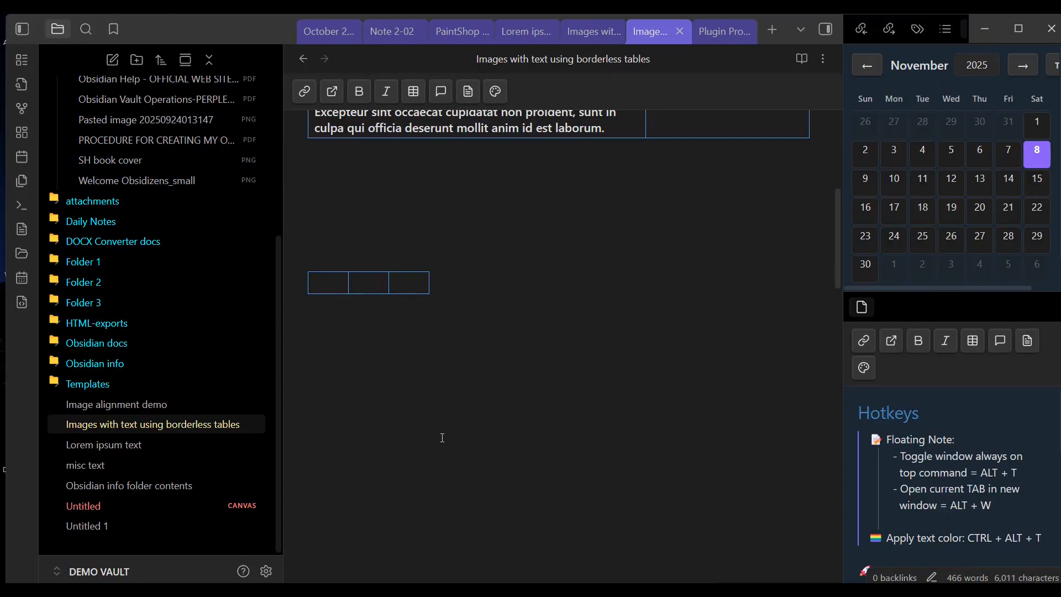
Step: Embed SH book cover.png in the middle cell with a width of 200, surrounded by lorem ipsum text
click(368, 282)
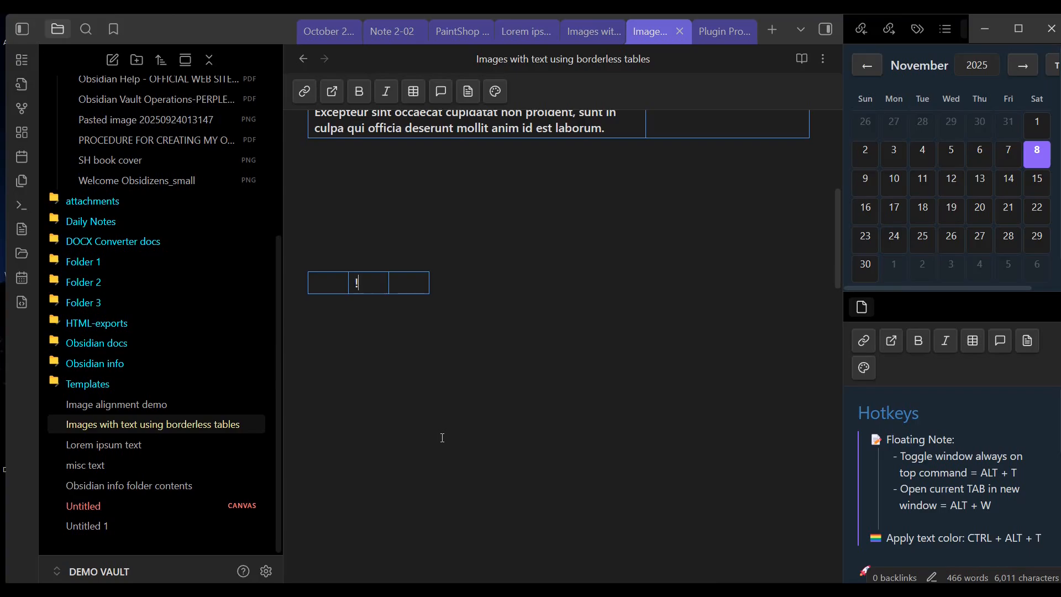
text(![[)
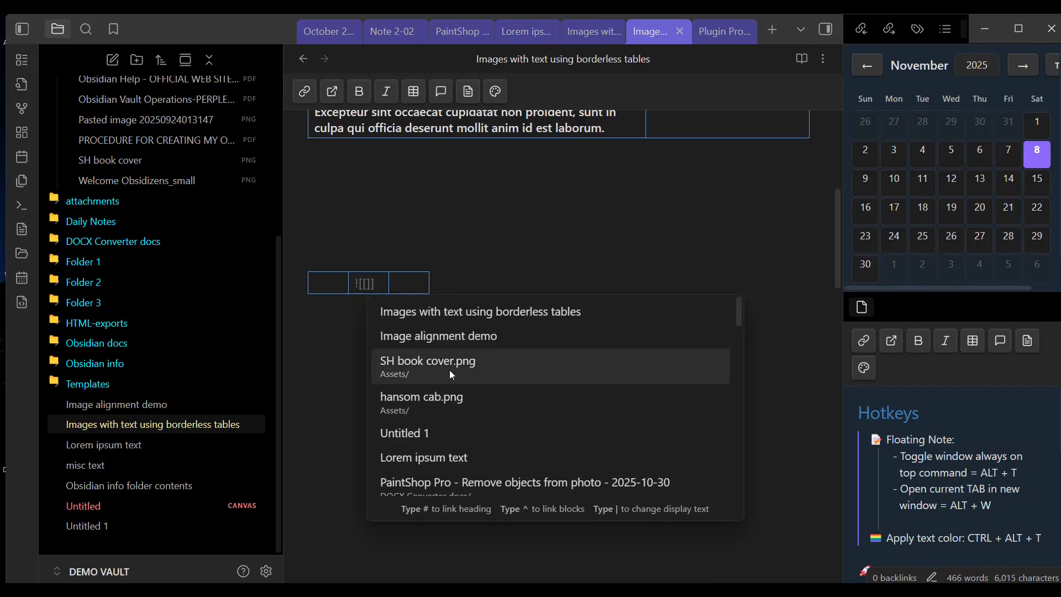
click(427, 361)
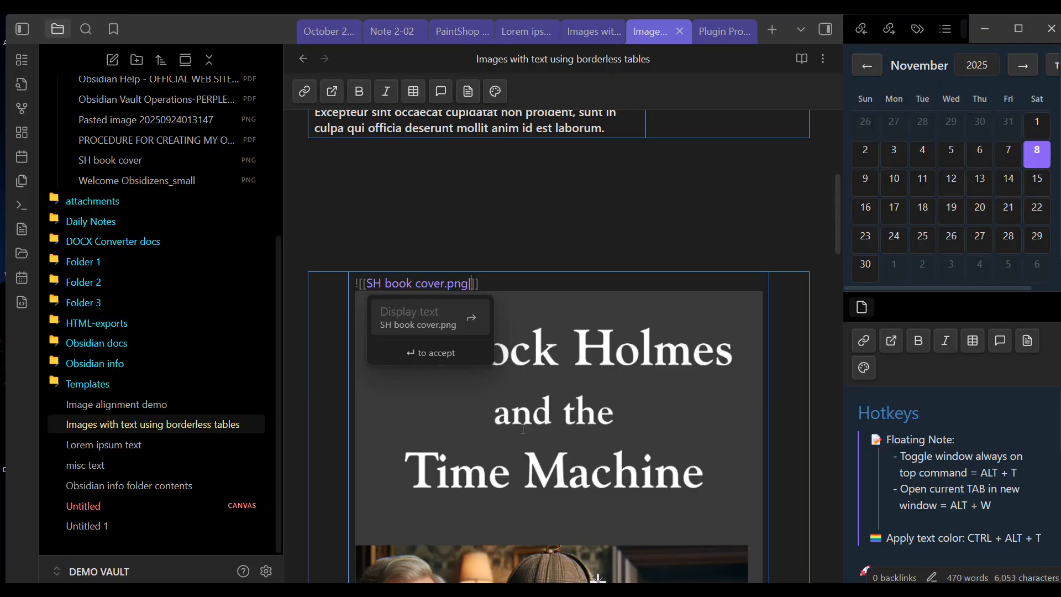
text(|300)
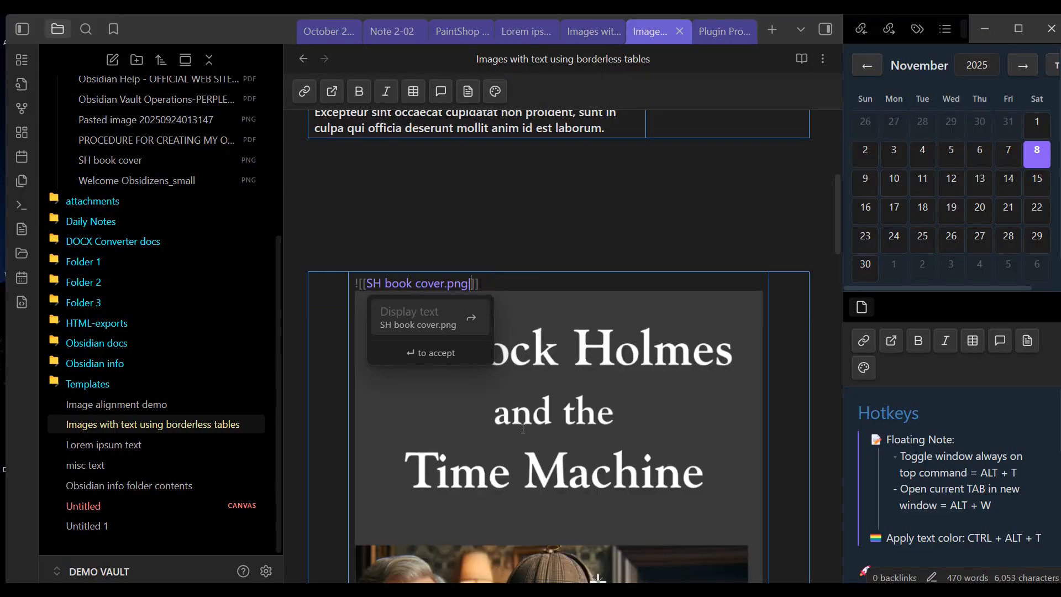
text(|200)
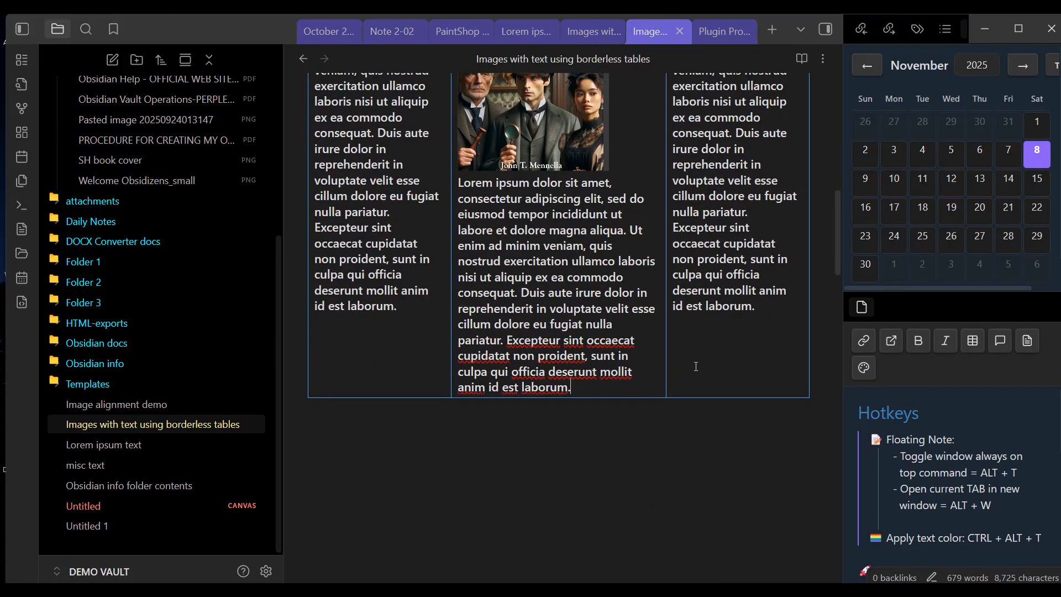
Step: Enter table-borderless in the cssclasses property and check that the book-cover table loses its borders
drag(460, 325, 570, 387)
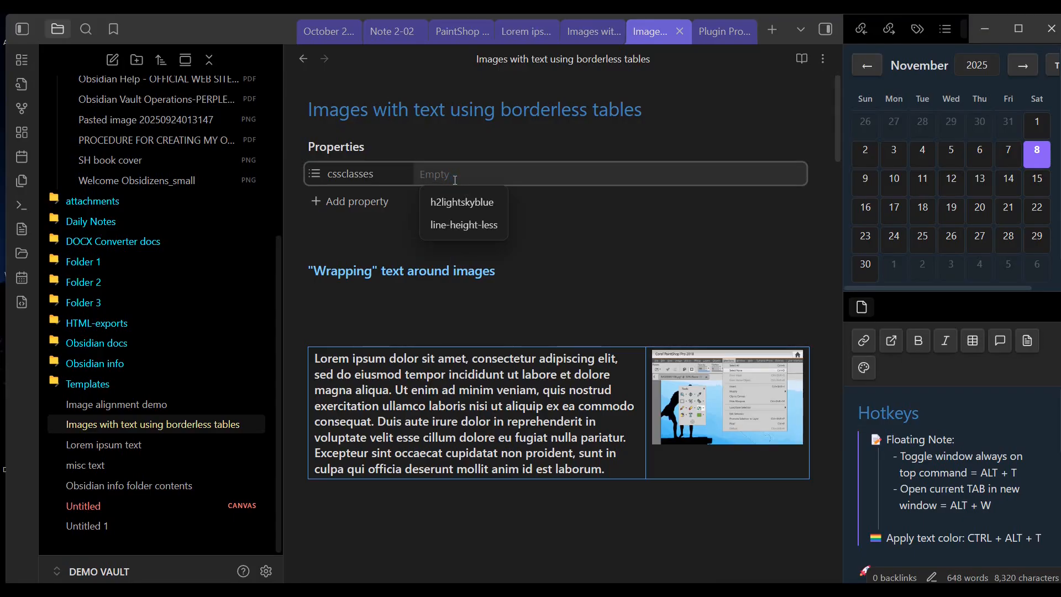
text(tab)
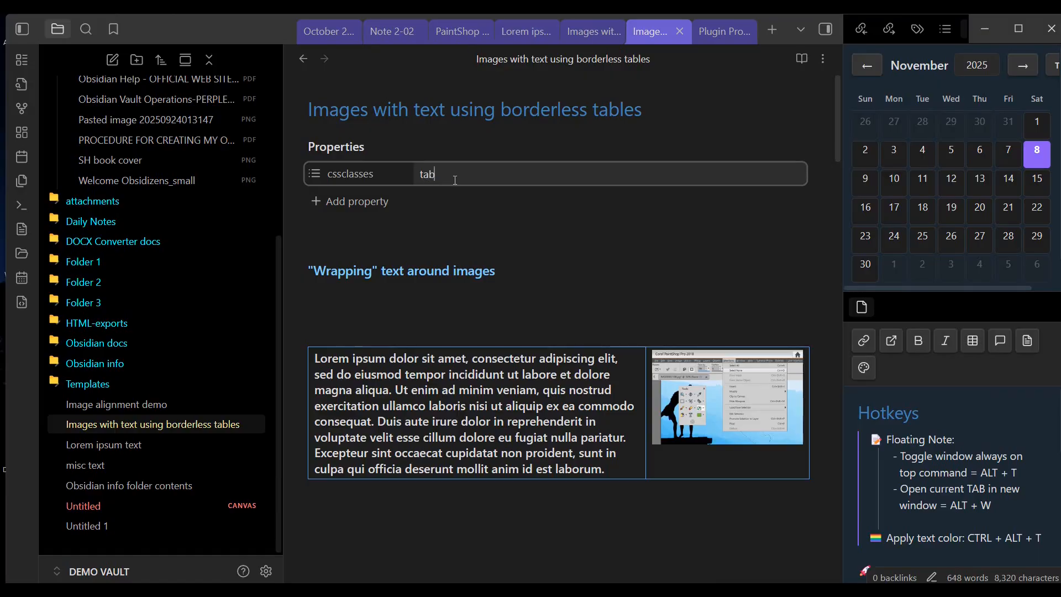
text(table-)
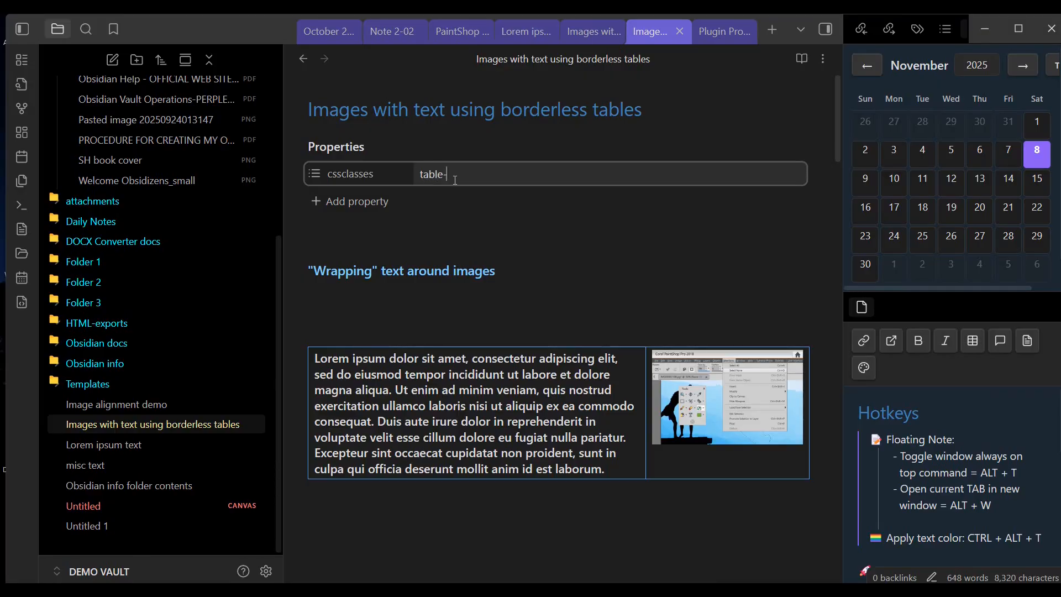
text(borderless)
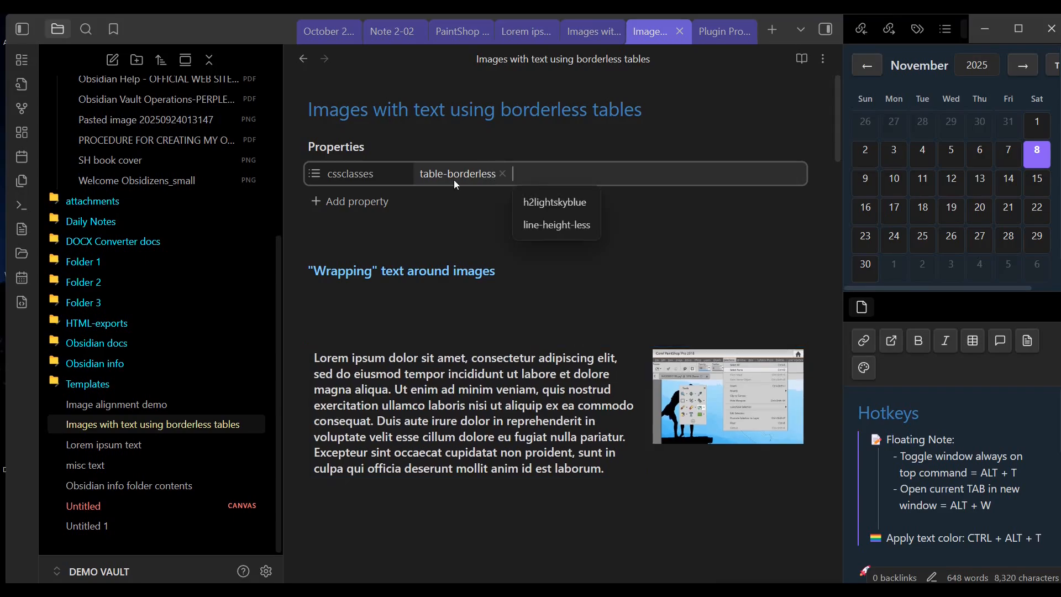
scroll(down, 3)
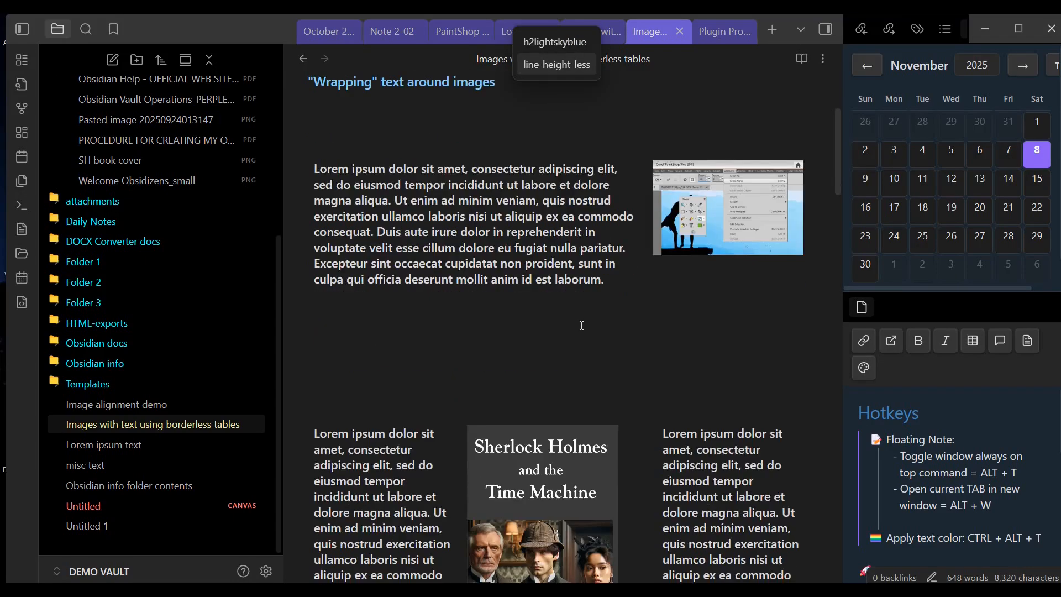
scroll(down, 3)
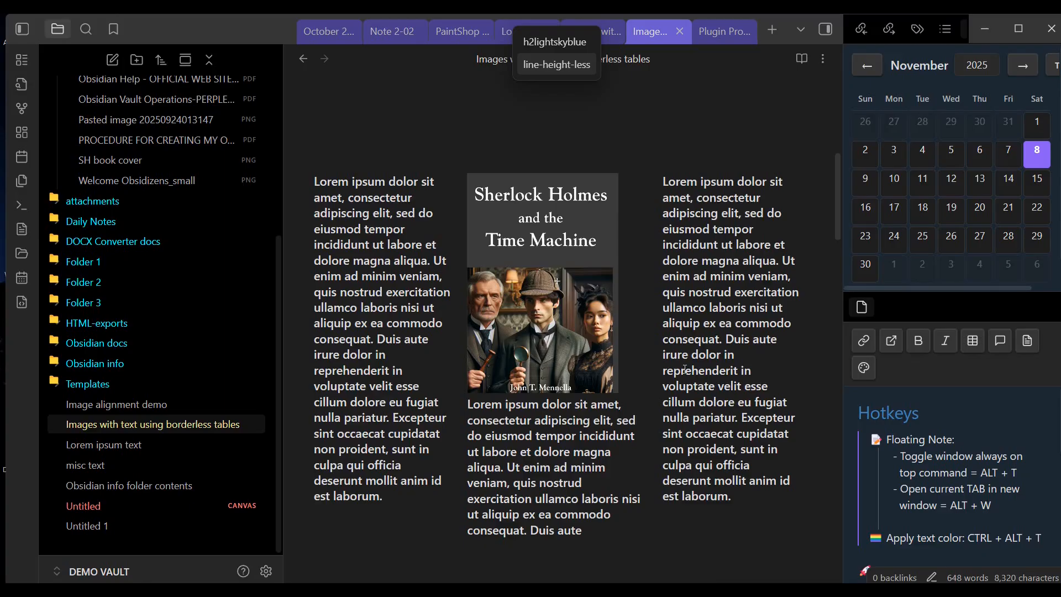
scroll(down, 3)
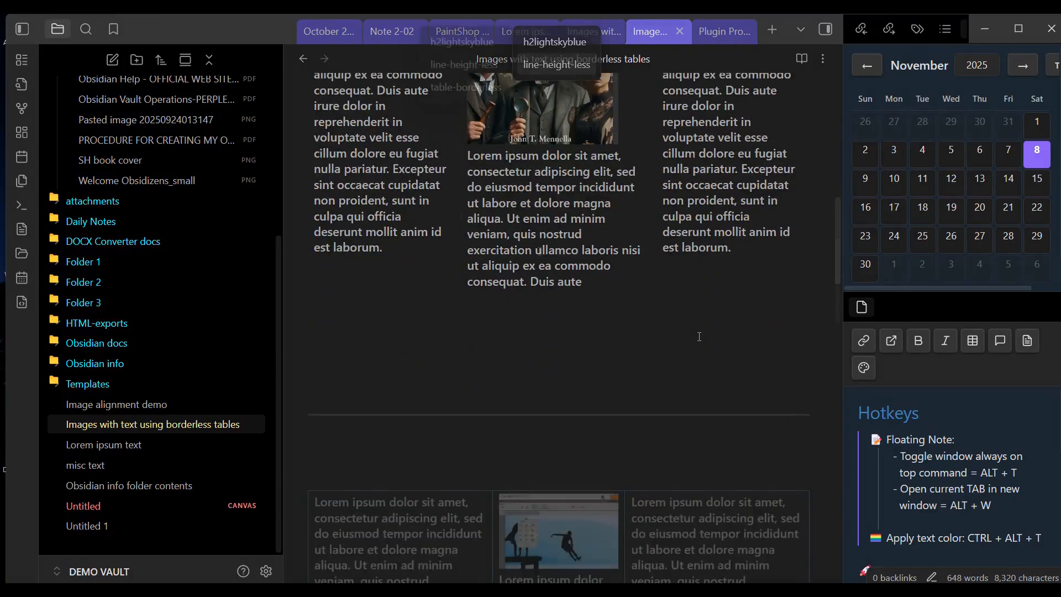
Step: Insert another table below the Sherlock Holmes table embedding hansom cab.png at 300 width
right_click(405, 336)
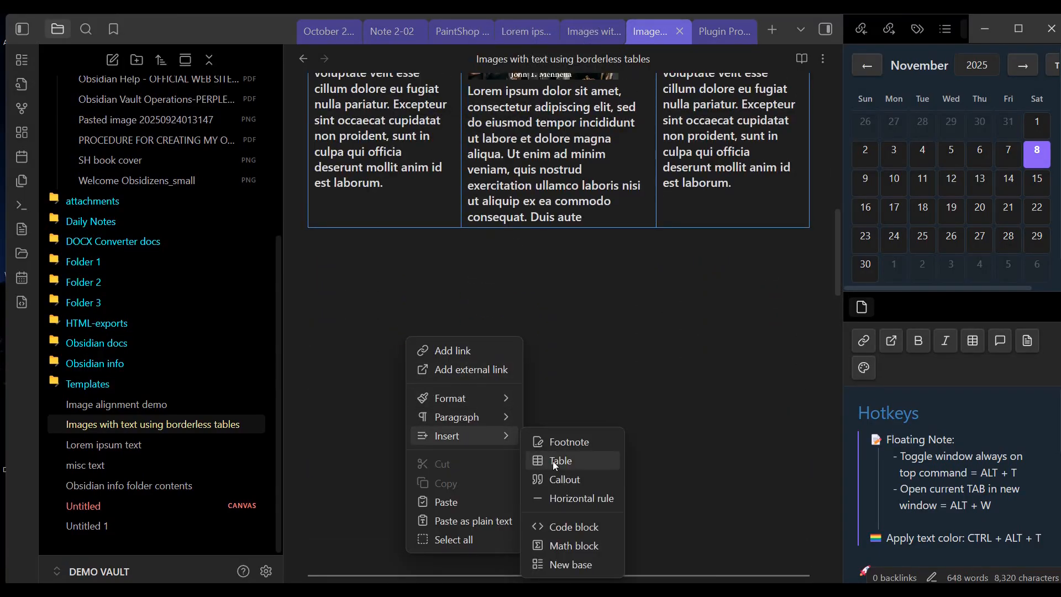
click(559, 460)
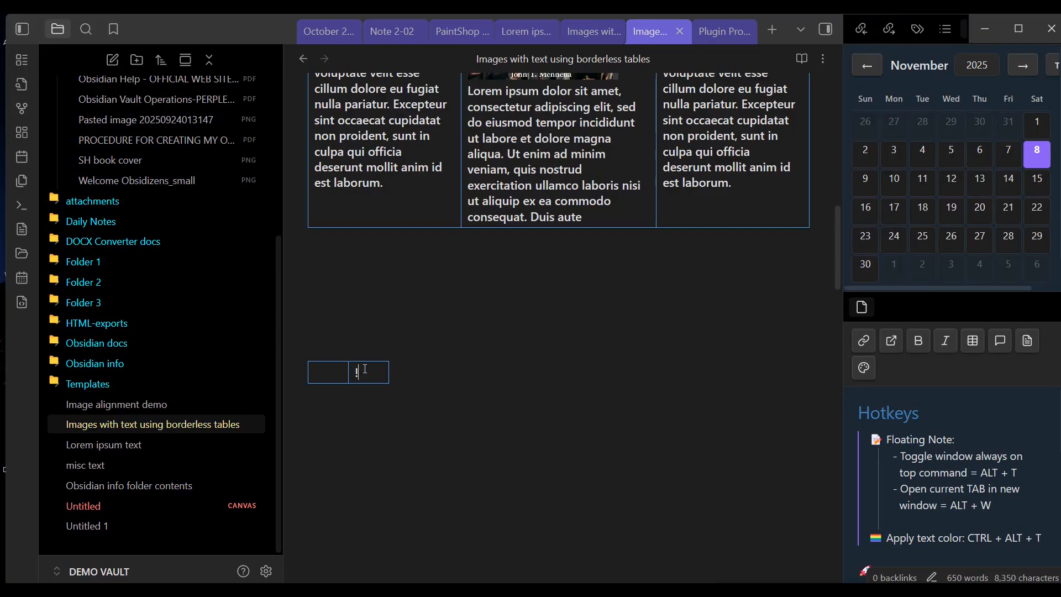
text([[)
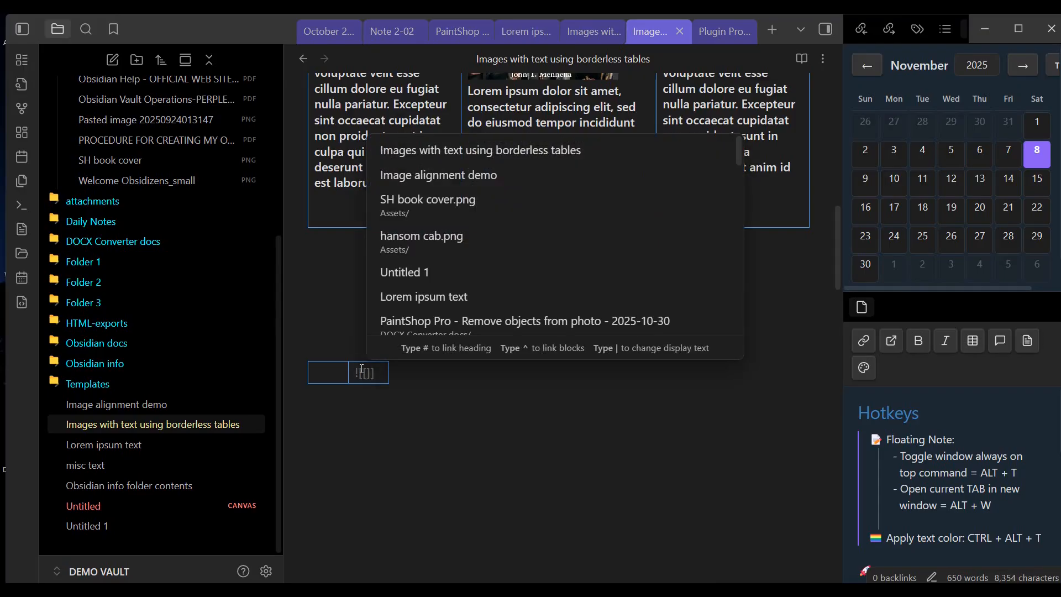
click(421, 237)
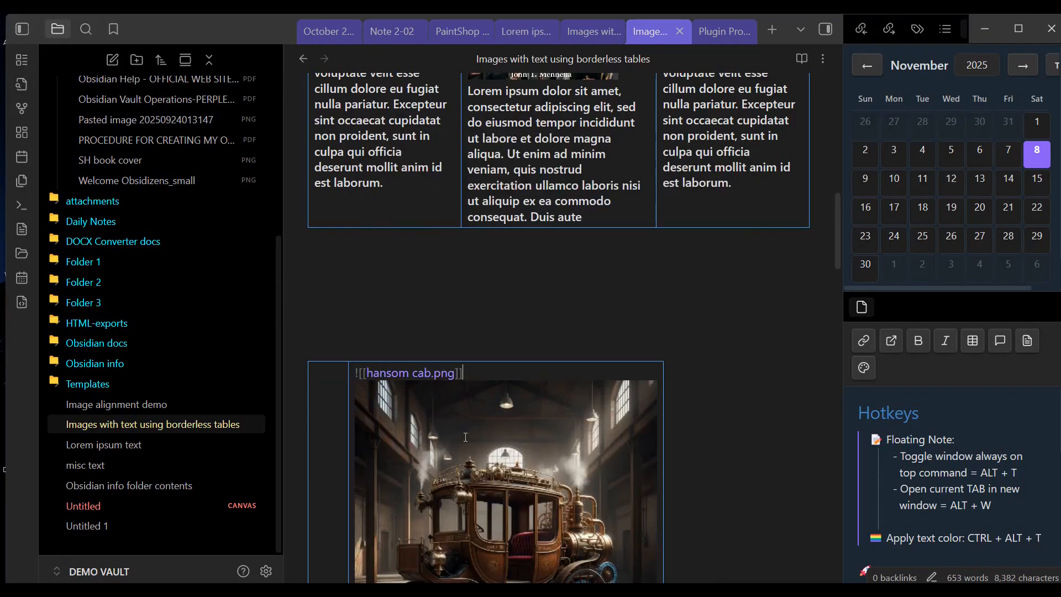
text(|300)
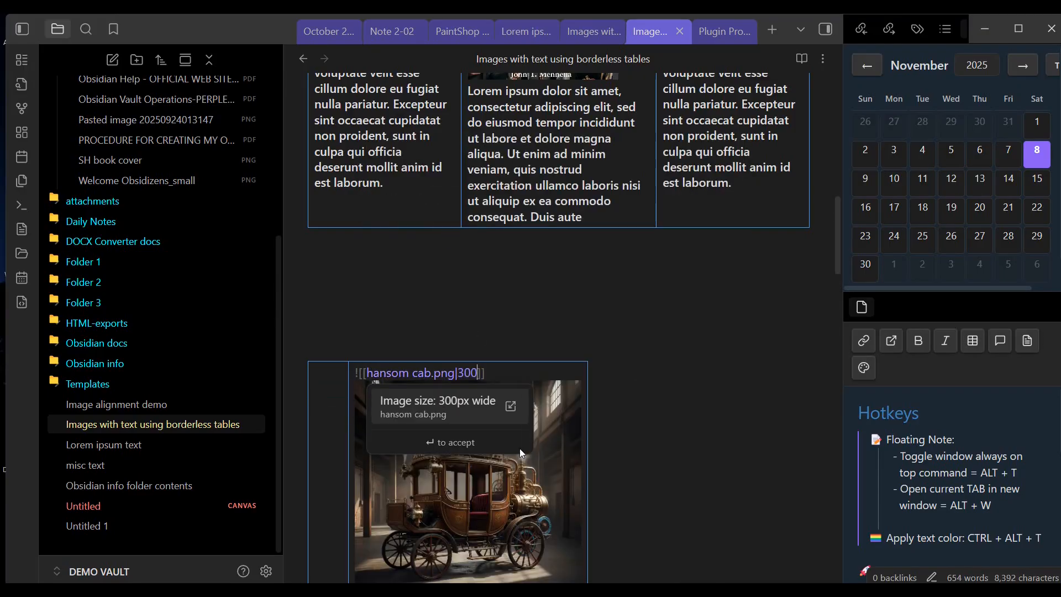
scroll(down, 3)
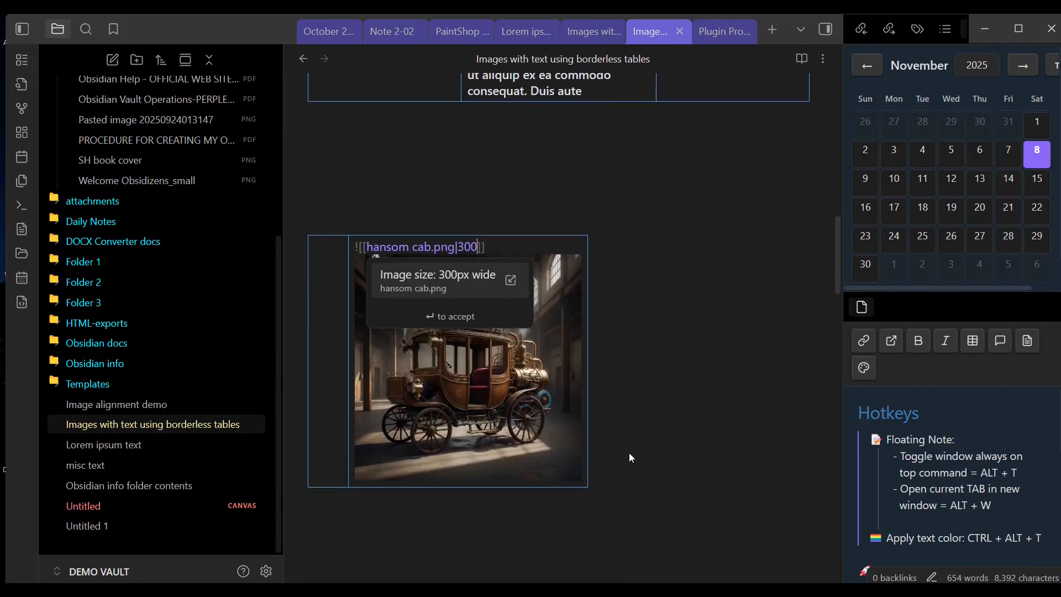
key(enter)
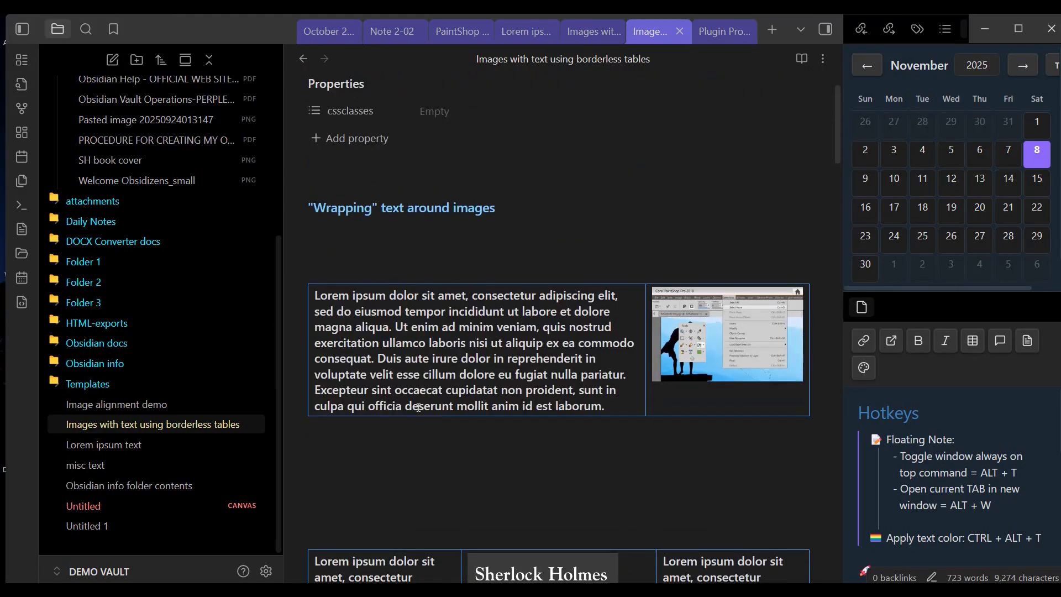
Step: Start re-entering the cssclasses value, typing 'table' so far
click(555, 173)
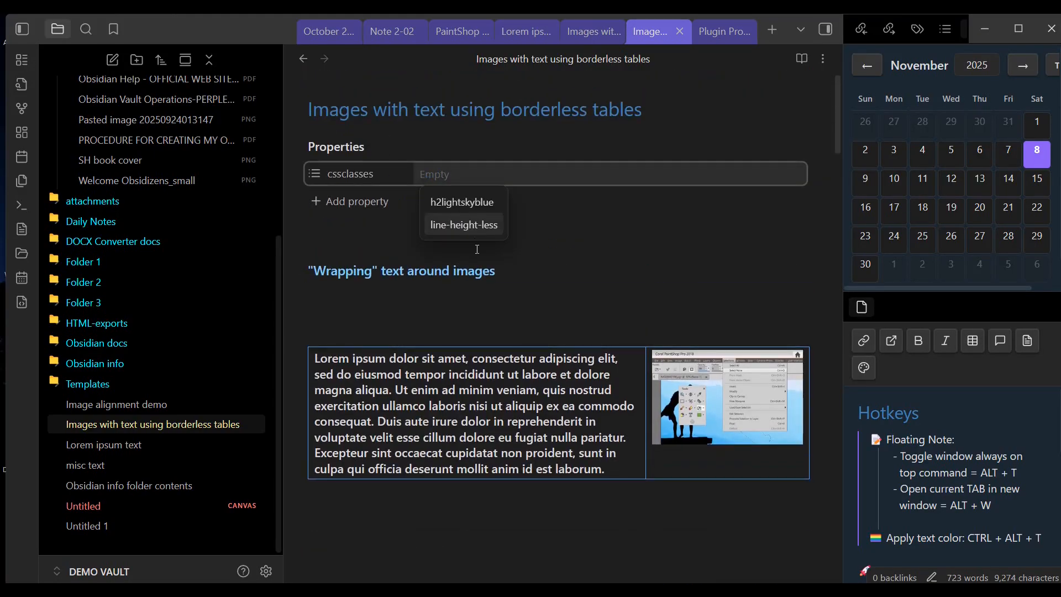
text(t)
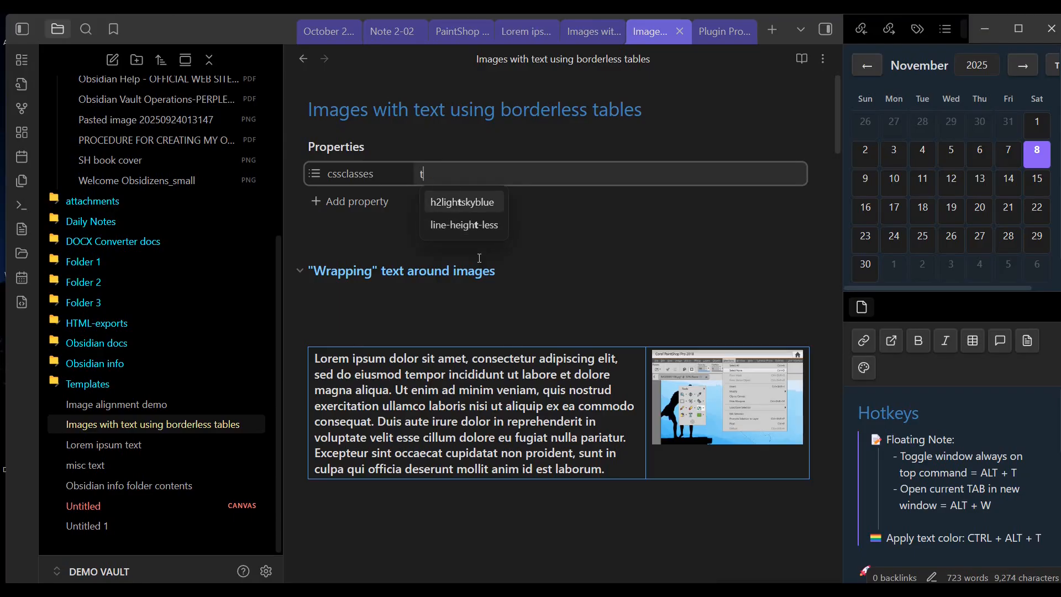
text(able)
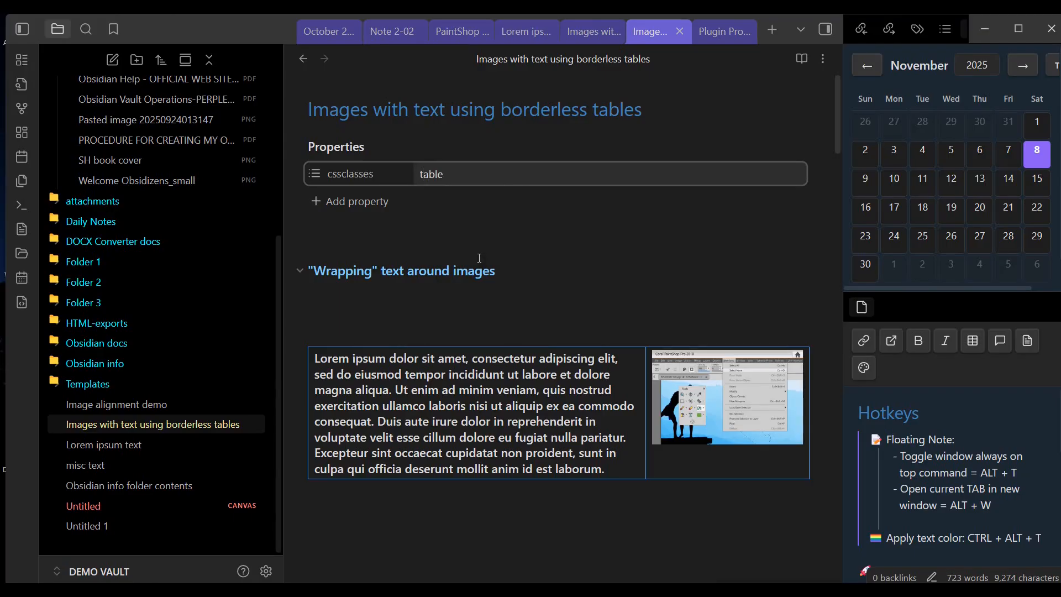